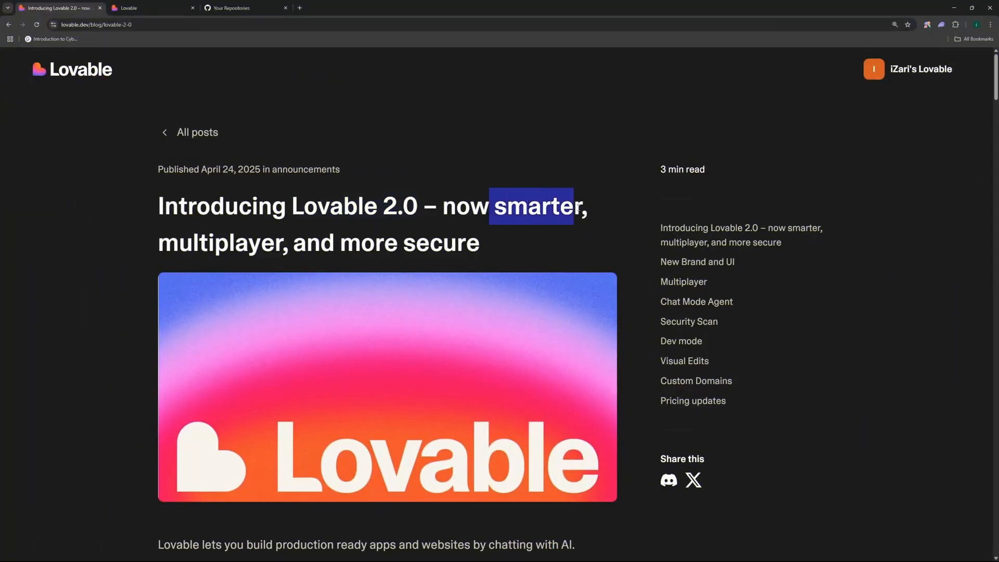
# - Read down the Lovable 2.0 announcement from the headline through Dev Mode and Visual Edits
pyautogui.doubleClick(220, 243)
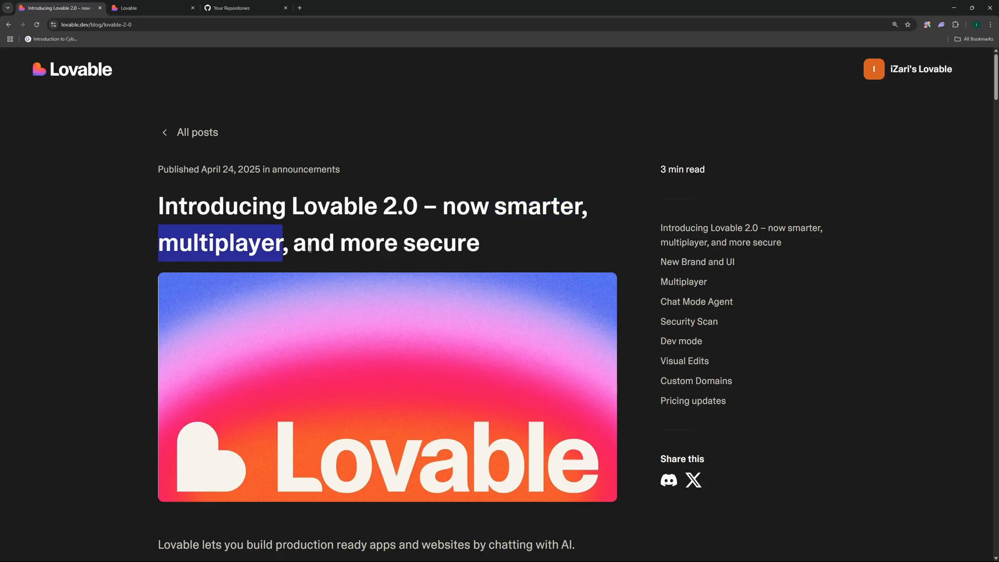
pyautogui.scroll(-3)
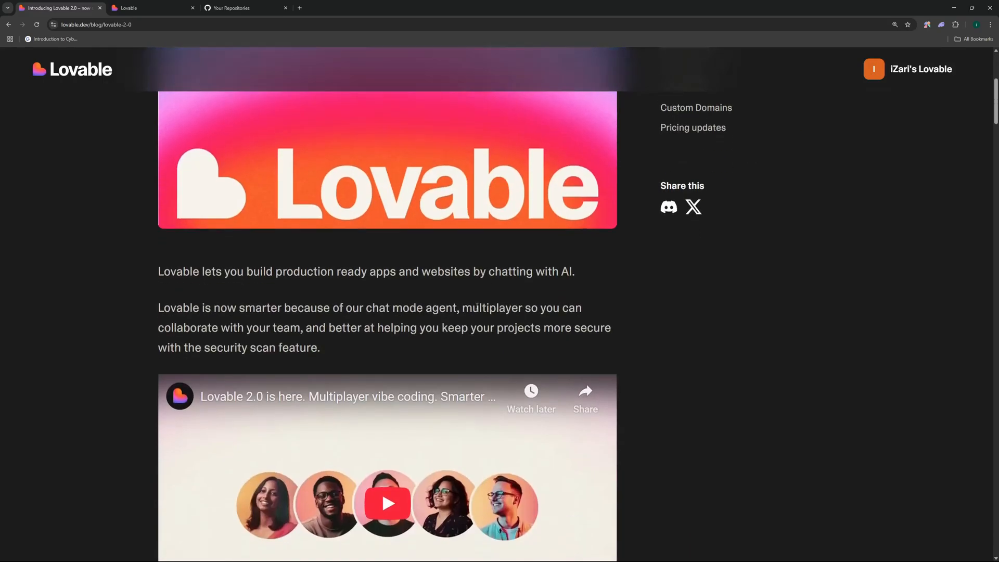
pyautogui.scroll(-3)
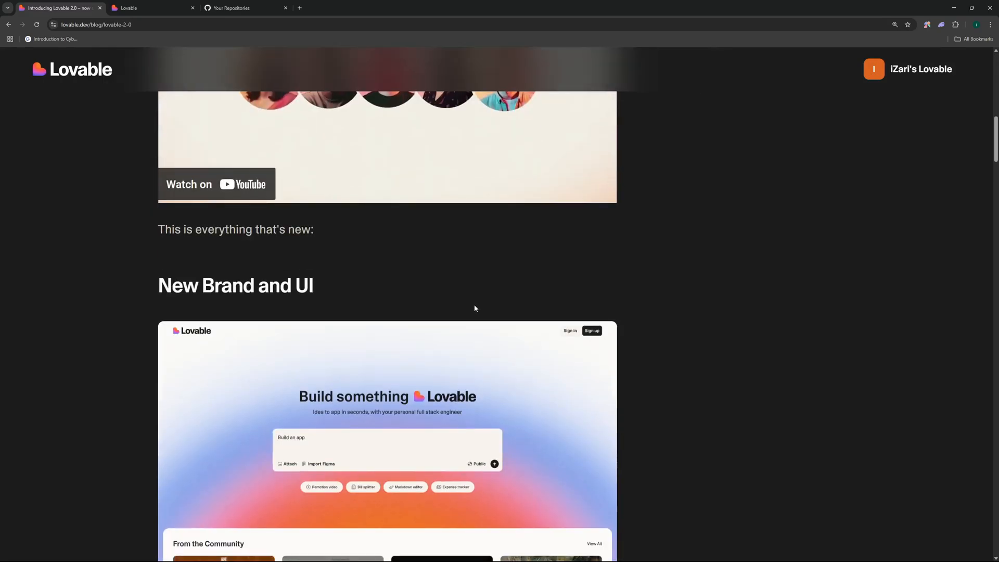
pyautogui.scroll(-3)
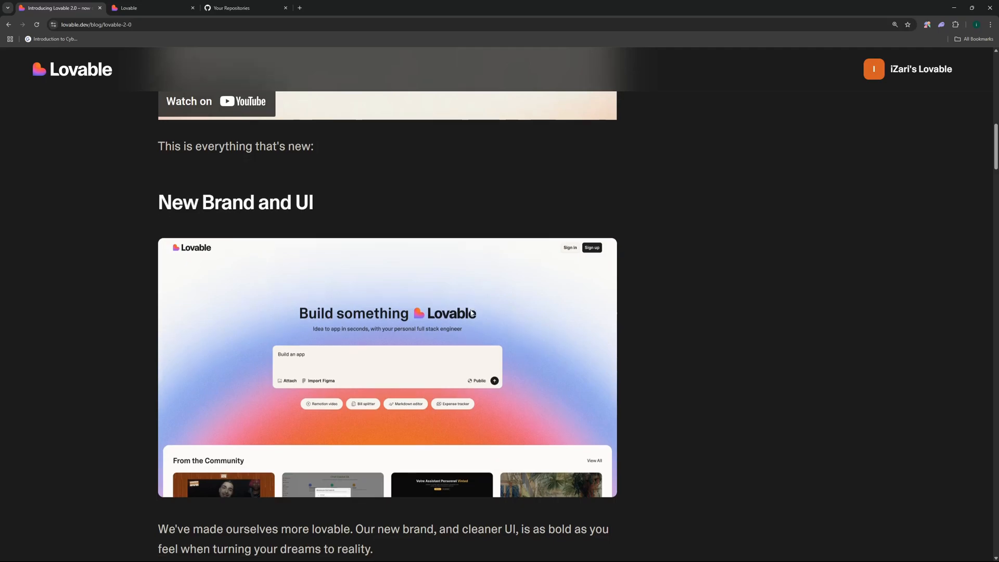
pyautogui.scroll(-3)
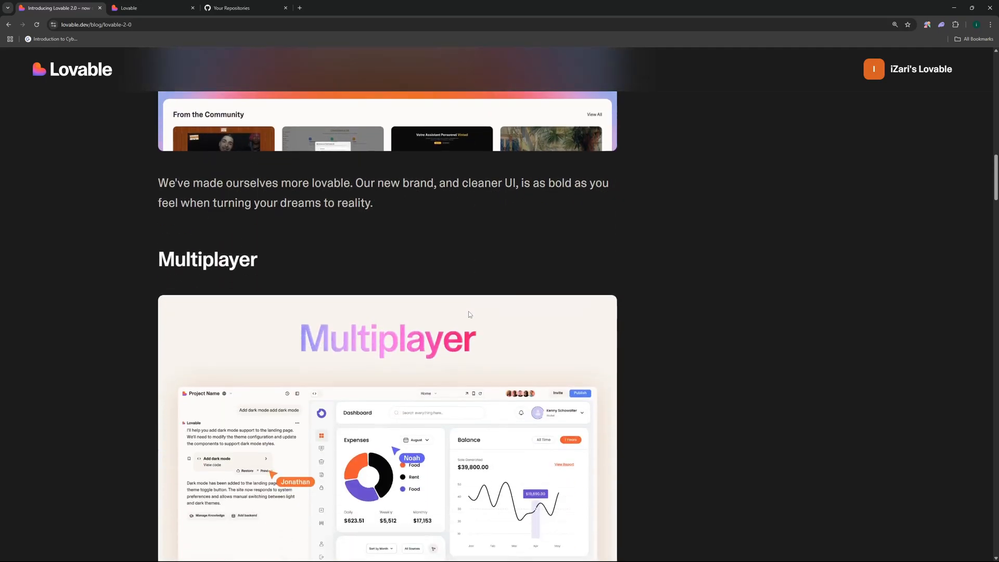
pyautogui.scroll(-3)
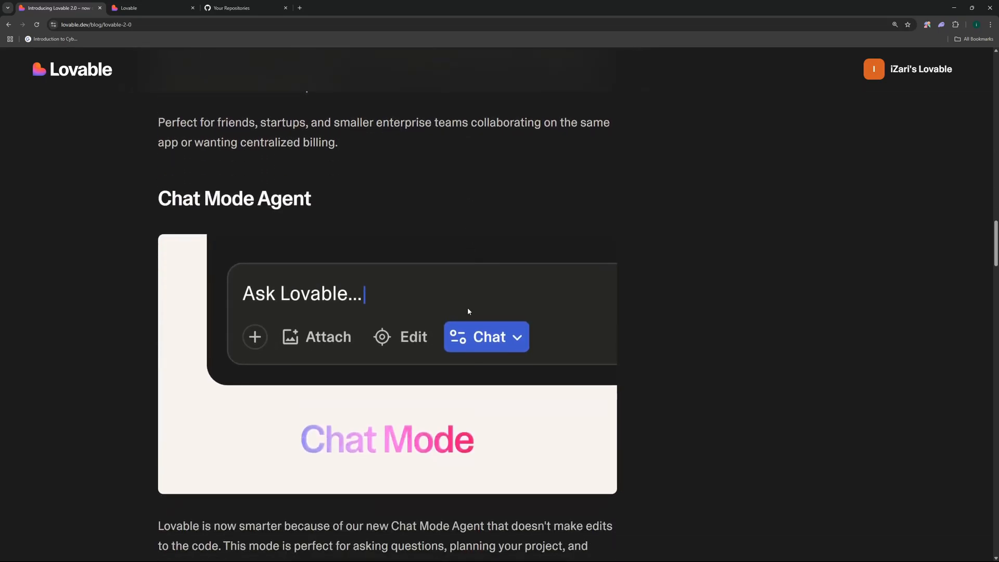
pyautogui.scroll(-3)
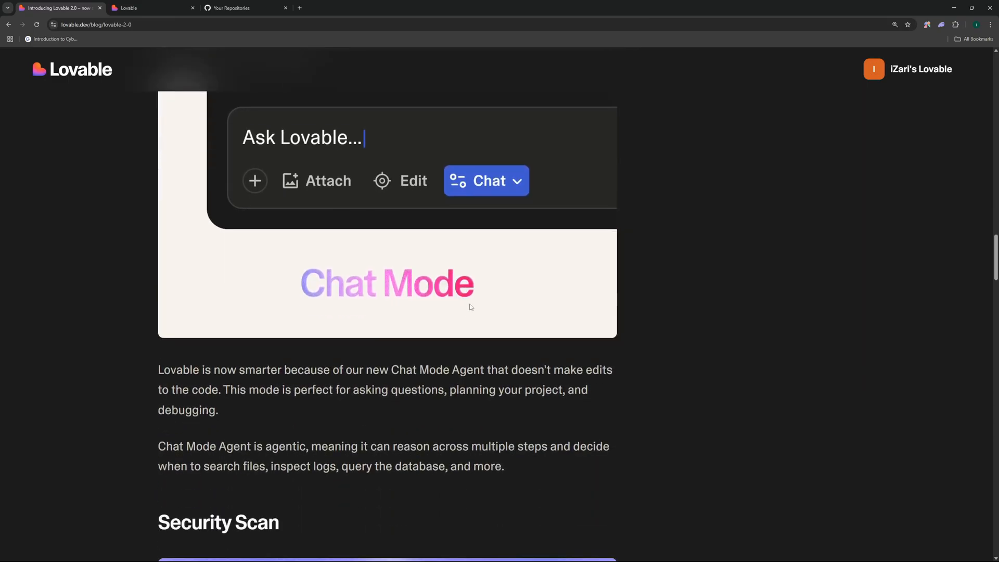
pyautogui.scroll(-3)
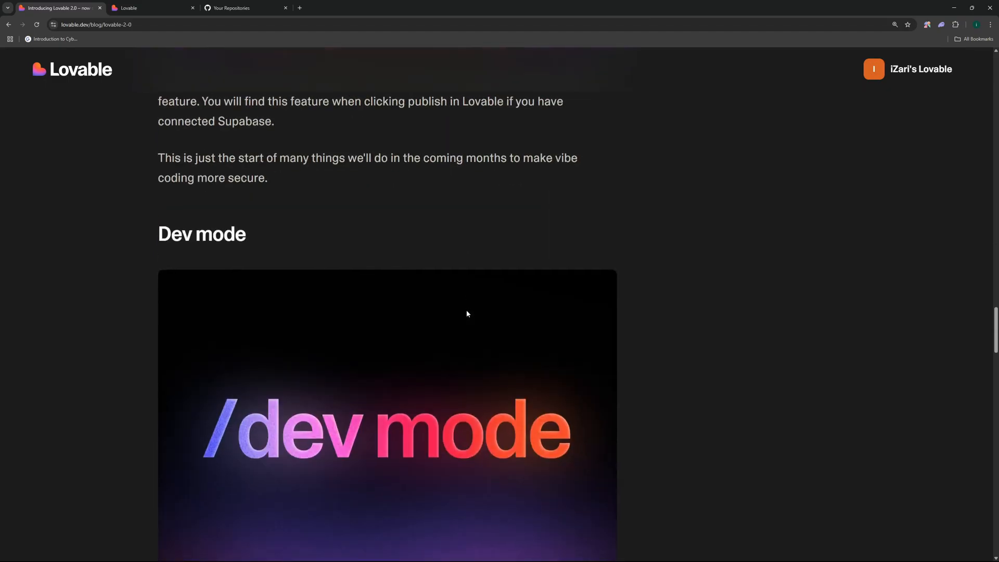
# - Continue through the Custom Domains section to the end of the announcement post
pyautogui.scroll(-3)
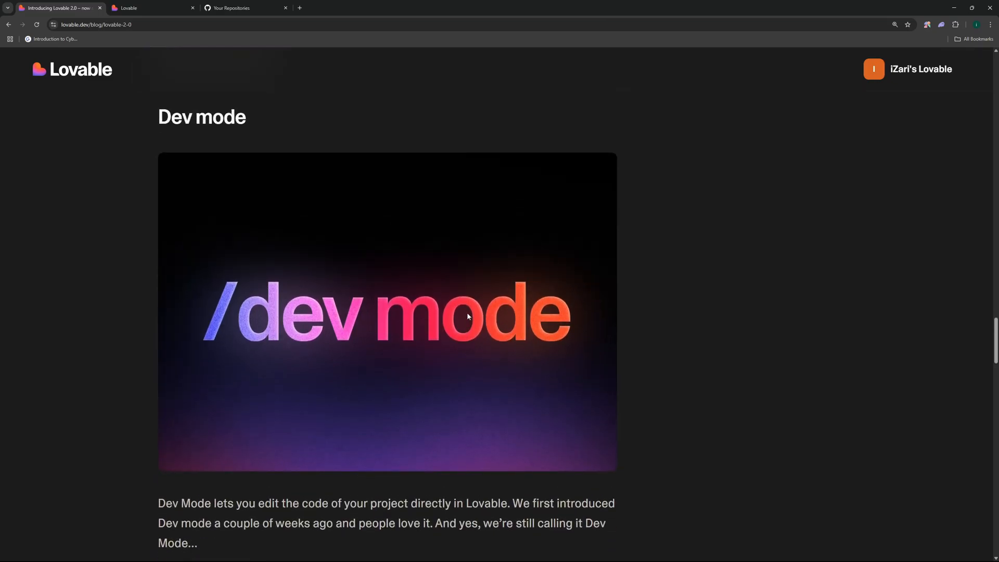
pyautogui.scroll(3)
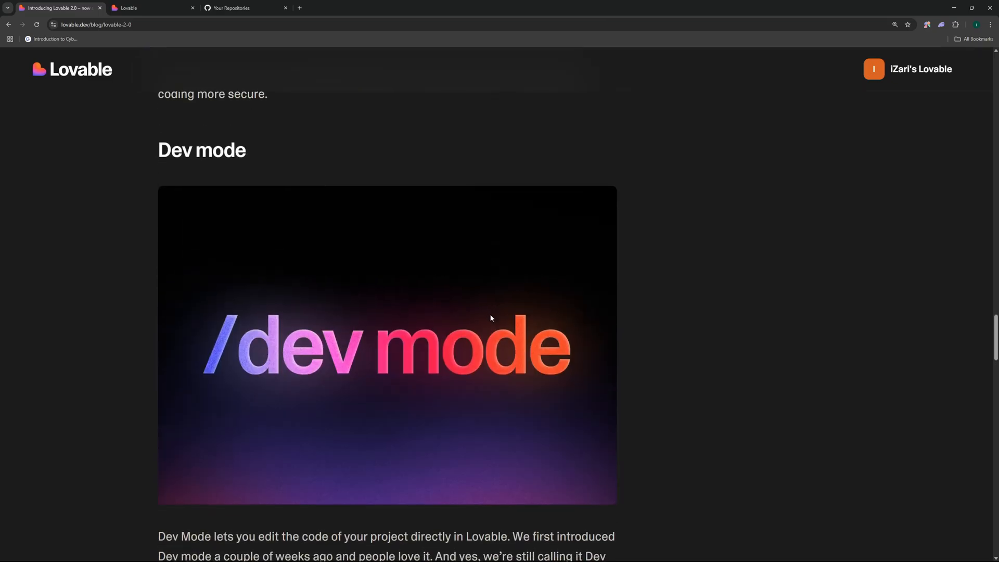
pyautogui.scroll(-3)
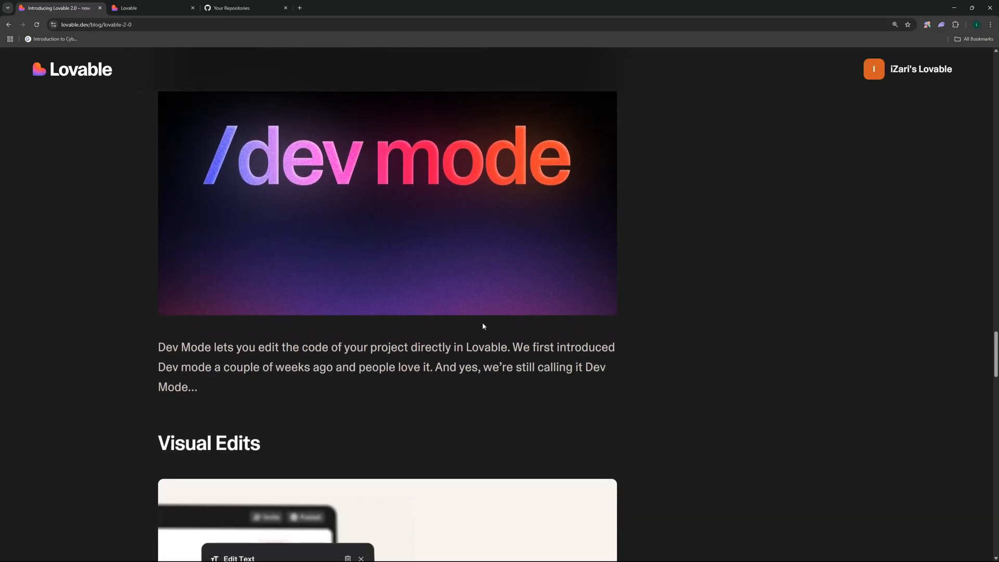
pyautogui.scroll(-3)
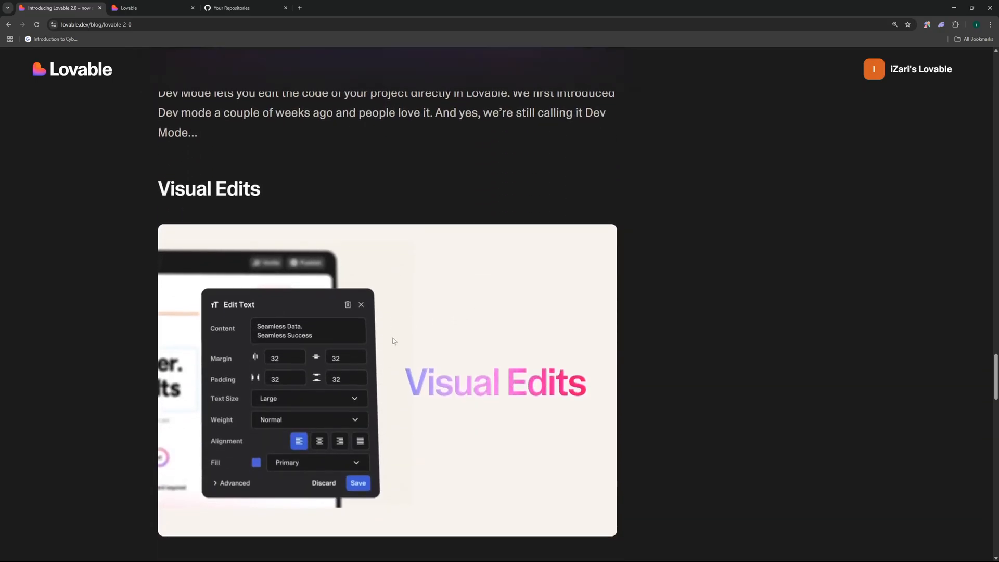
pyautogui.scroll(-3)
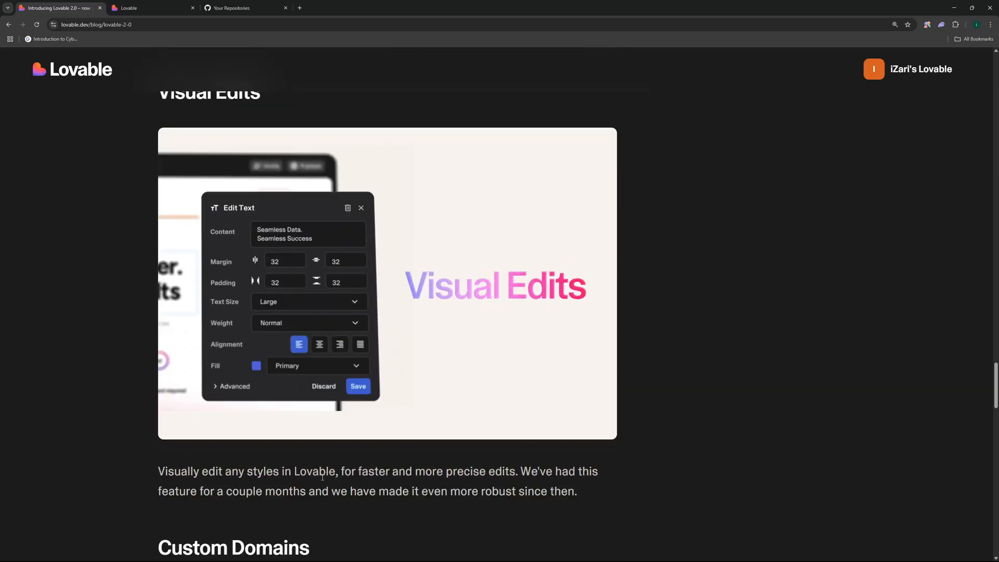
pyautogui.moveTo(200, 470); pyautogui.dragTo(321, 470)
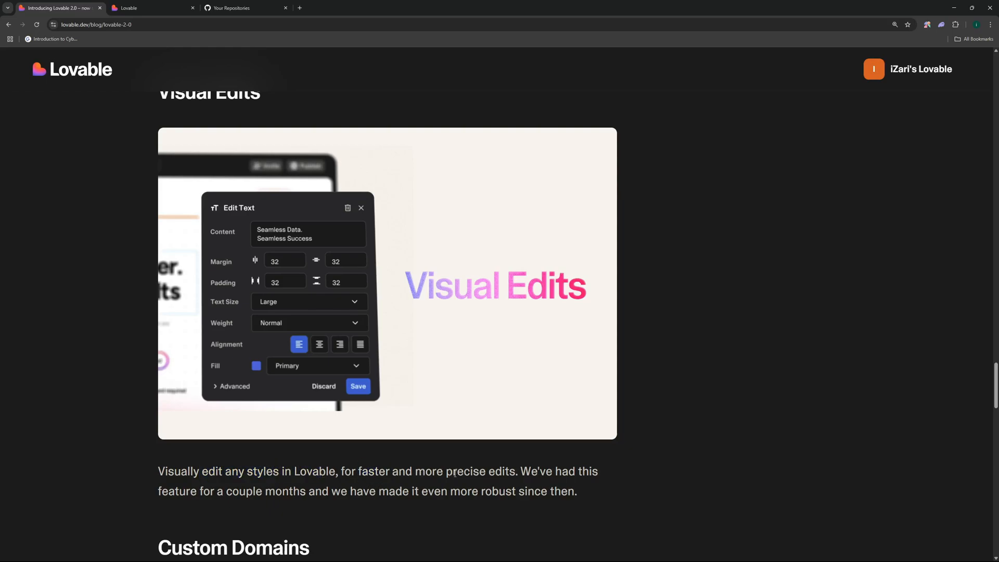
pyautogui.scroll(-3)
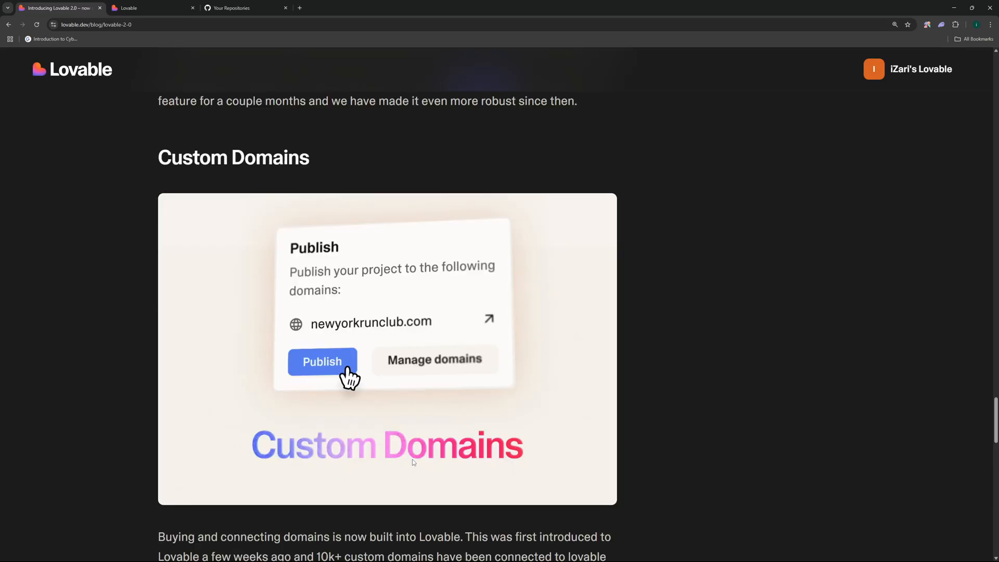
pyautogui.scroll(-3)
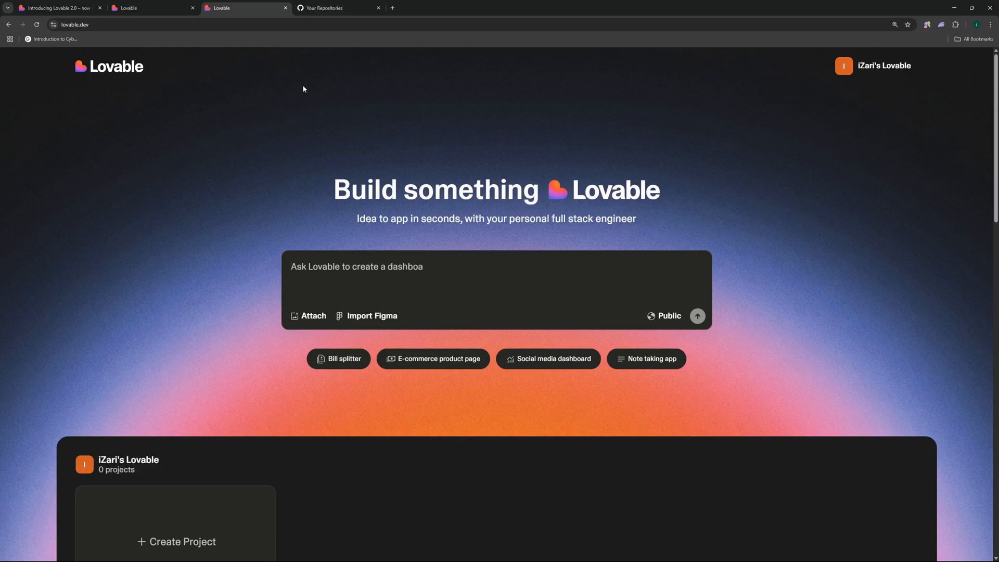
pyautogui.click(57, 7)
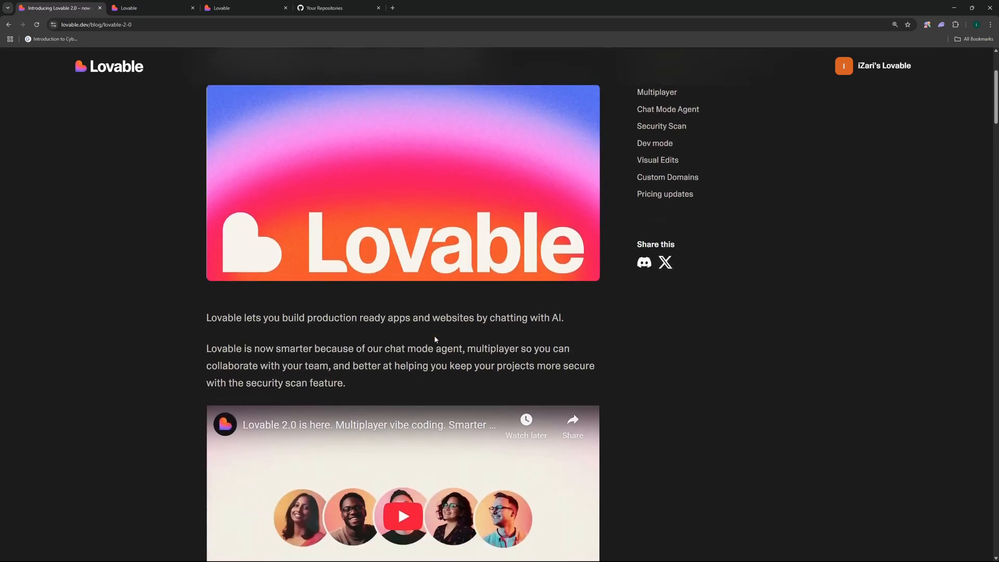
pyautogui.scroll(-3)
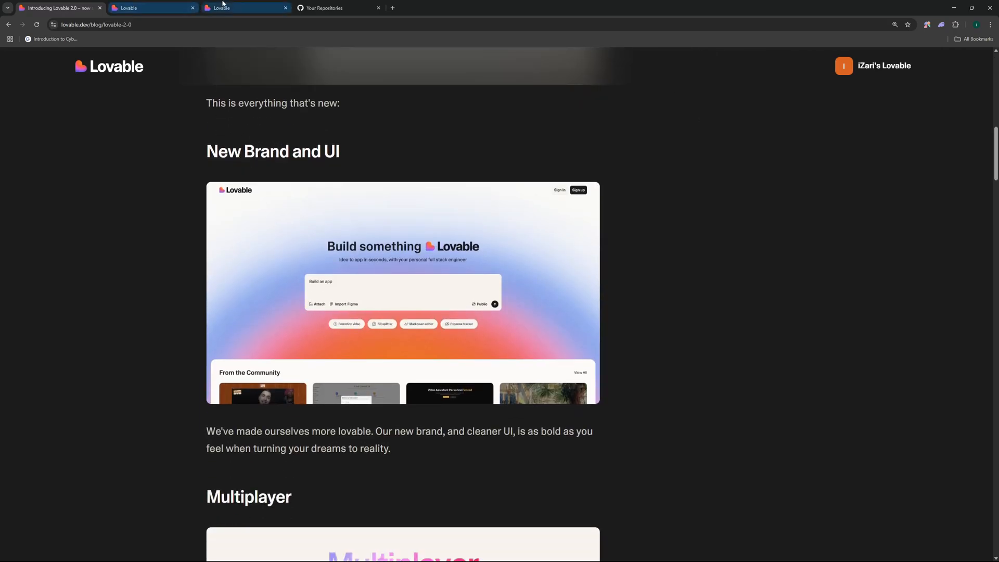
pyautogui.click(246, 8)
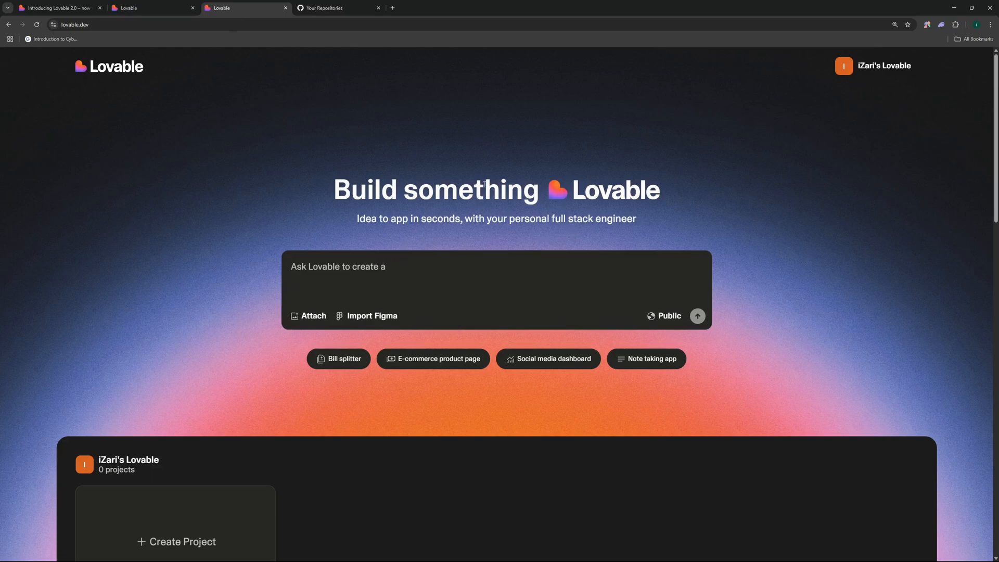
# - Enter the prompt 'create a landing page for a fundraiser for cancer affected children in underdeveloped countries'
pyautogui.write('portfolio website for my...')
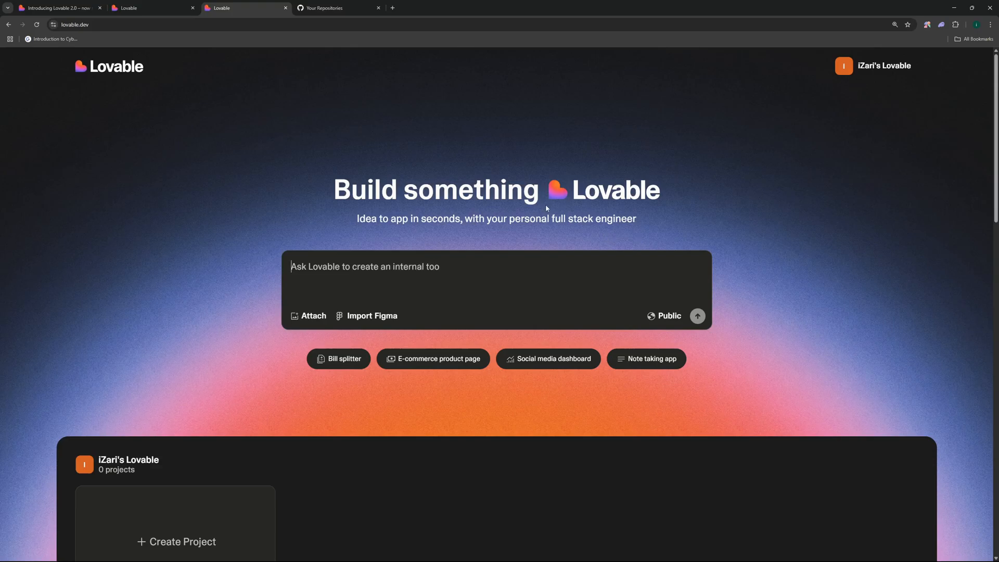
pyautogui.scroll(-3)
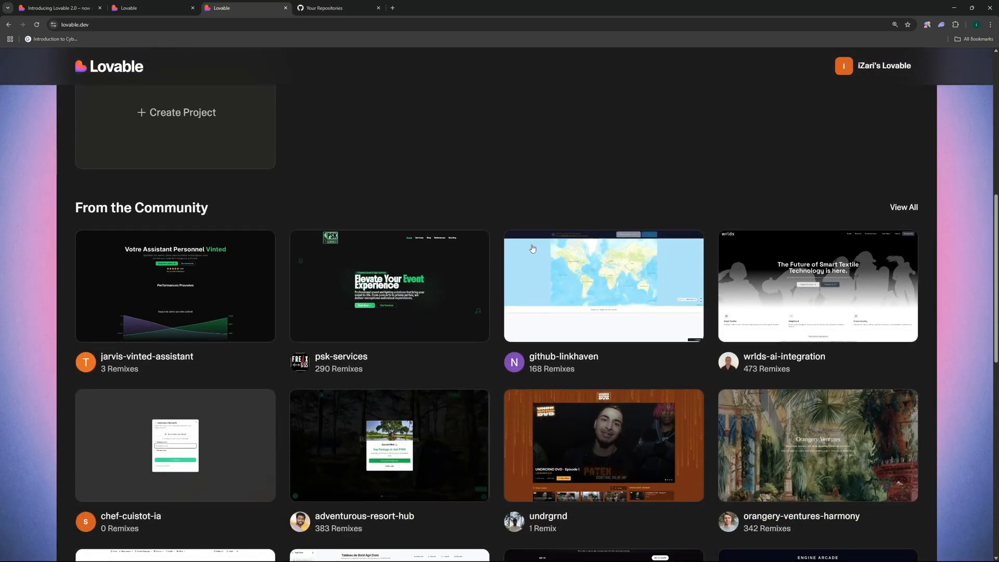
pyautogui.scroll(-3)
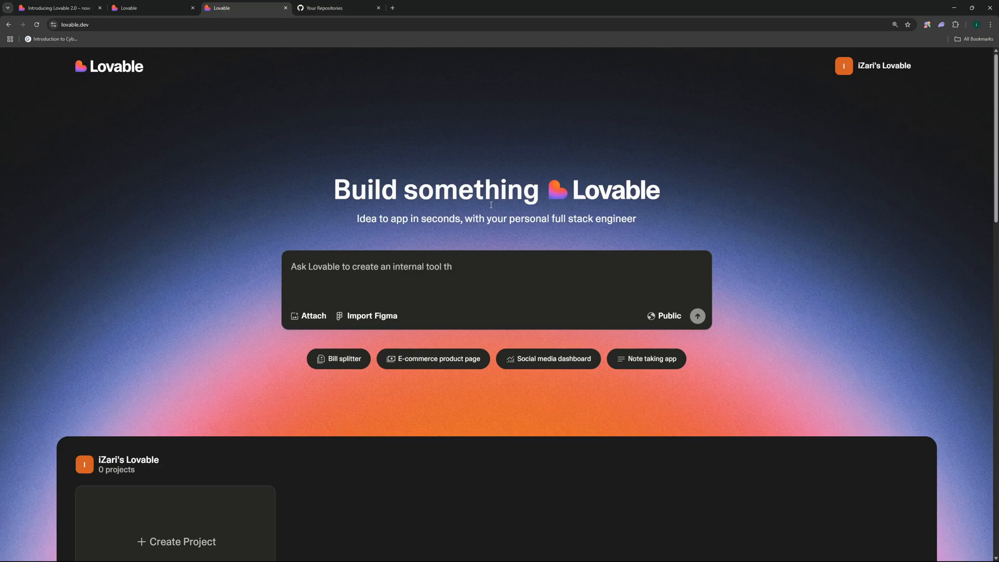
pyautogui.write('create a landing page for a fundraiser for cancer affected children in underdeveloped countries.')
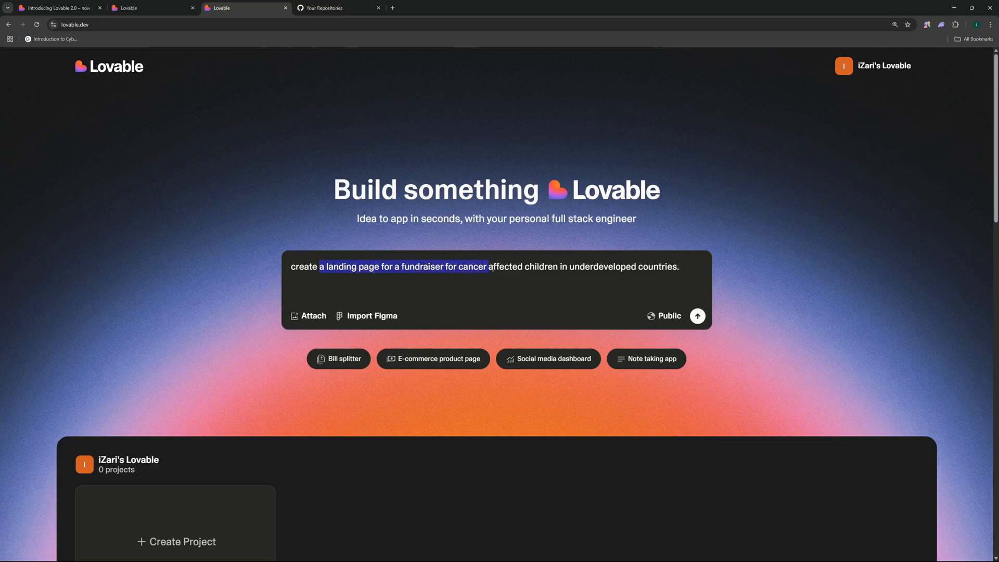
pyautogui.moveTo(486, 267); pyautogui.dragTo(663, 266)
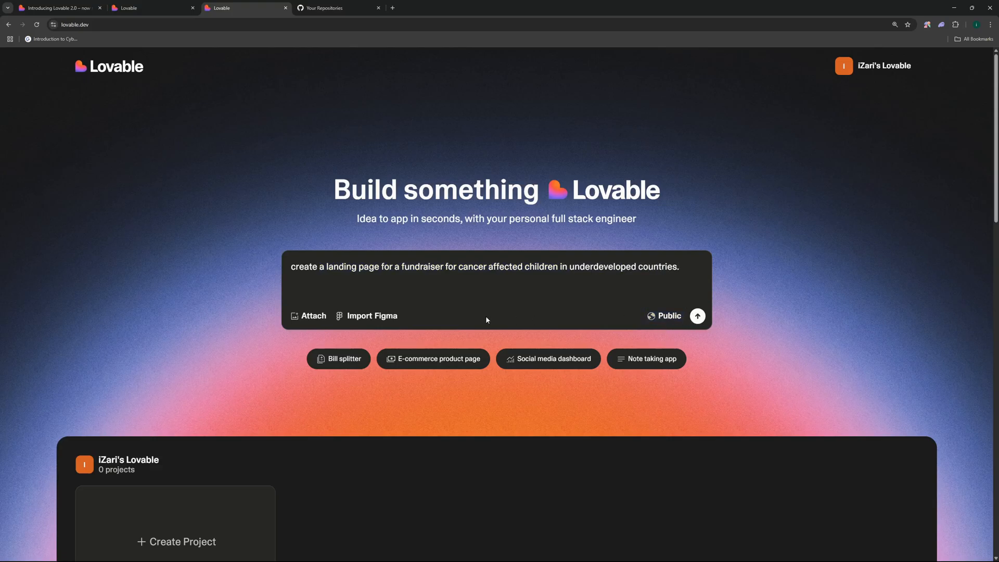
pyautogui.click(697, 316)
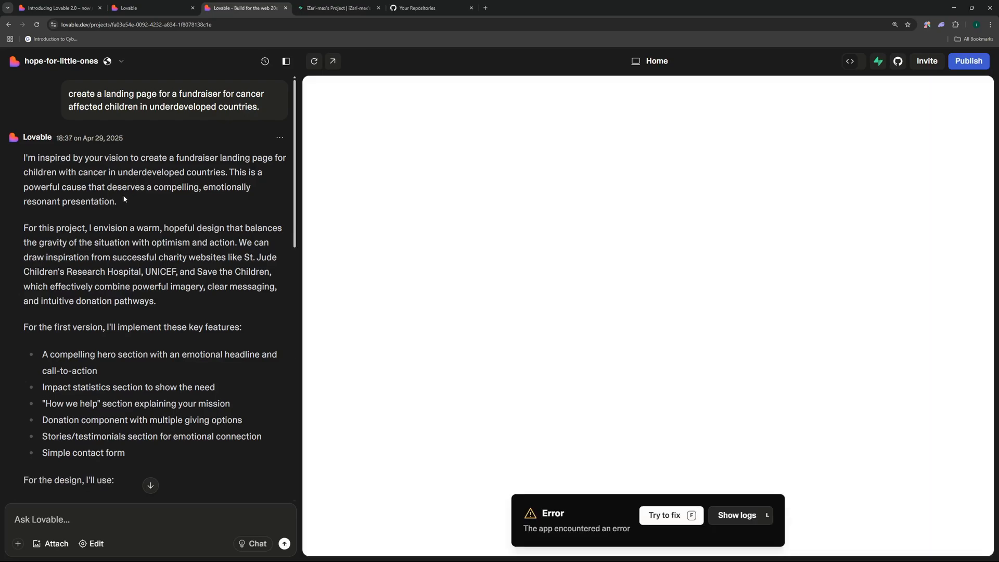
pyautogui.scroll(-3)
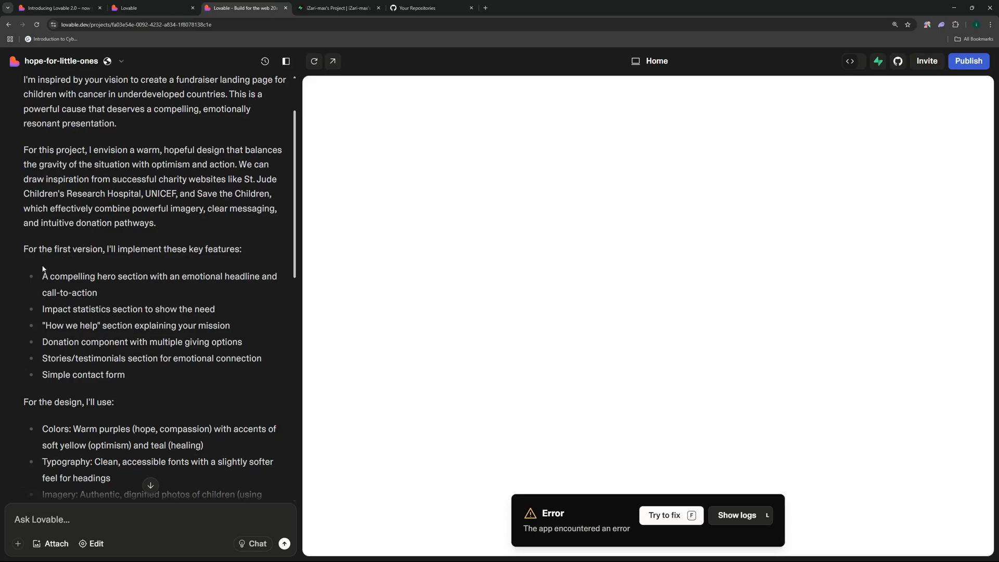
pyautogui.moveTo(42, 249); pyautogui.dragTo(121, 249)
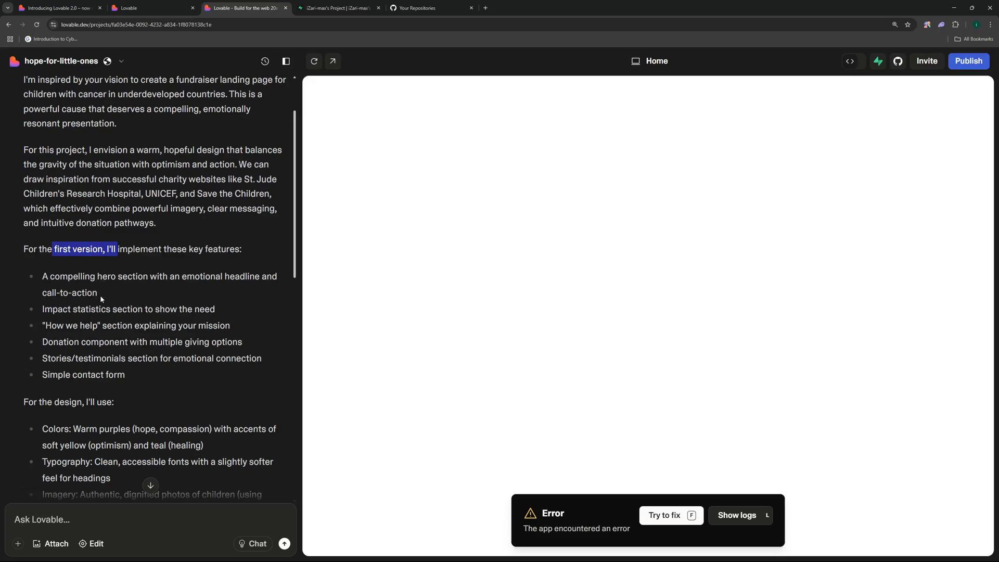
pyautogui.moveTo(104, 297)
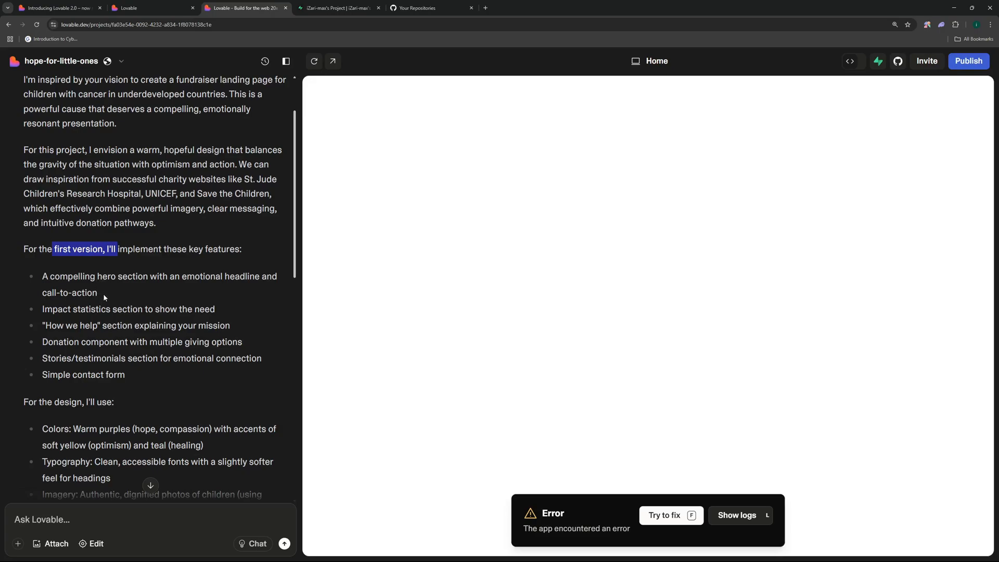
pyautogui.scroll(-3)
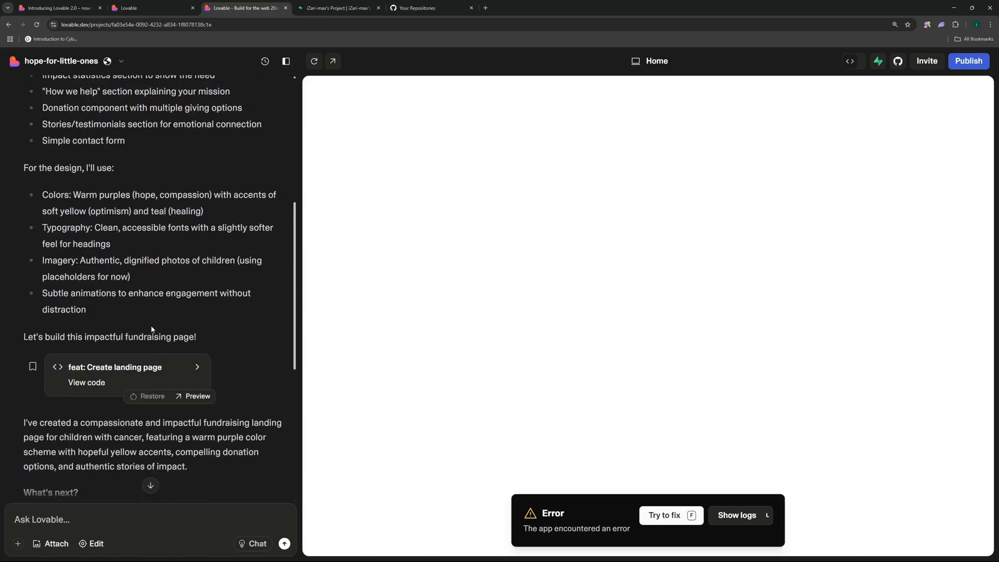
pyautogui.scroll(-3)
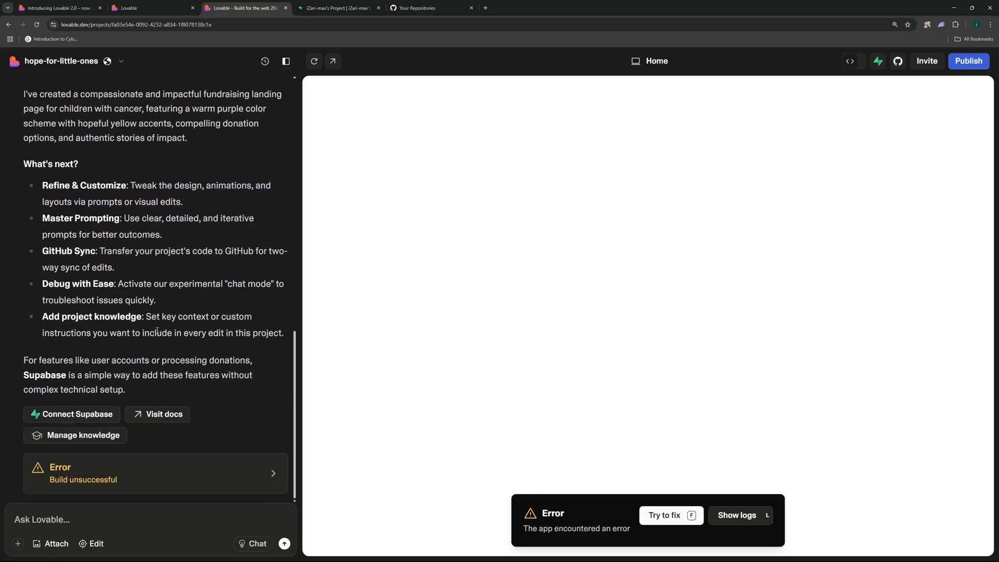
pyautogui.moveTo(72, 414)
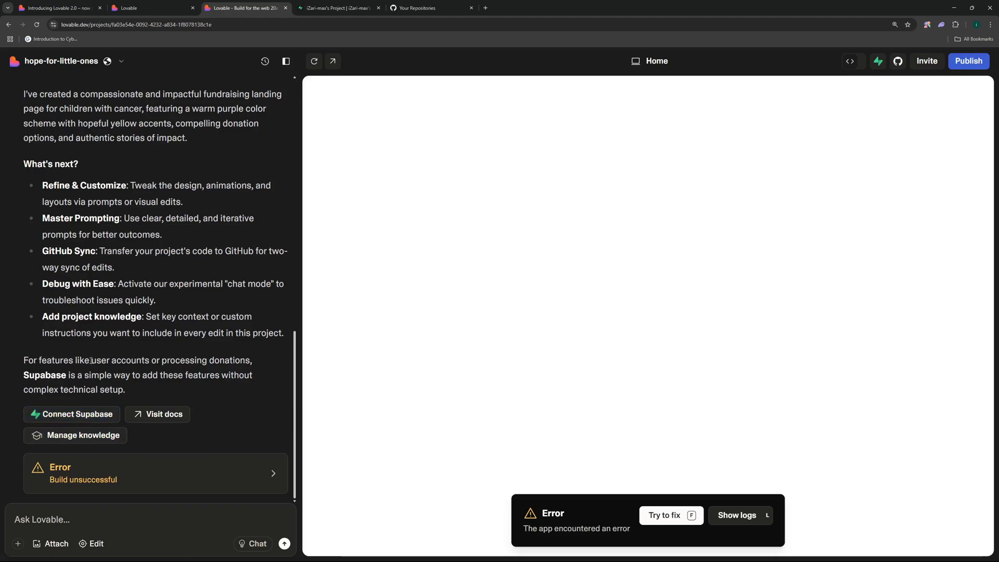
pyautogui.moveTo(92, 360); pyautogui.dragTo(250, 360)
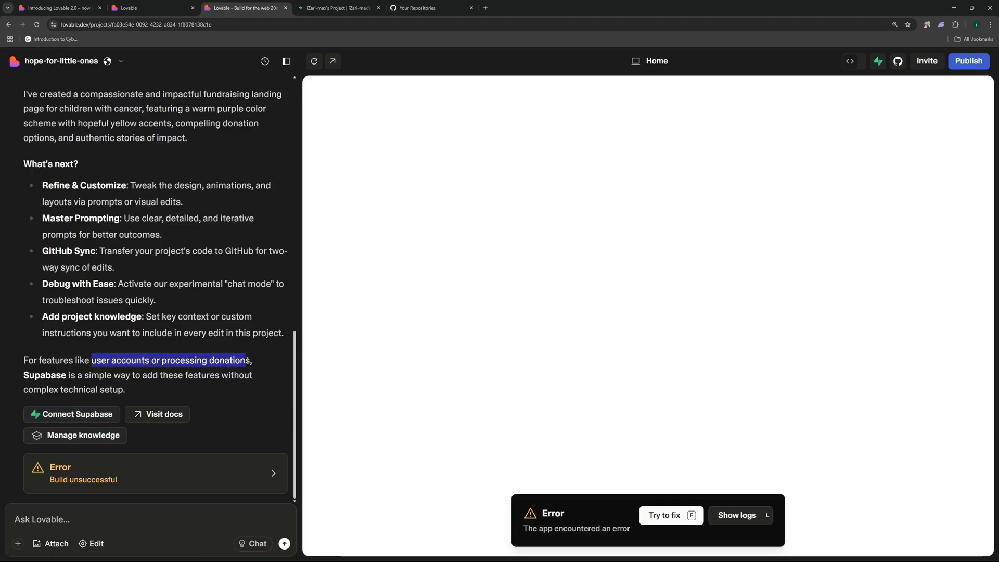
pyautogui.click(83, 375)
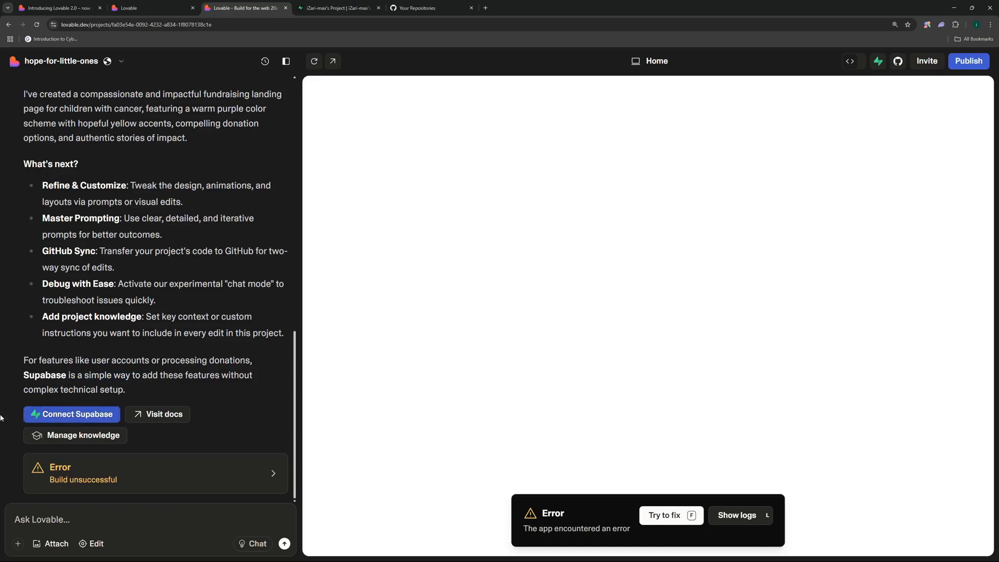
pyautogui.moveTo(87, 424)
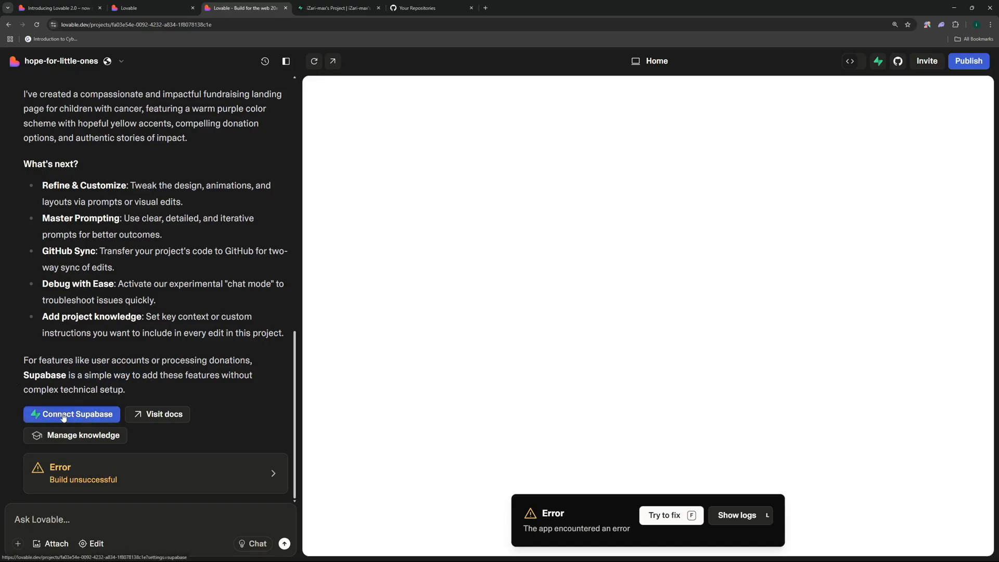
# - Connect Supabase from the integration settings and authorize Lovable's access to the organization
pyautogui.click(70, 414)
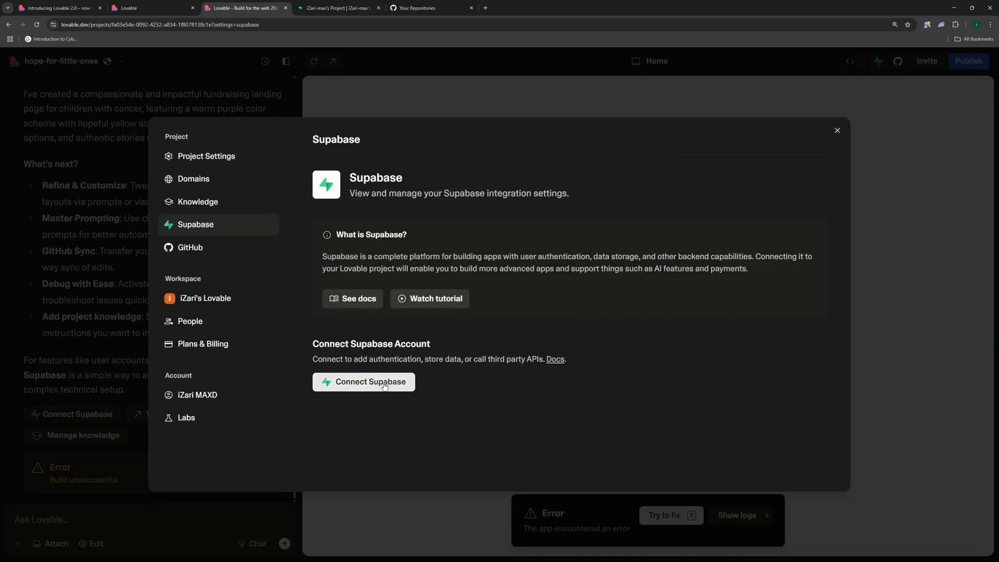
pyautogui.click(369, 382)
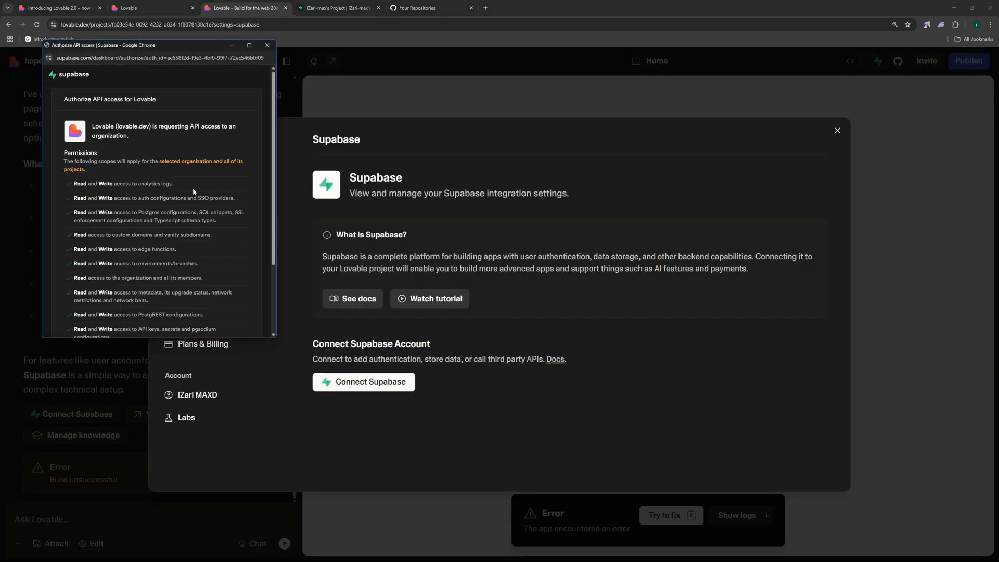
pyautogui.scroll(-3)
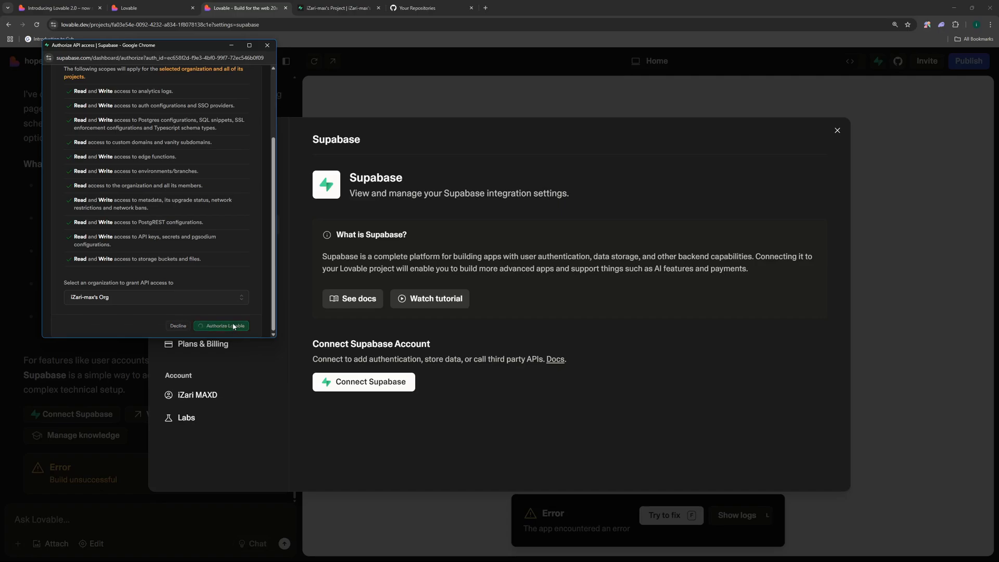
pyautogui.click(221, 326)
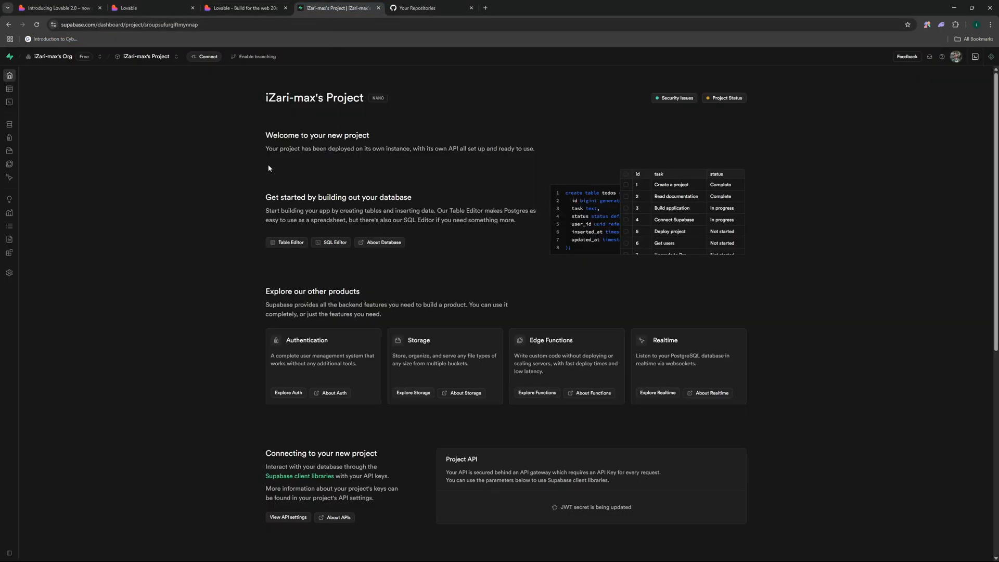
pyautogui.click(127, 24)
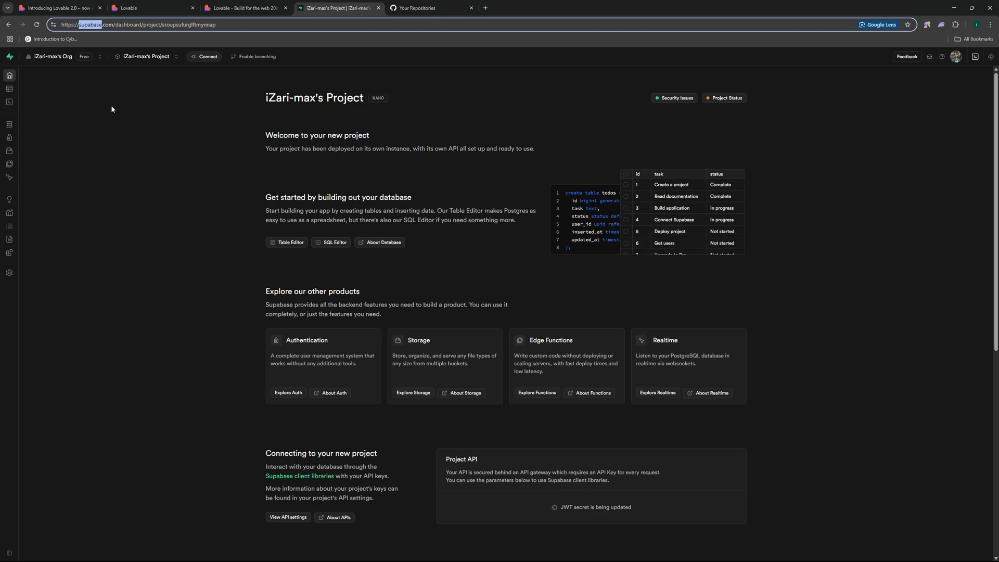
pyautogui.moveTo(375, 131)
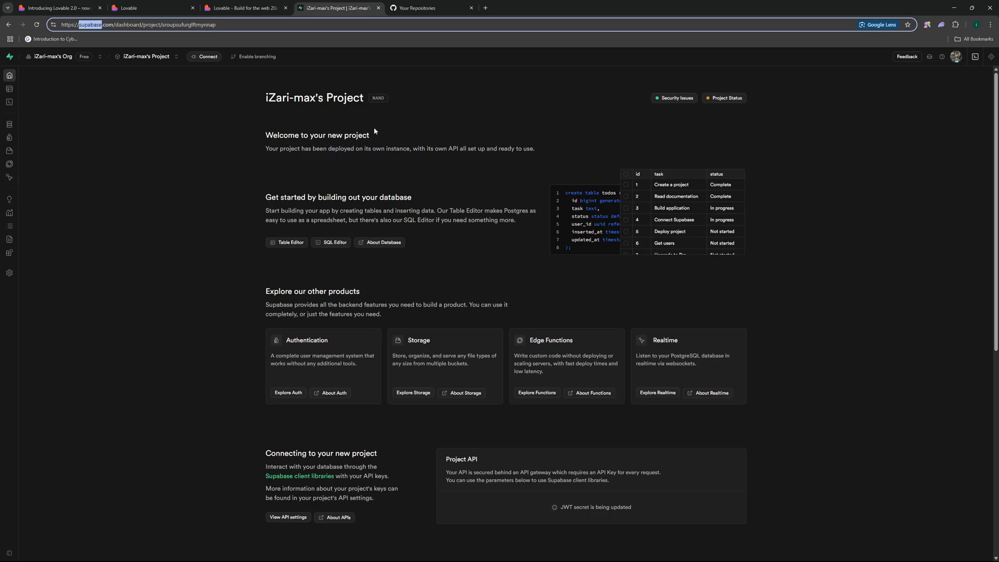
pyautogui.moveTo(203, 134)
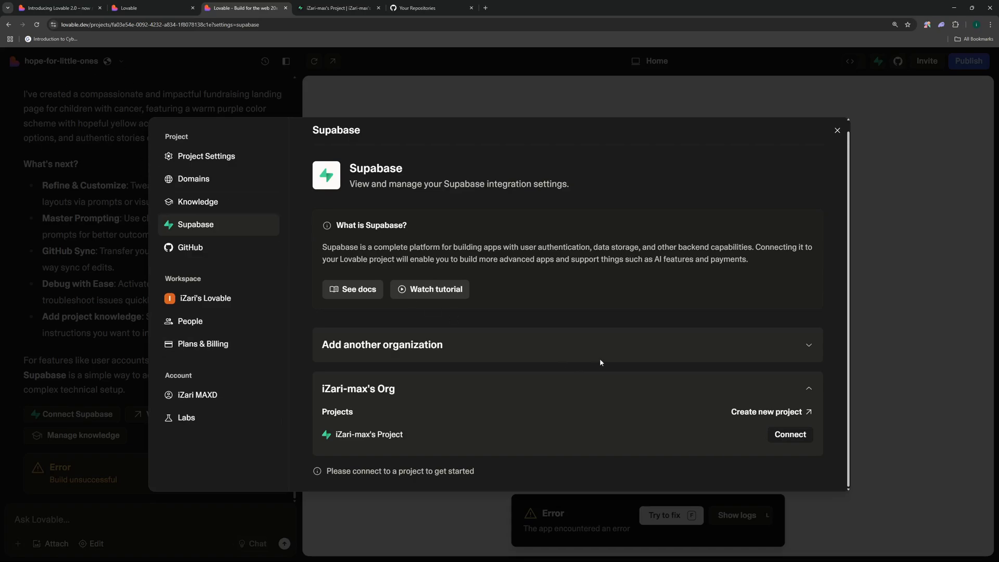
# - Connect hope-for-little-ones to iZari-max's Supabase Project and confirm the link
pyautogui.click(790, 434)
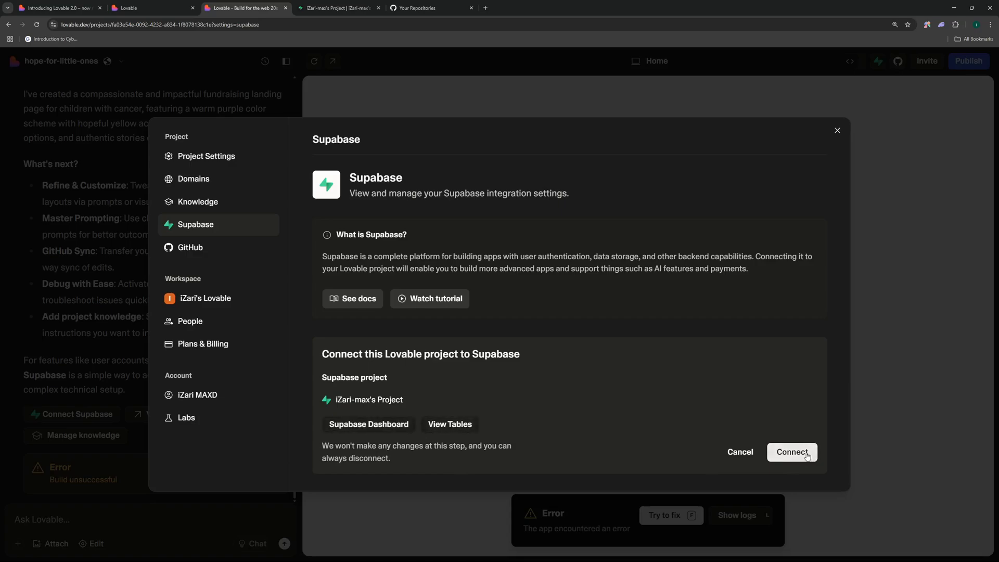
pyautogui.click(791, 451)
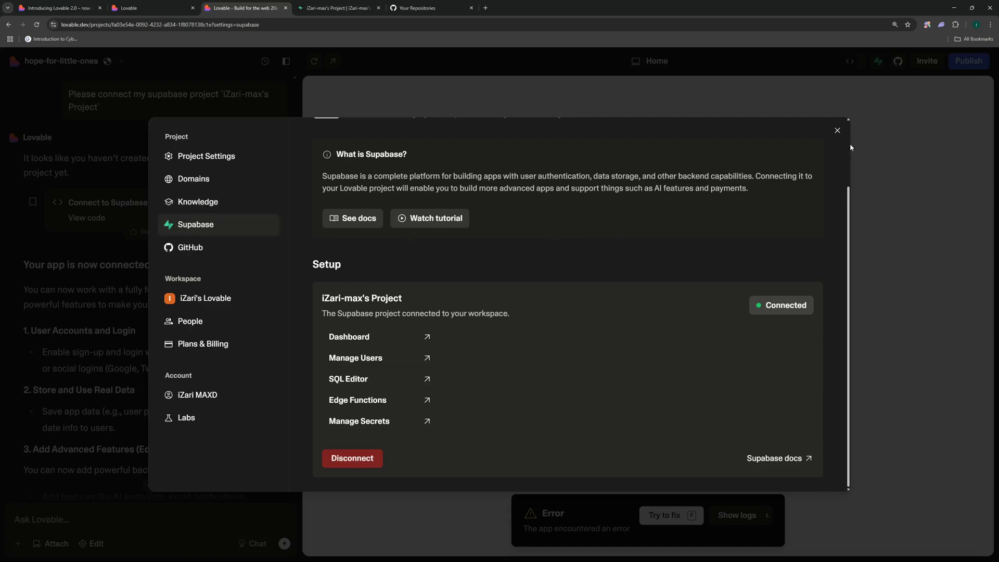
# - Leave the settings and have Lovable 'Try to fix' the build error in the chat
pyautogui.click(836, 131)
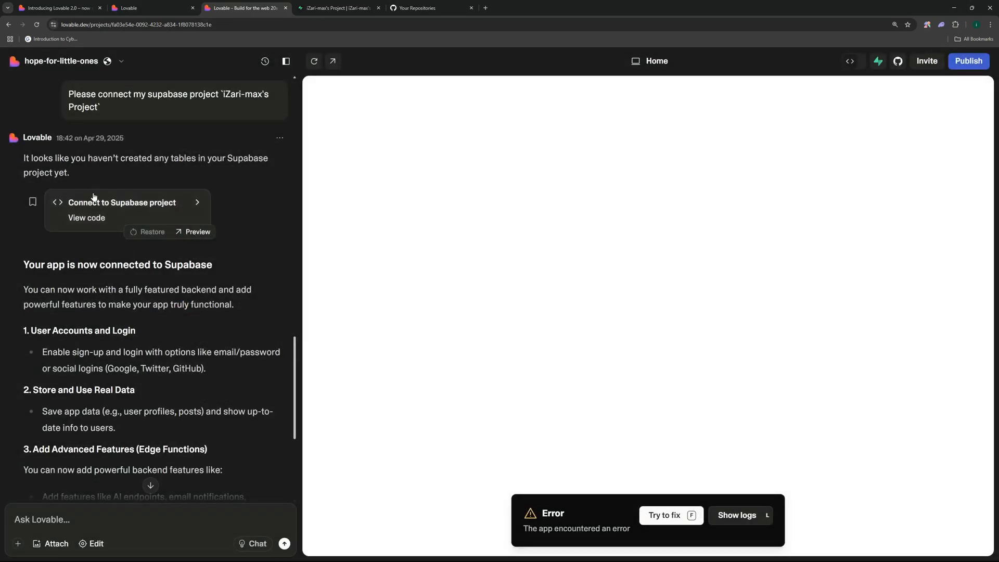
pyautogui.scroll(-3)
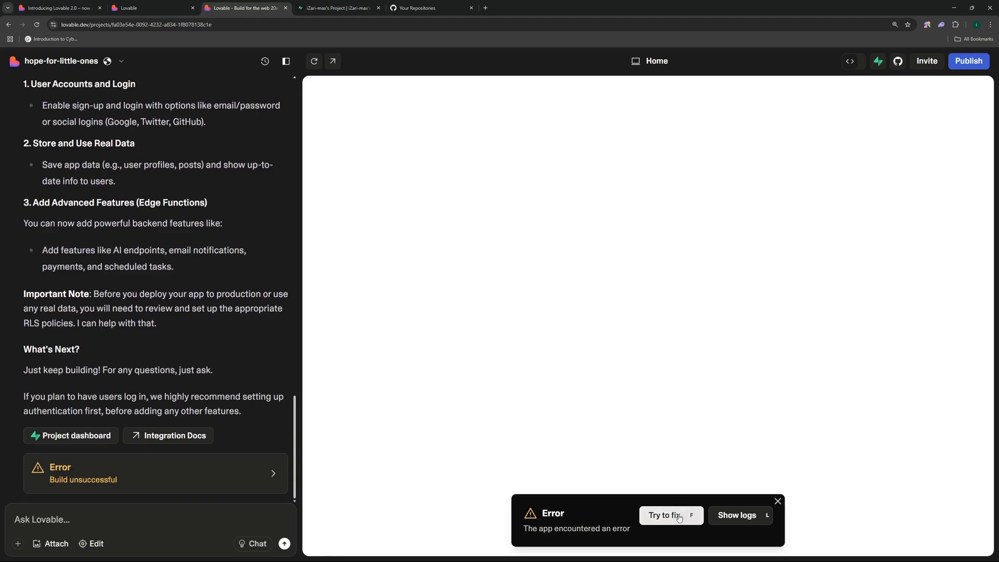
pyautogui.click(663, 515)
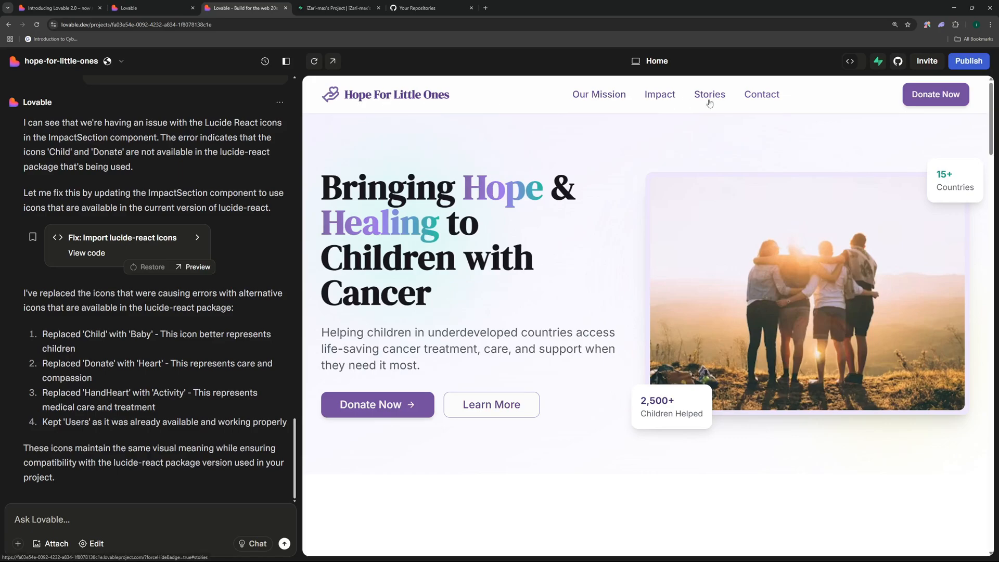
pyautogui.moveTo(934, 95)
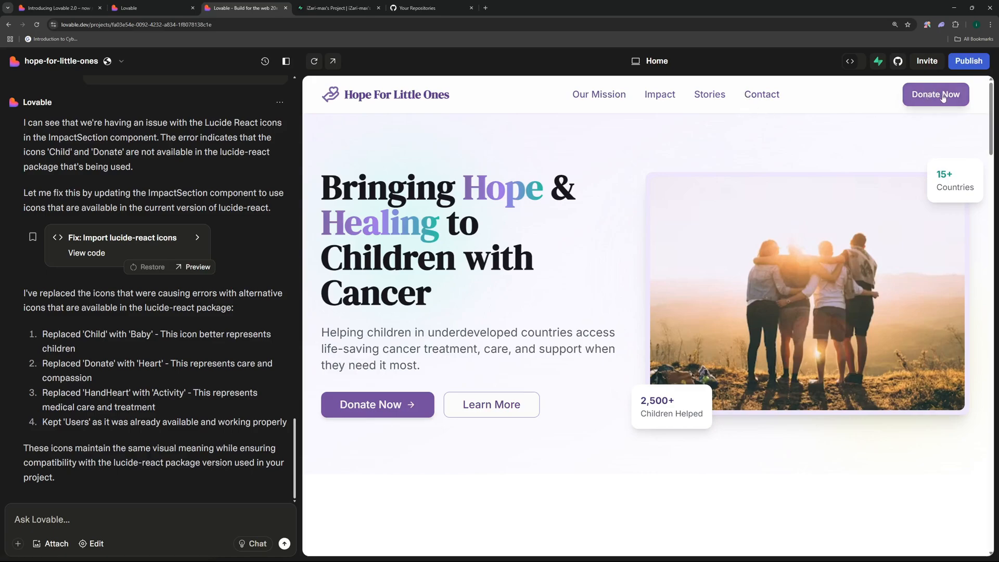
pyautogui.scroll(-3)
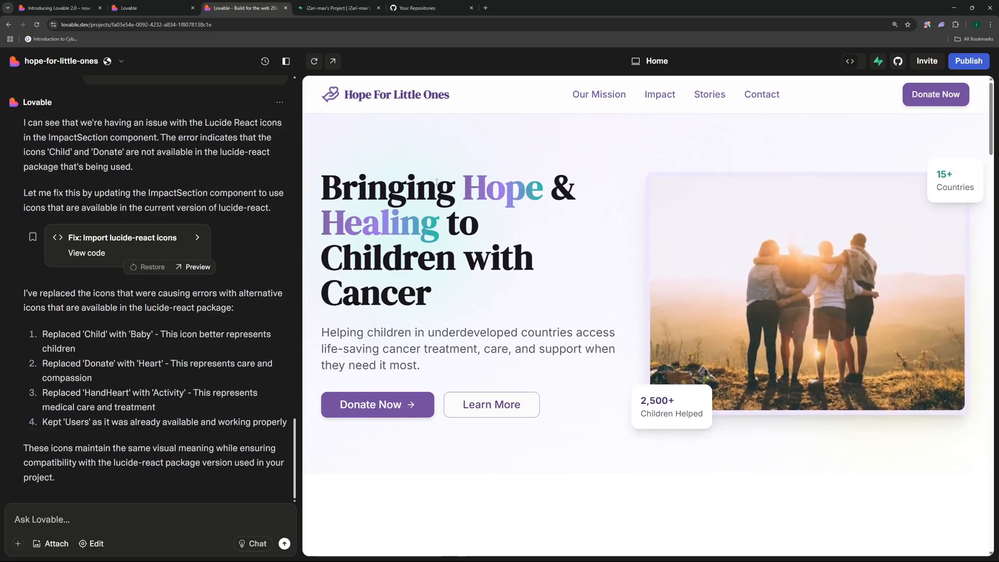
pyautogui.scroll(-3)
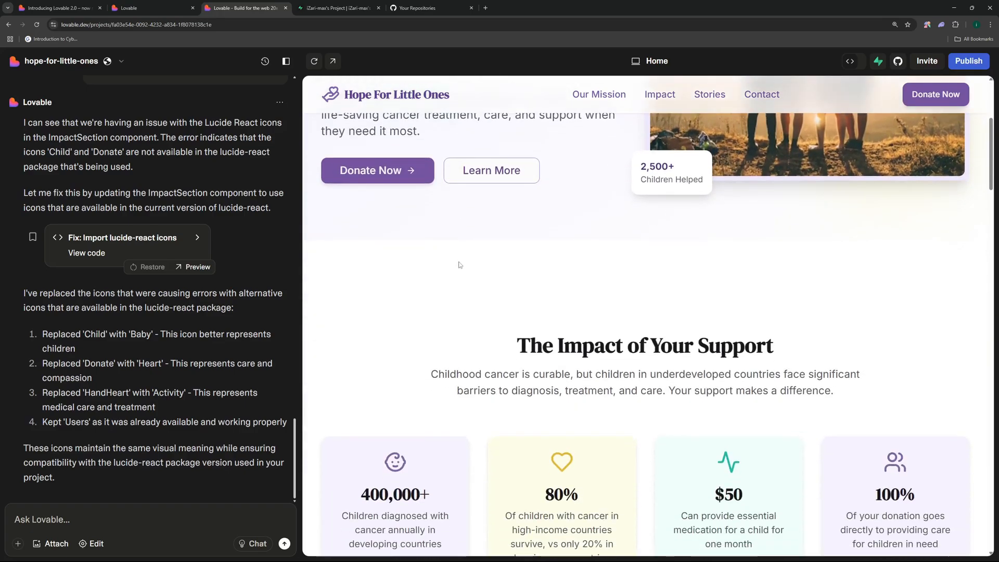
pyautogui.scroll(-3)
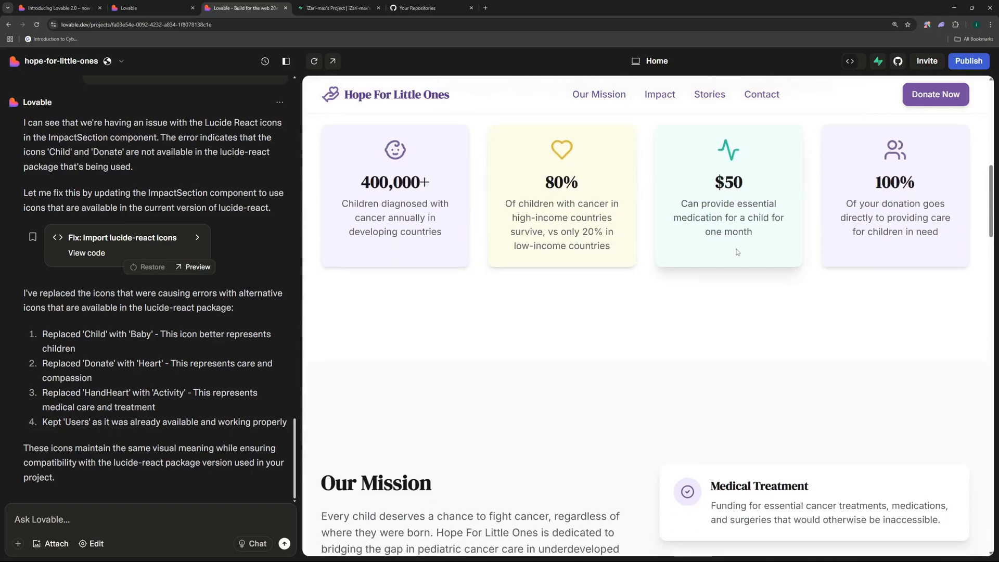
pyautogui.scroll(-3)
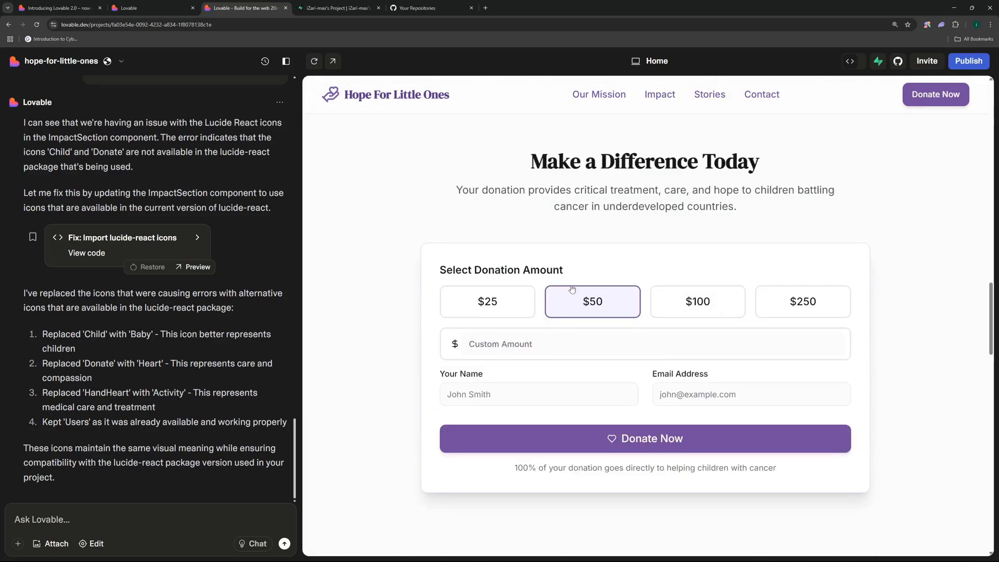
pyautogui.scroll(-3)
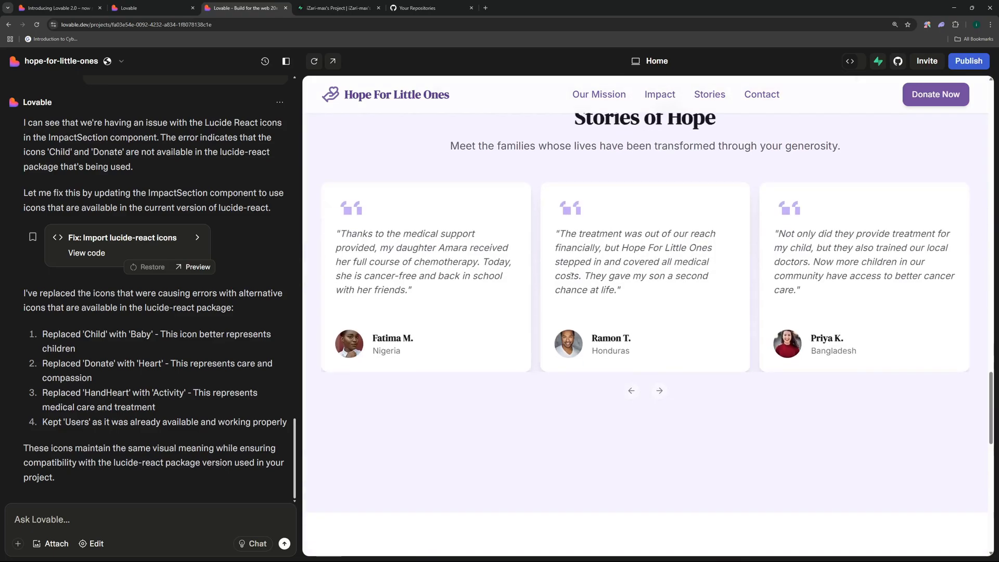
pyautogui.scroll(-3)
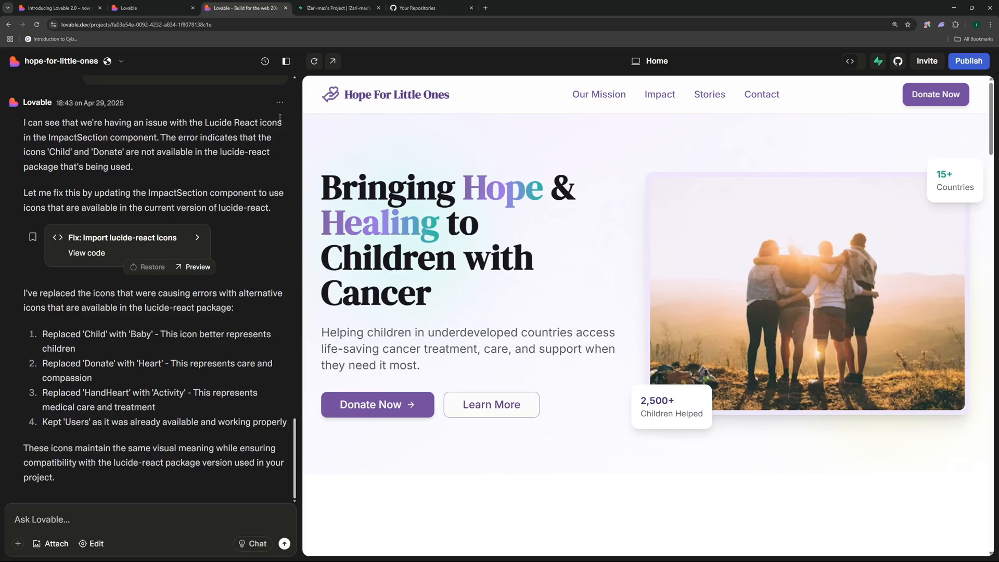
# - View the project's collaborator invite panel, then return to the Lovable 2.0 announcement tab
pyautogui.click(151, 7)
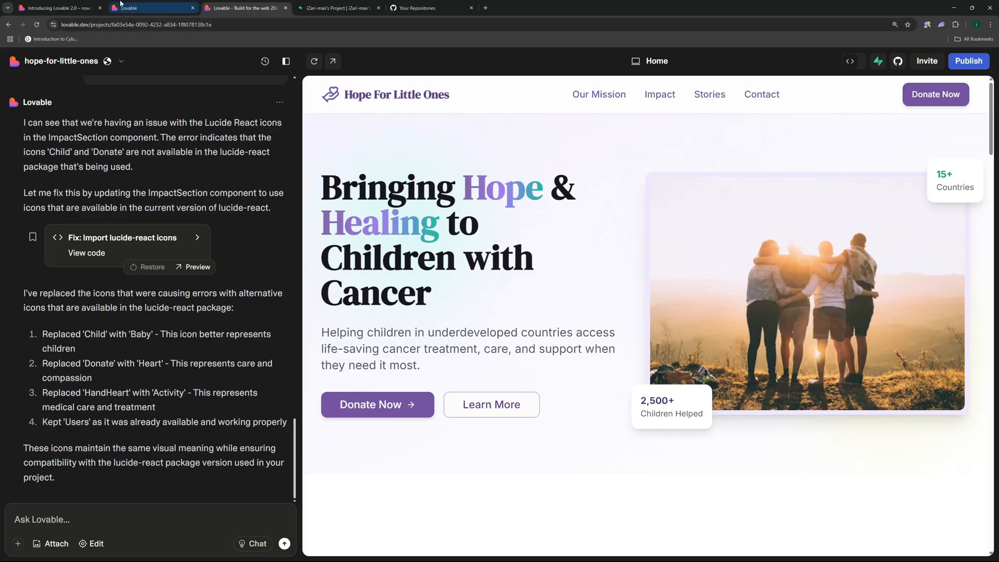
pyautogui.click(57, 7)
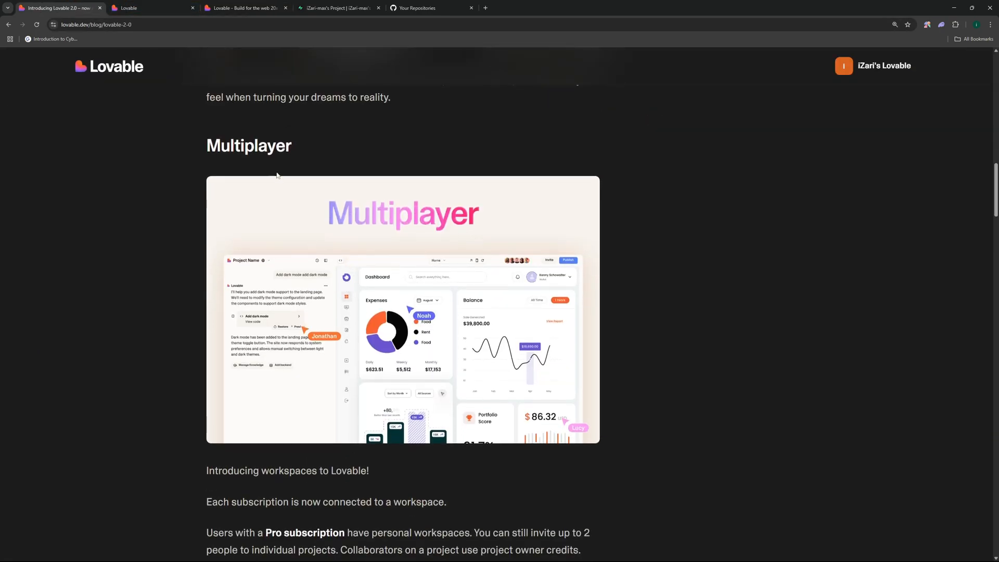
pyautogui.click(245, 8)
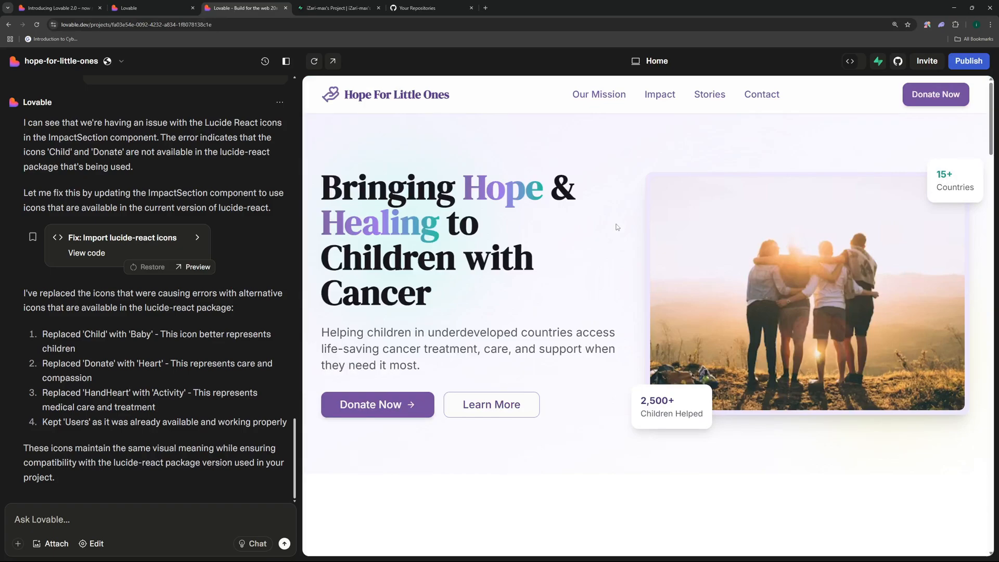
pyautogui.moveTo(928, 61)
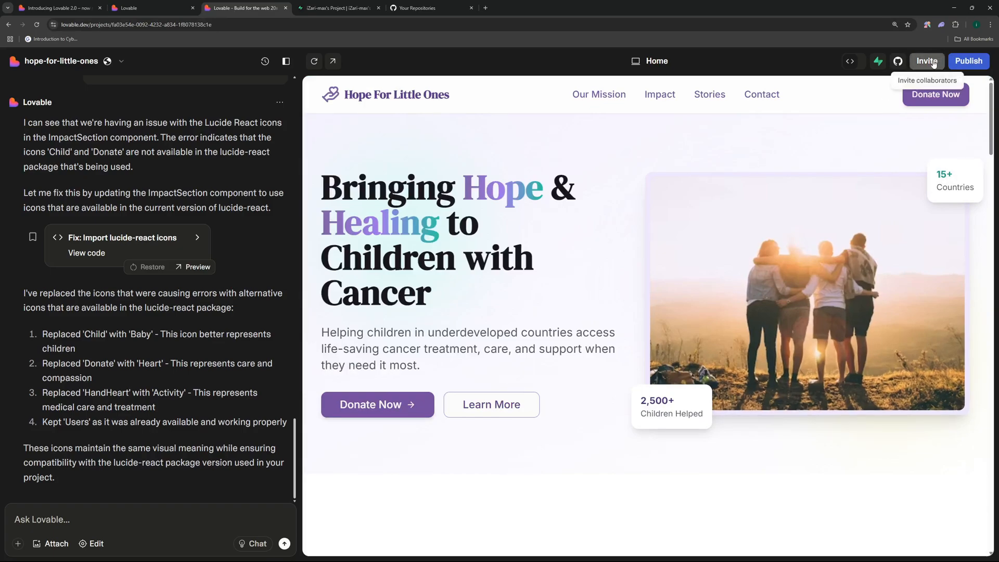
pyautogui.click(926, 60)
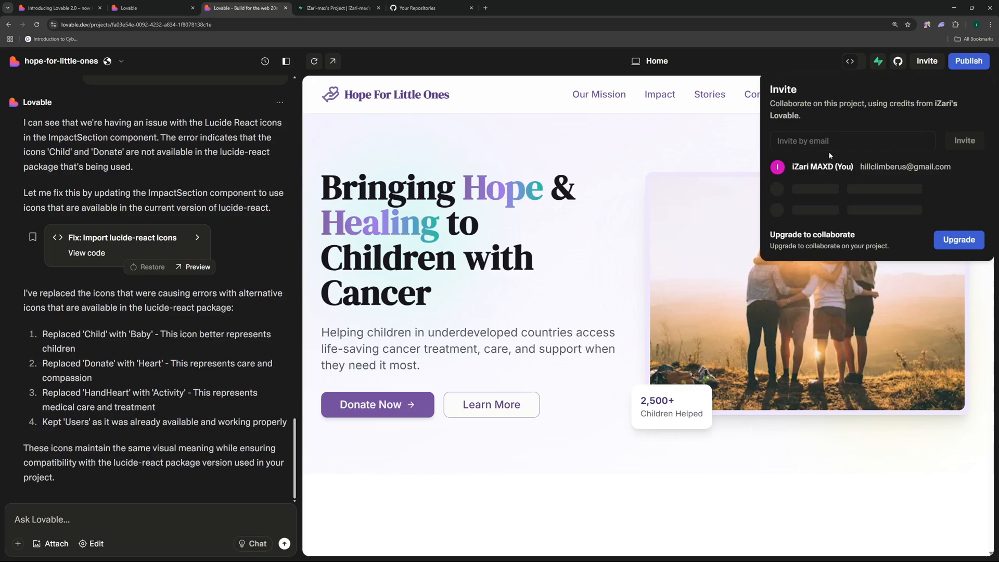
pyautogui.click(57, 7)
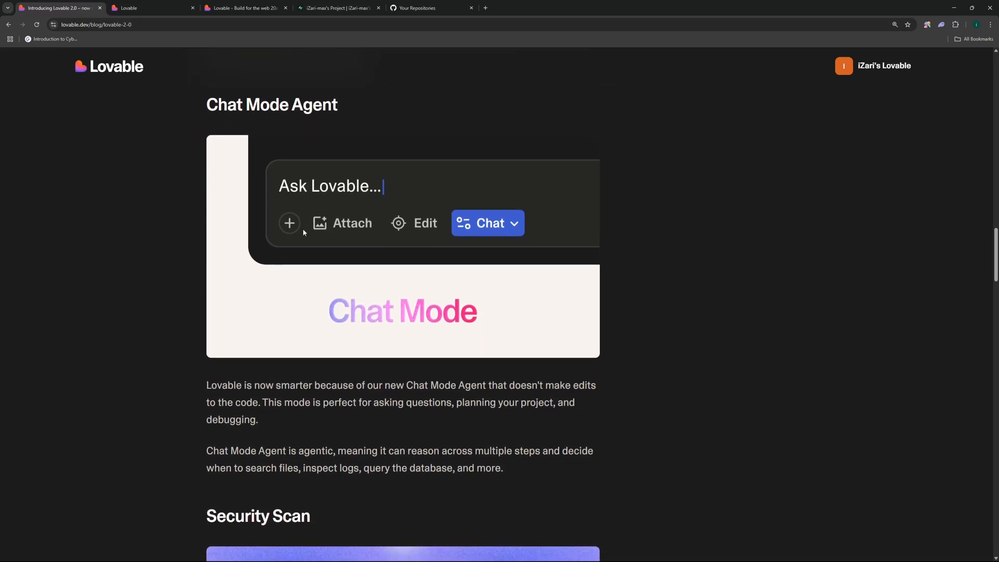
# - Return to the hope-for-little-ones project editor to enable Chat Mode
pyautogui.click(245, 7)
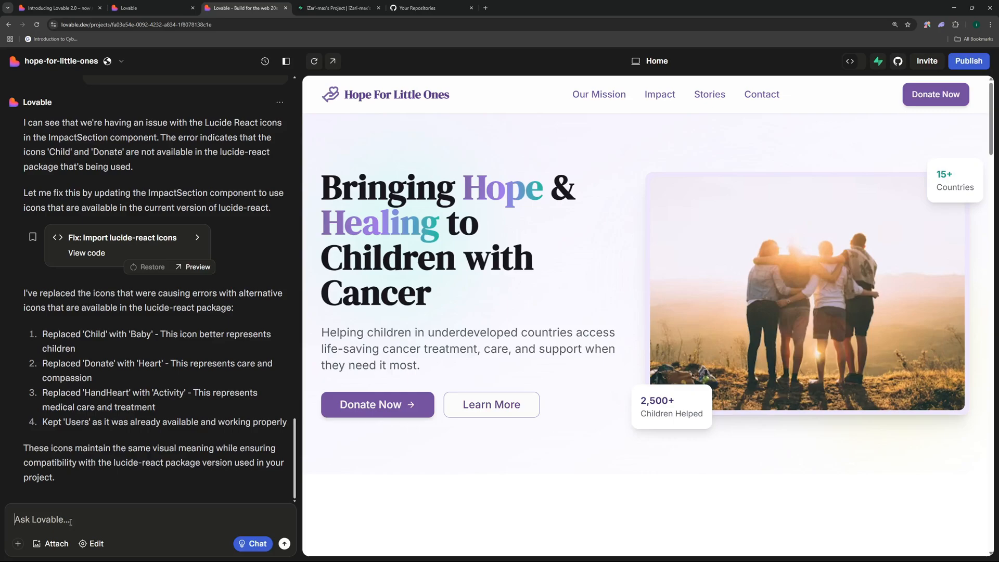
# - Ask 'what can i do with this website to increase donation ratio' and read the five-part strategy reply
pyautogui.write('what can i do with this website to increase donation ratio.')
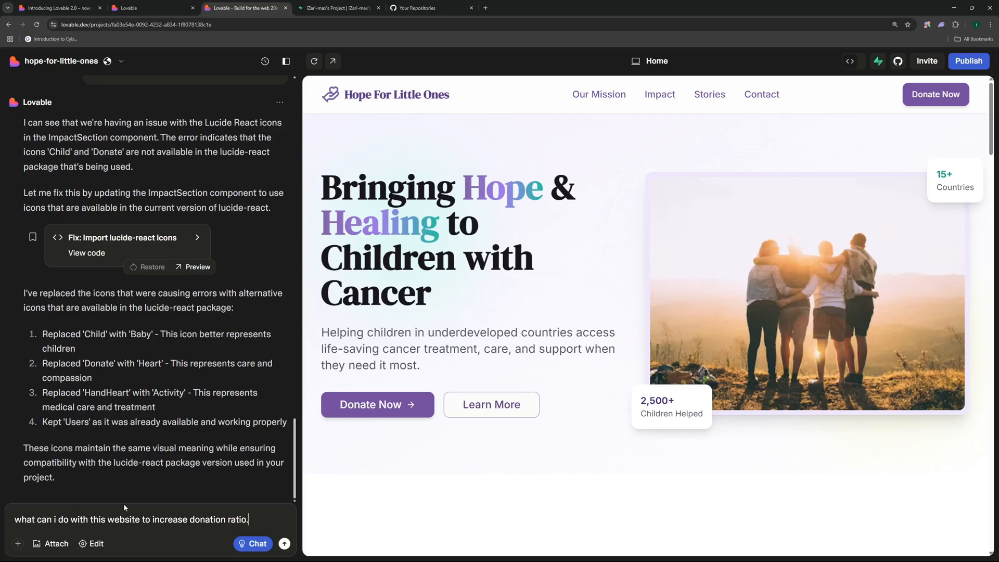
pyautogui.click(284, 543)
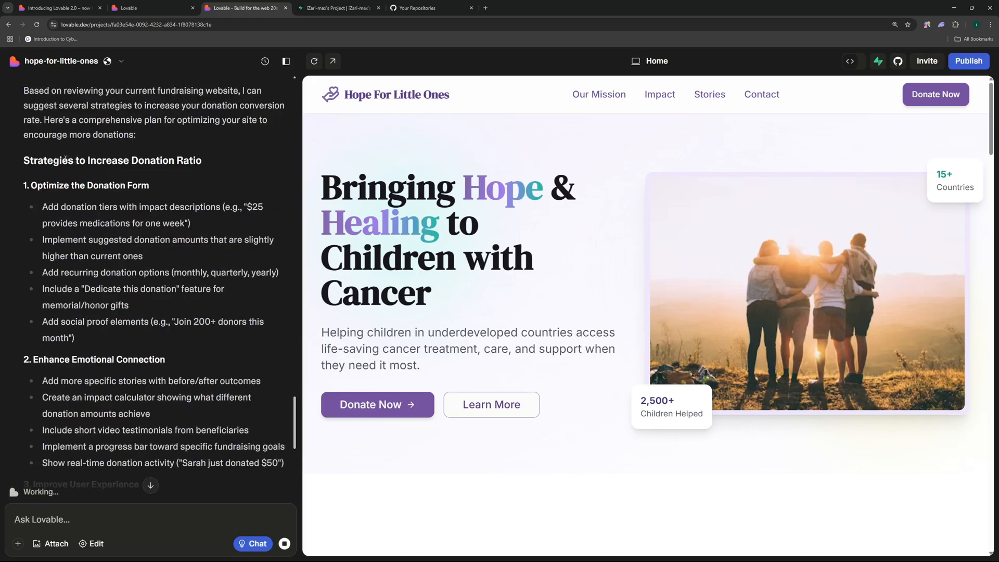
pyautogui.scroll(-3)
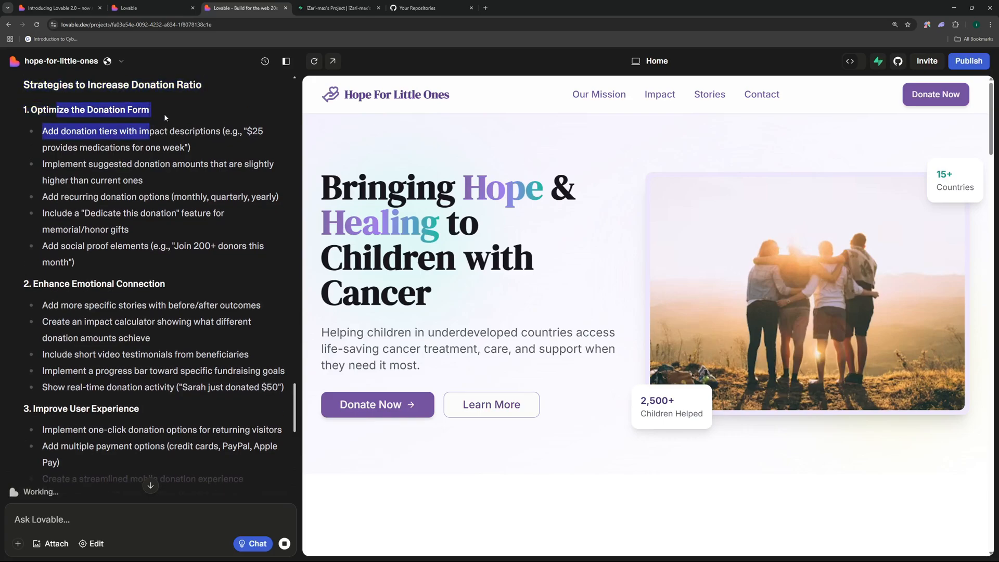
pyautogui.scroll(-3)
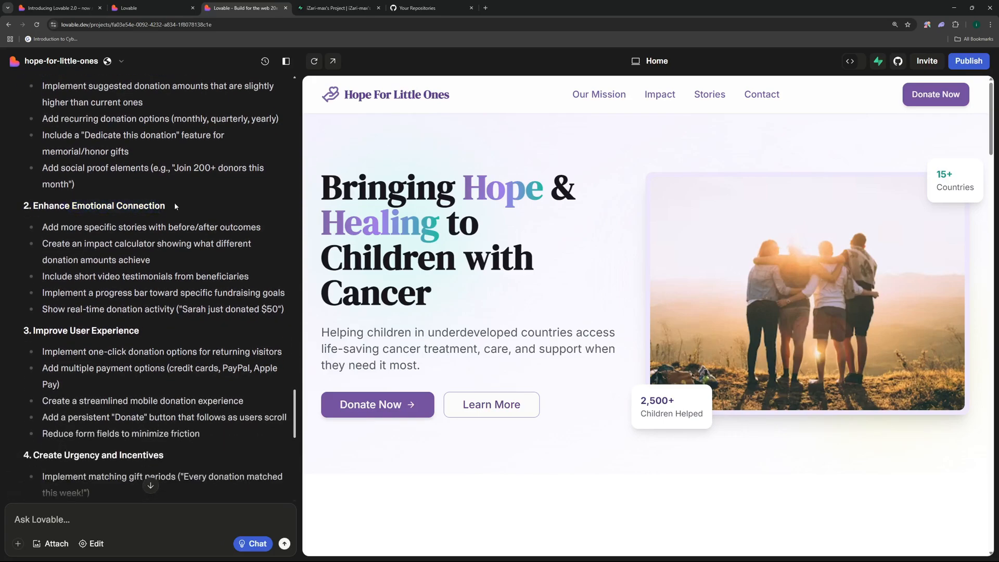
pyautogui.scroll(-3)
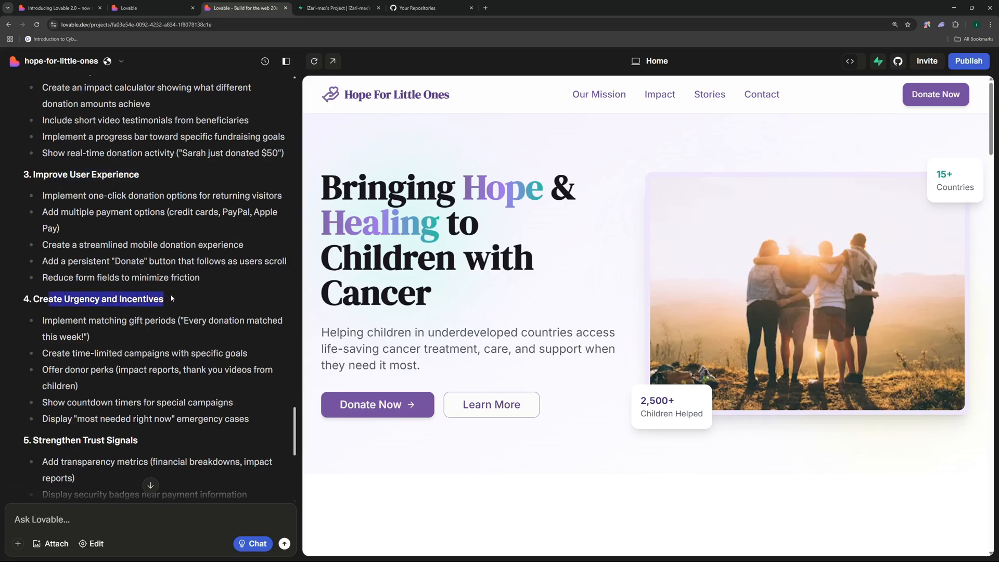
pyautogui.scroll(-3)
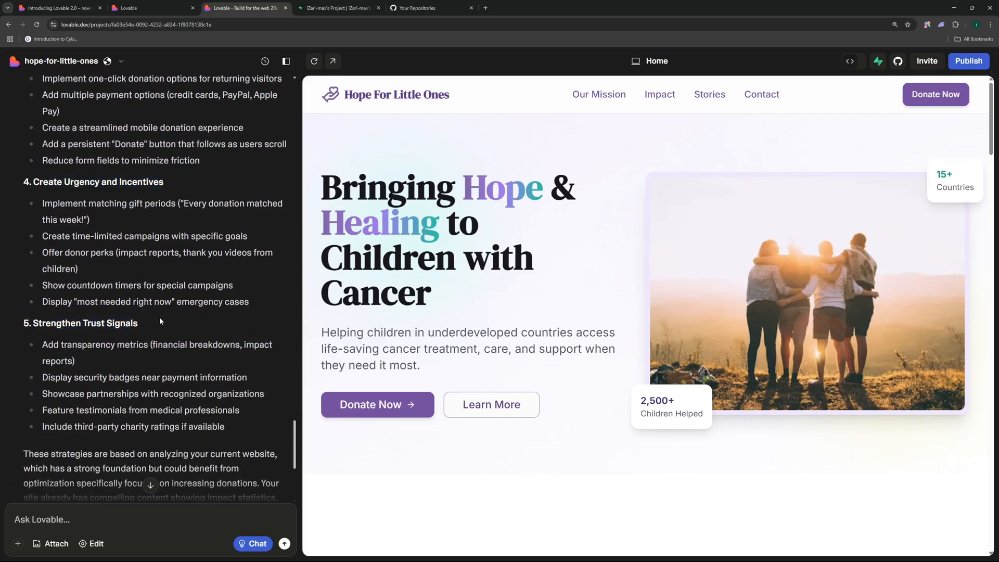
pyautogui.scroll(-3)
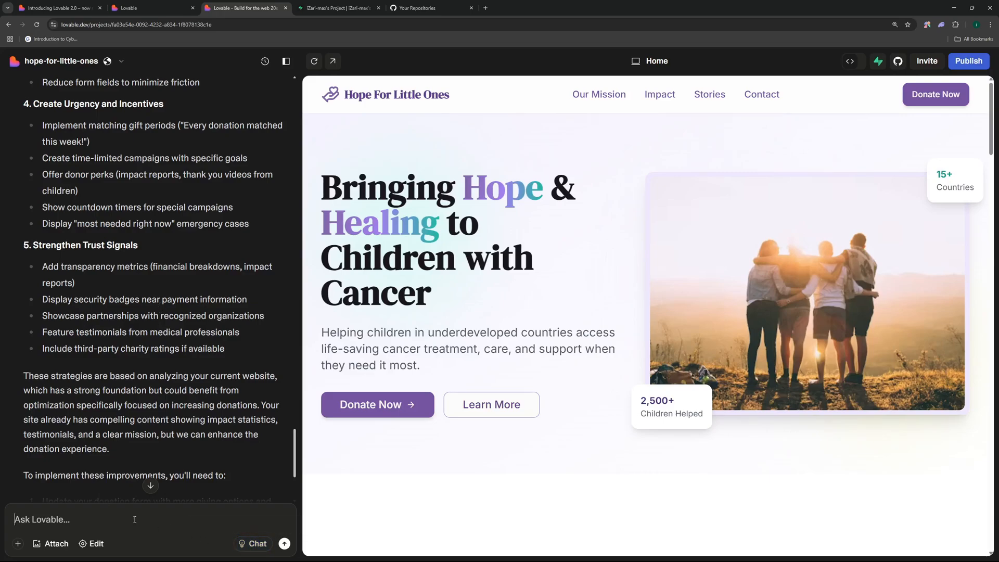
# - Send 'implement the above suggestion and incorporate the changes in this website'
pyautogui.write('implement the above suggestion and incorporate the changes in this website')
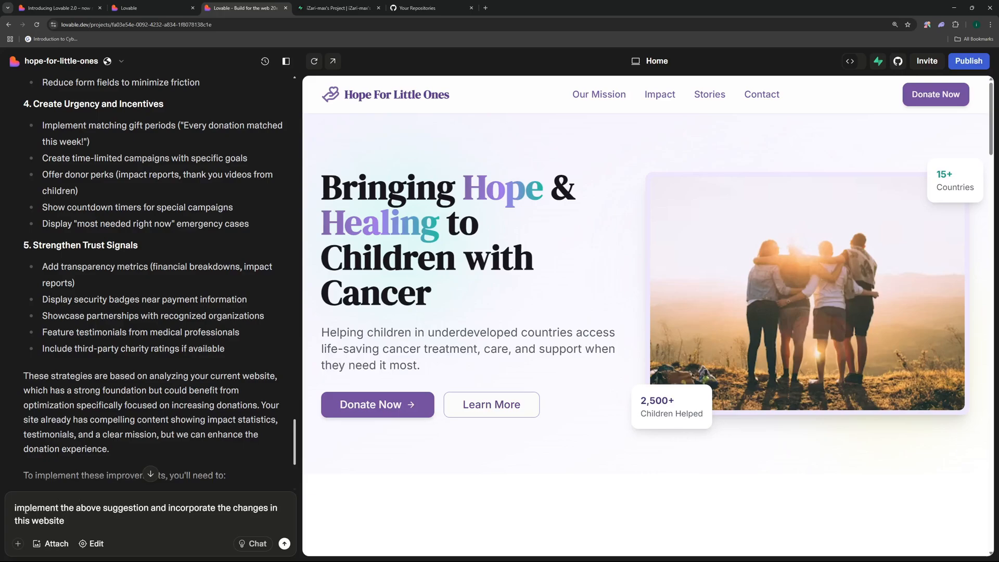
pyautogui.moveTo(15, 508); pyautogui.dragTo(189, 507)
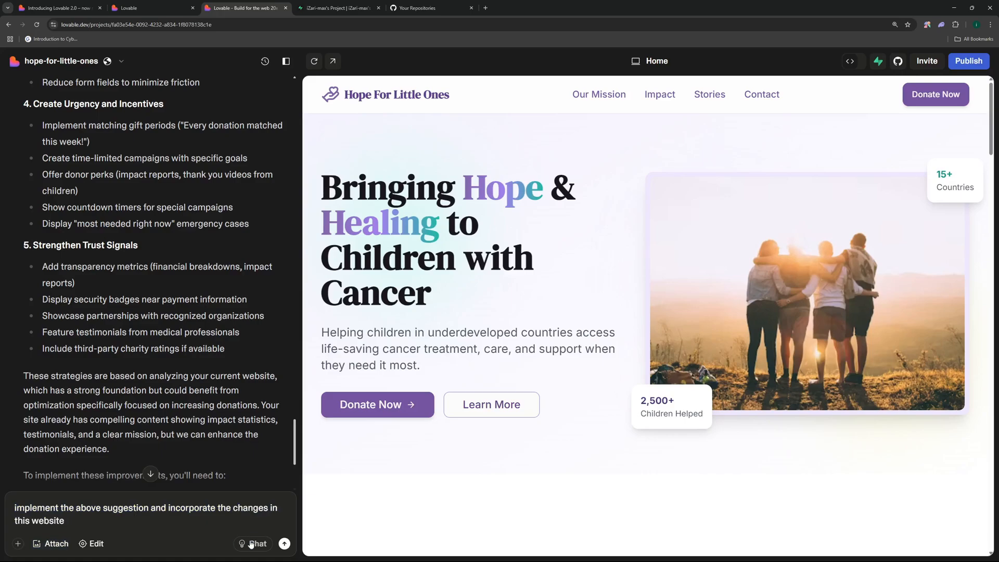
pyautogui.click(283, 544)
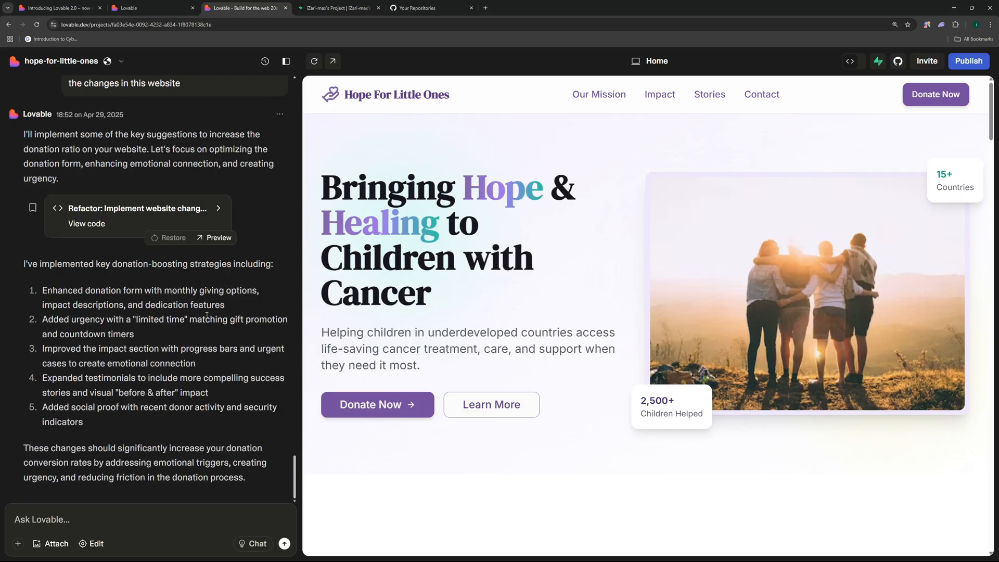
# - Review the summary's urgency, progress bars, social proof and security indicator changes
pyautogui.moveTo(94, 290); pyautogui.dragTo(177, 290)
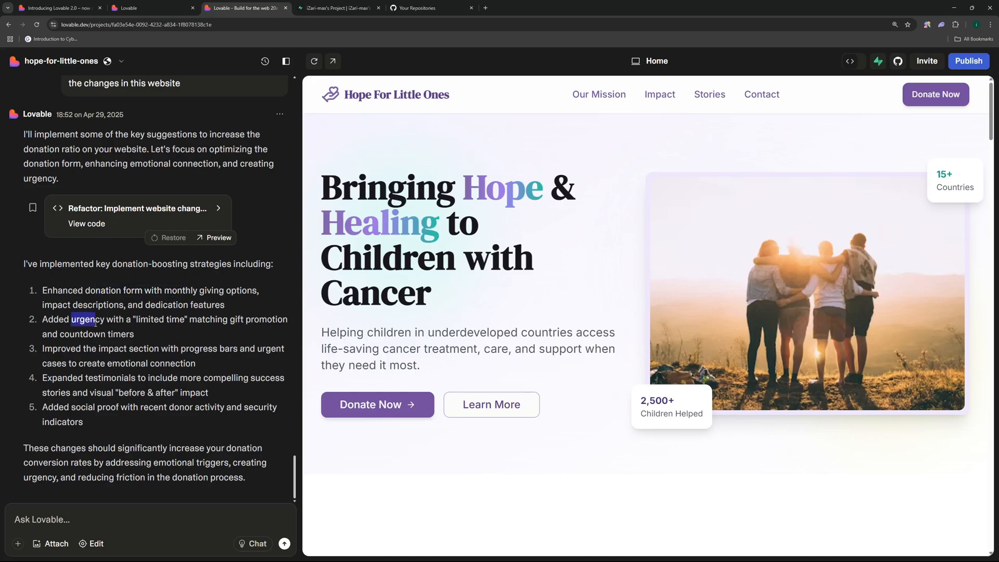
pyautogui.moveTo(69, 319); pyautogui.dragTo(168, 320)
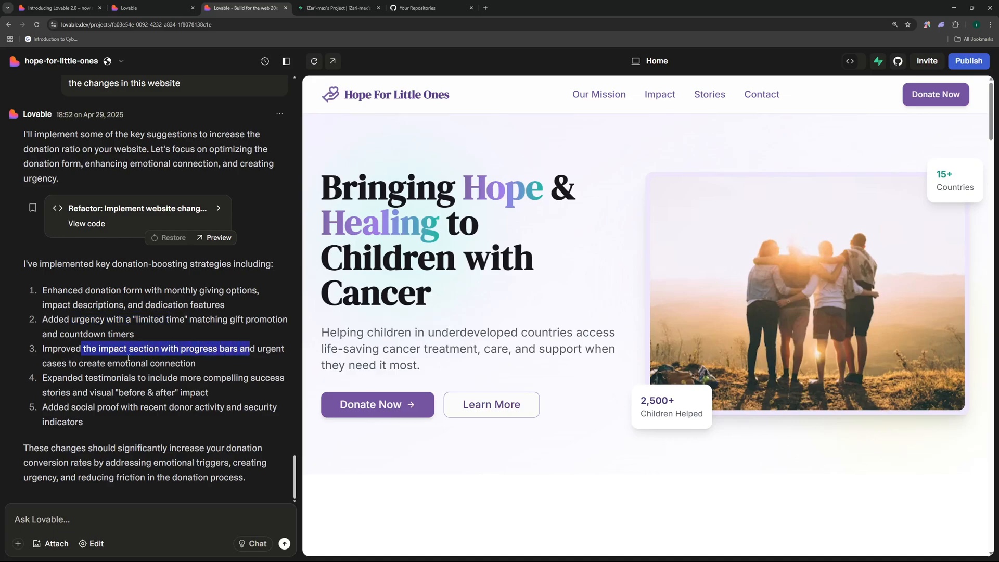
pyautogui.doubleClick(107, 377)
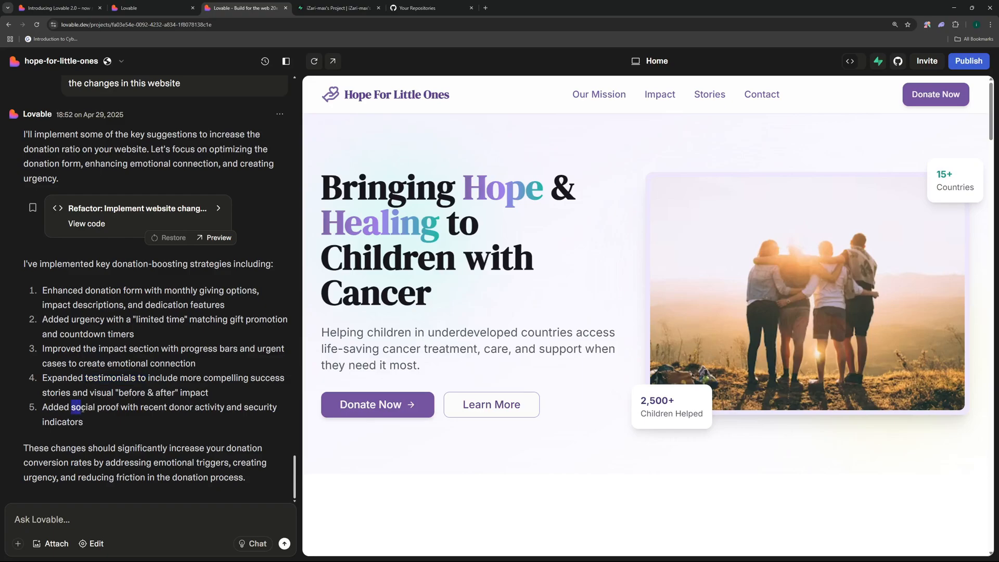
pyautogui.moveTo(73, 407); pyautogui.dragTo(84, 422)
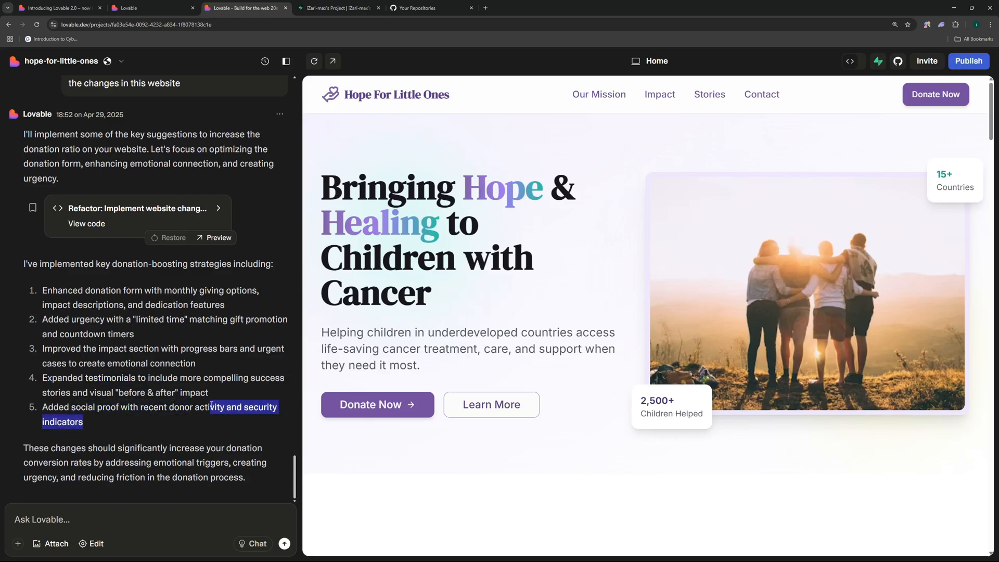
pyautogui.scroll(-3)
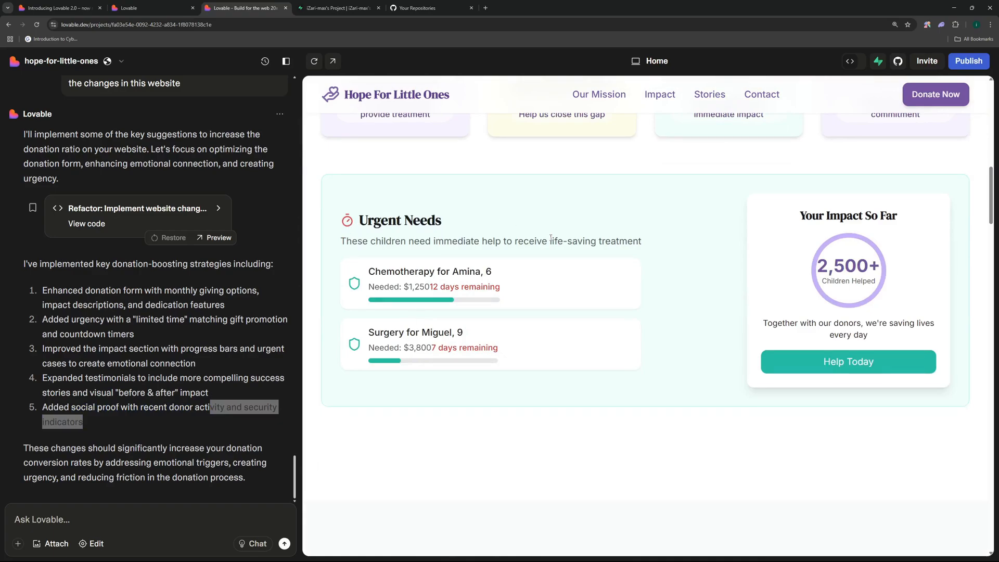
pyautogui.moveTo(599, 384)
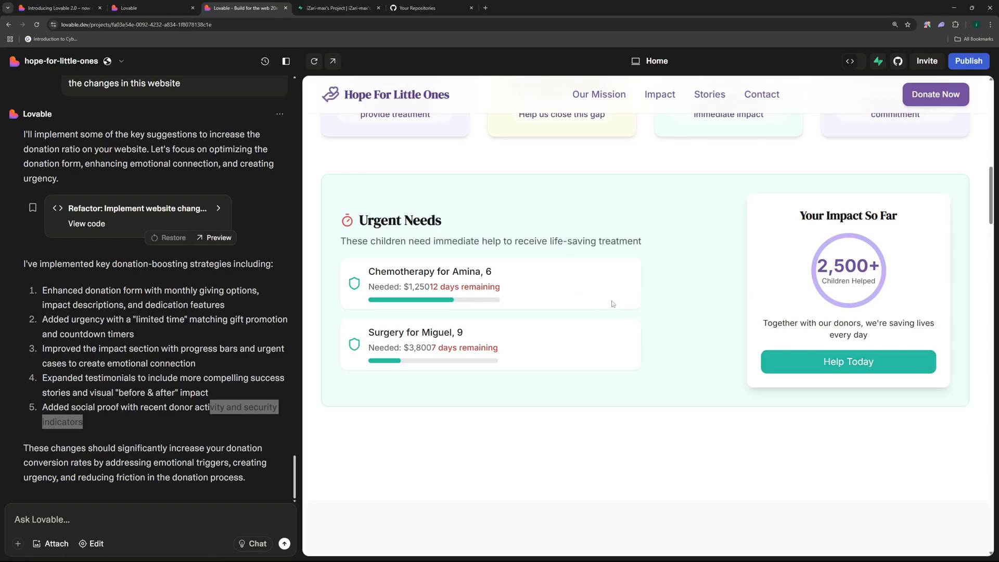
pyautogui.scroll(-3)
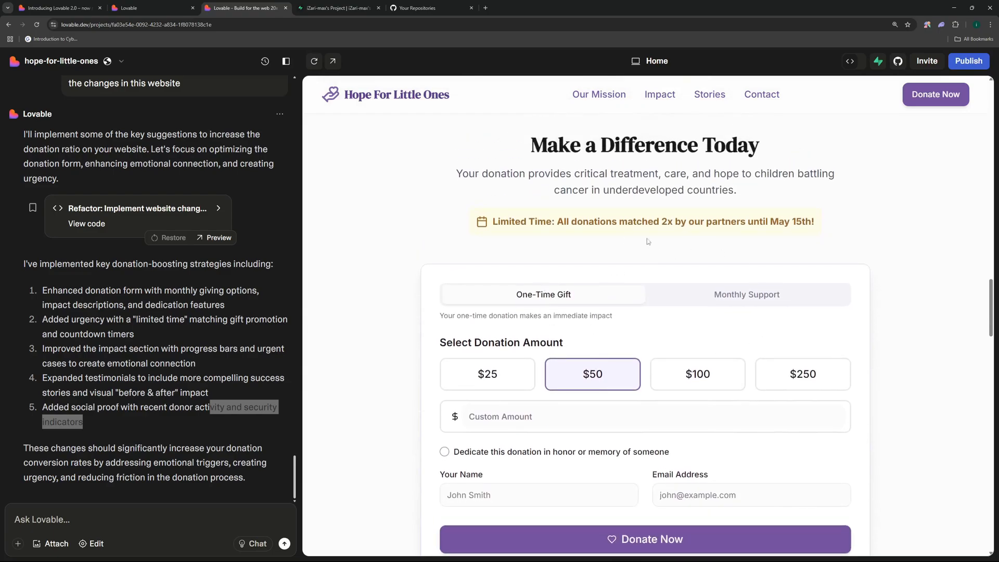
pyautogui.scroll(-3)
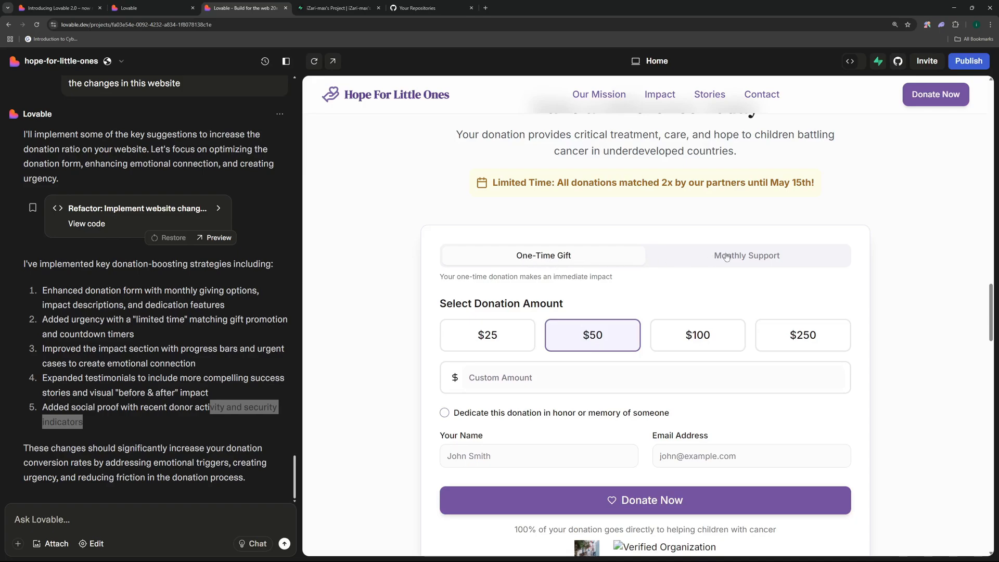
pyautogui.scroll(-3)
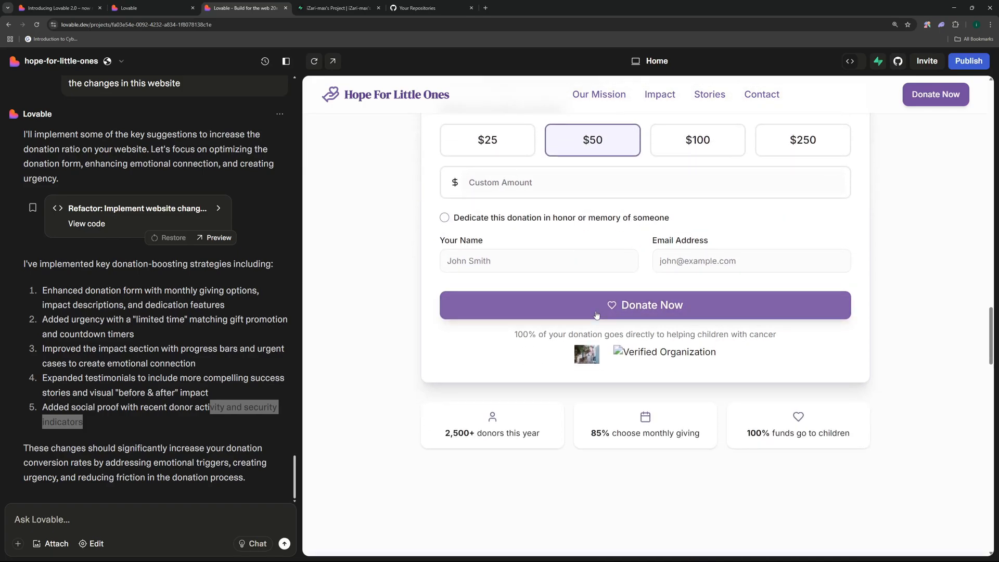
pyautogui.scroll(-3)
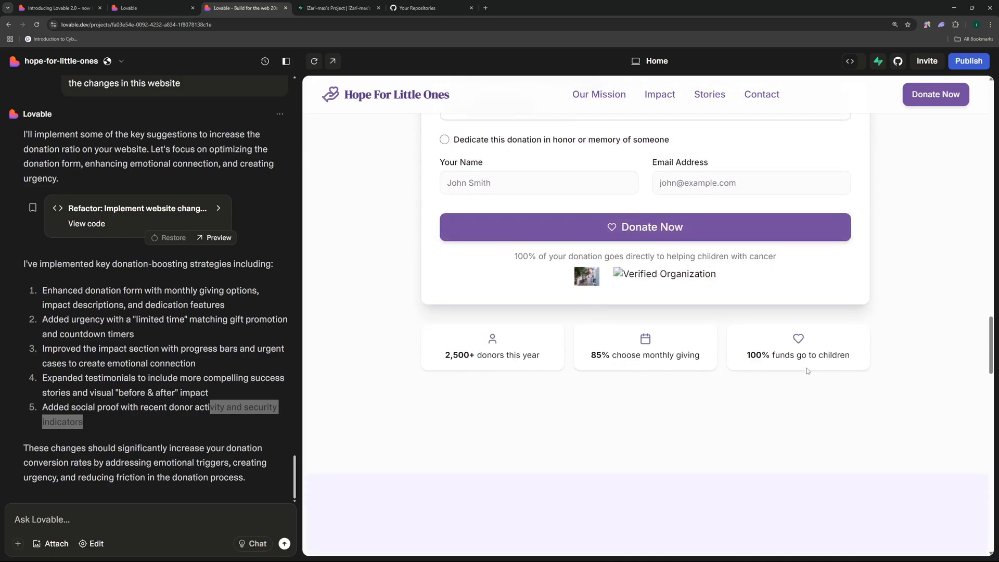
pyautogui.scroll(-3)
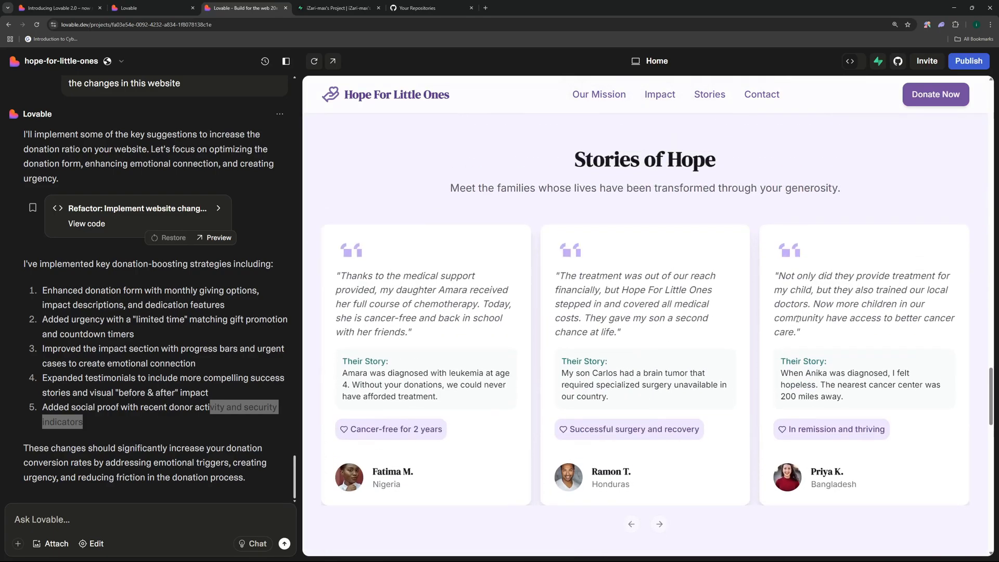
pyautogui.scroll(-3)
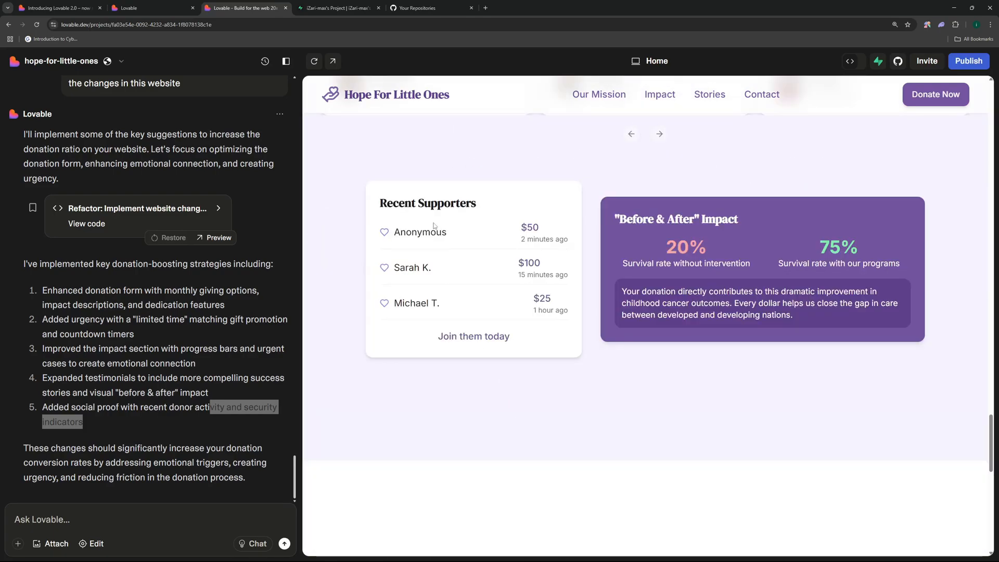
pyautogui.moveTo(495, 295)
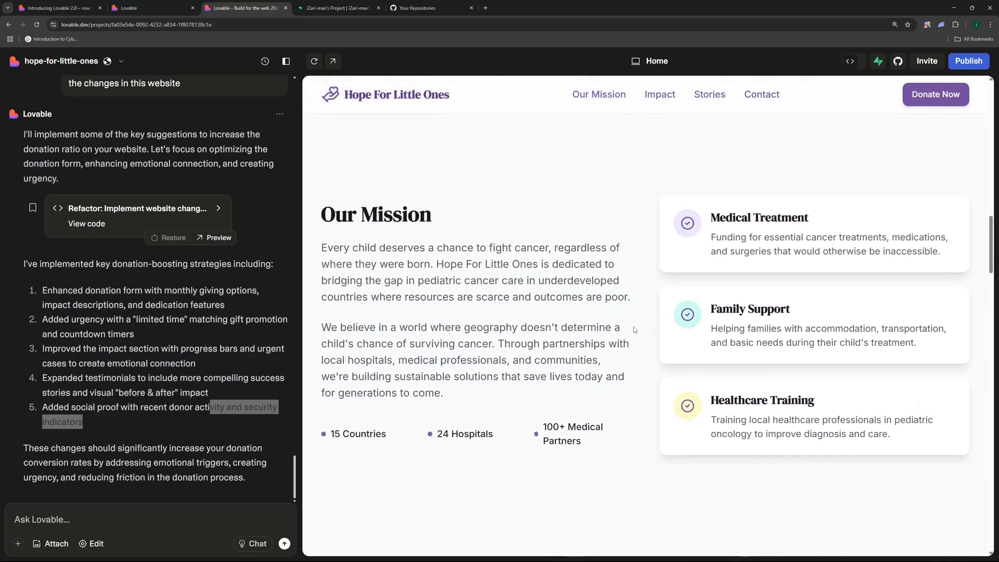
pyautogui.scroll(-3)
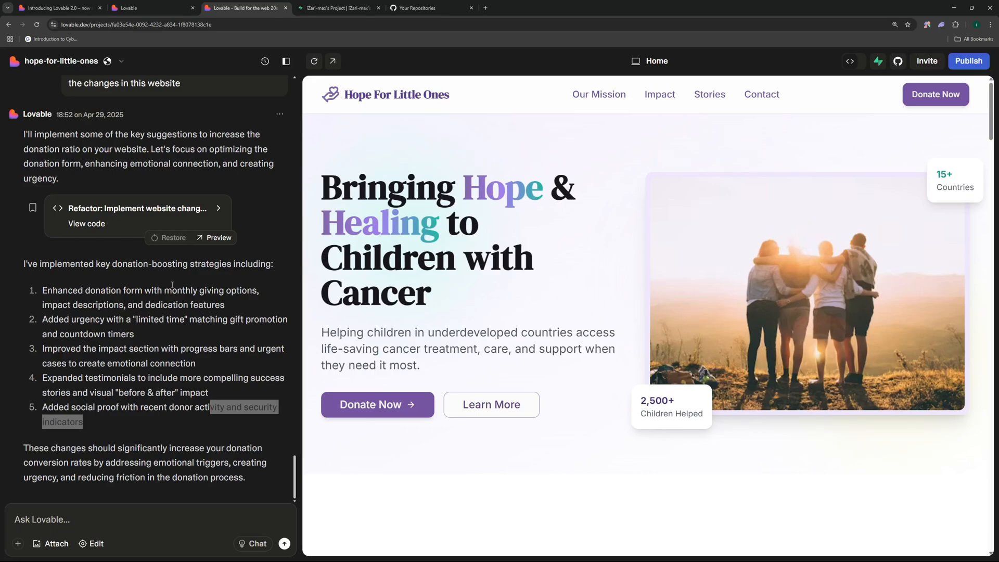
# - Enter visual Edit mode and select the 'The Impact of Your Support' h2 heading for styling
pyautogui.scroll(-3)
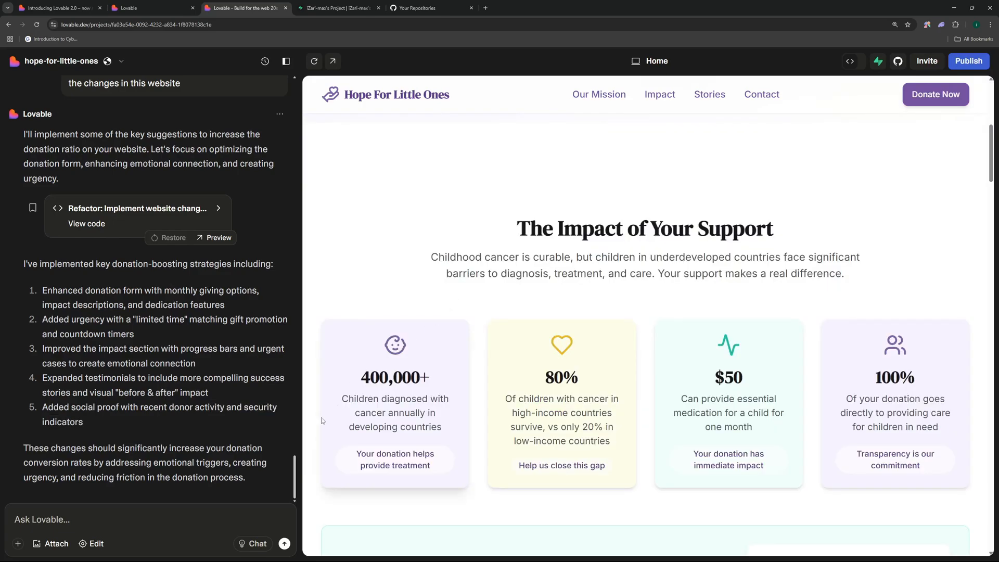
pyautogui.click(92, 543)
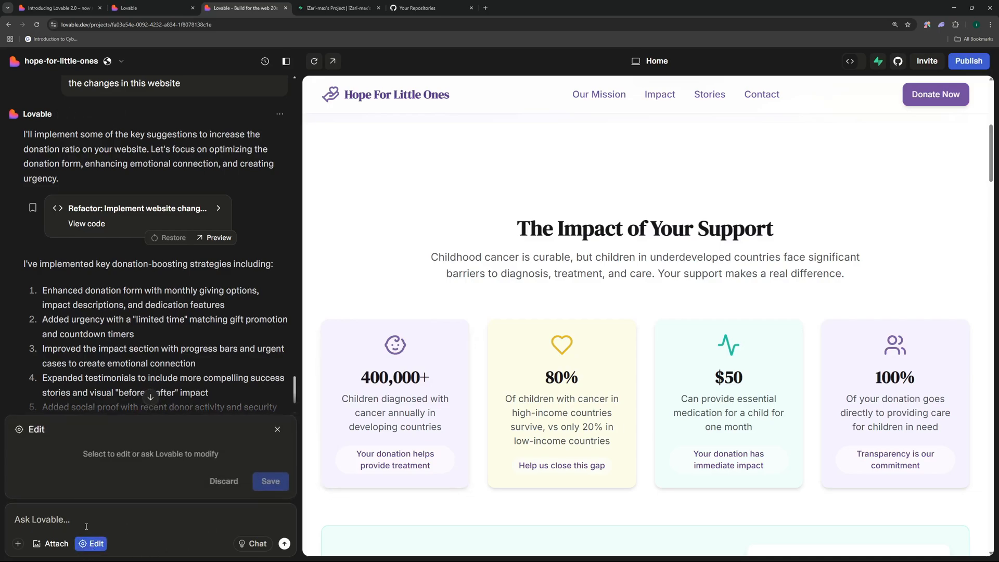
pyautogui.moveTo(641, 120)
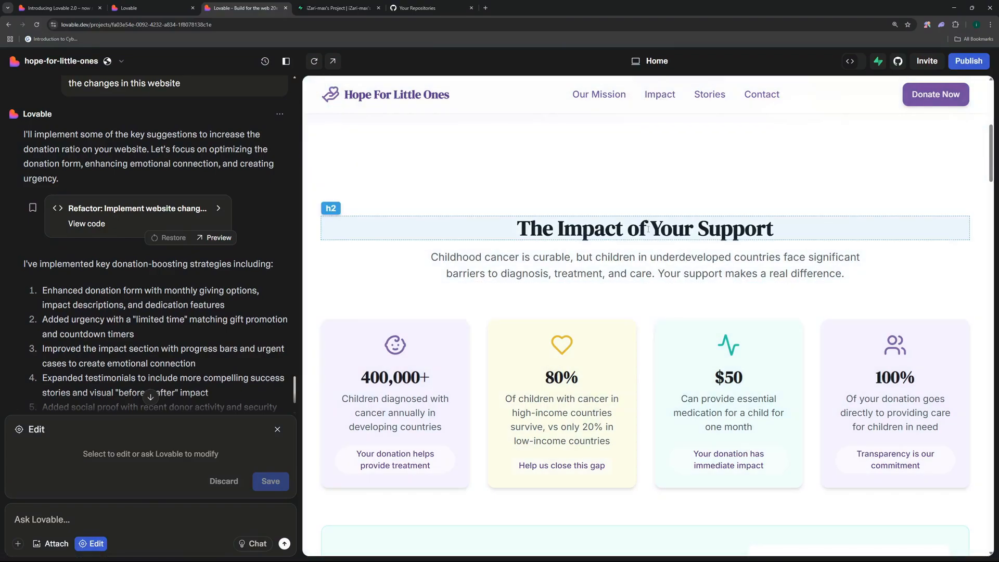
pyautogui.click(394, 377)
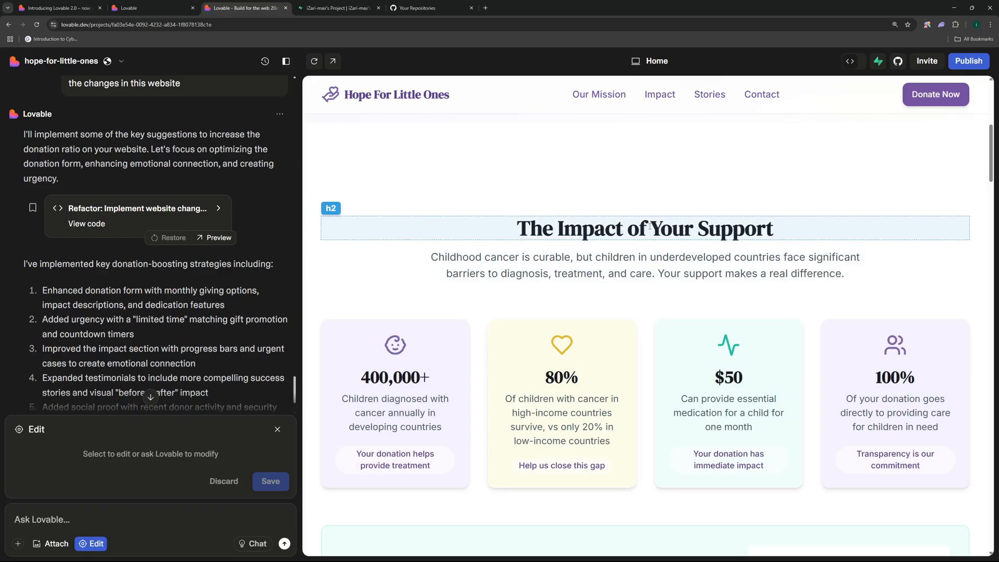
pyautogui.click(644, 228)
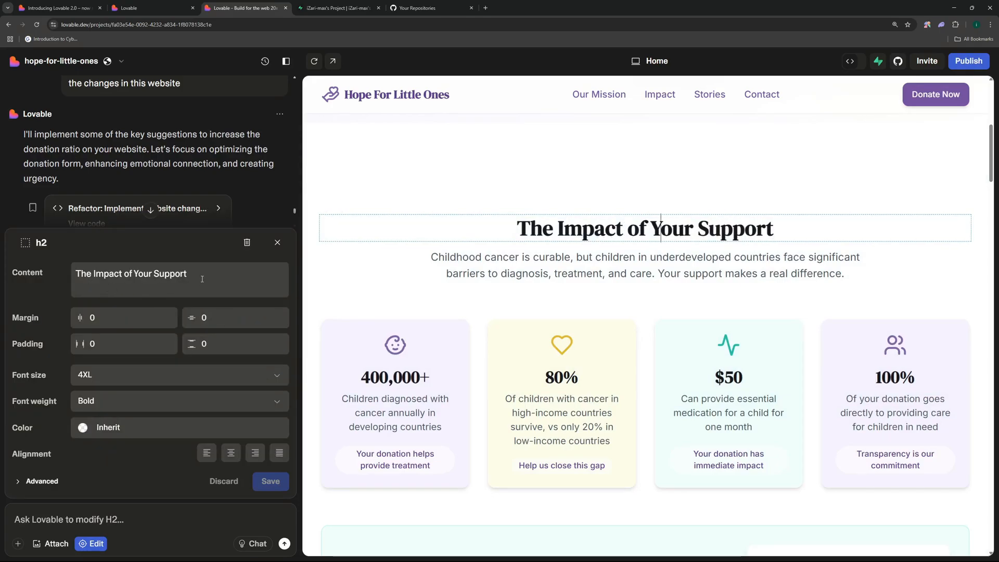
# - Select the heading and set its font weight to Extrabold after trying Semibold and Thin
pyautogui.tripleClick(131, 274)
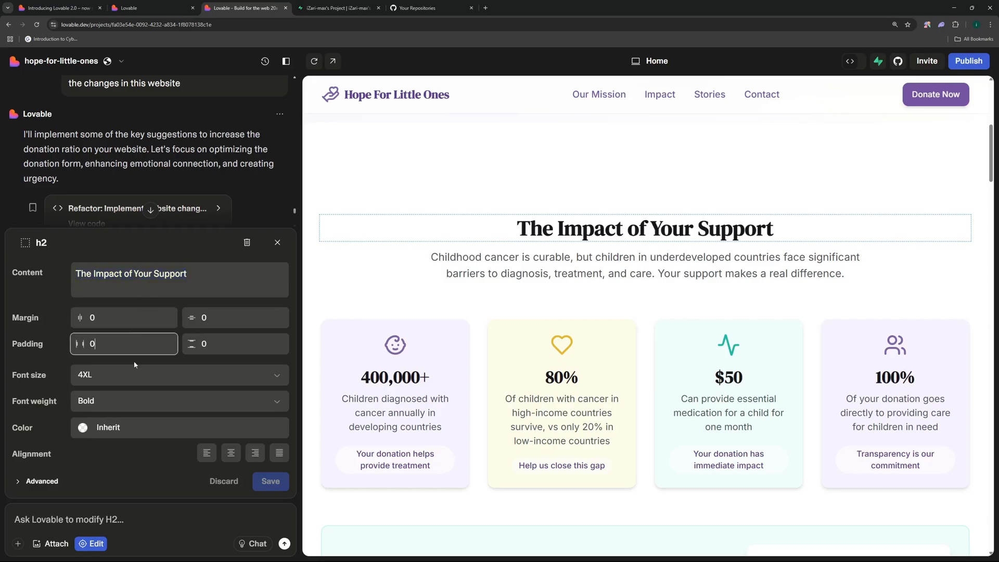
pyautogui.click(178, 374)
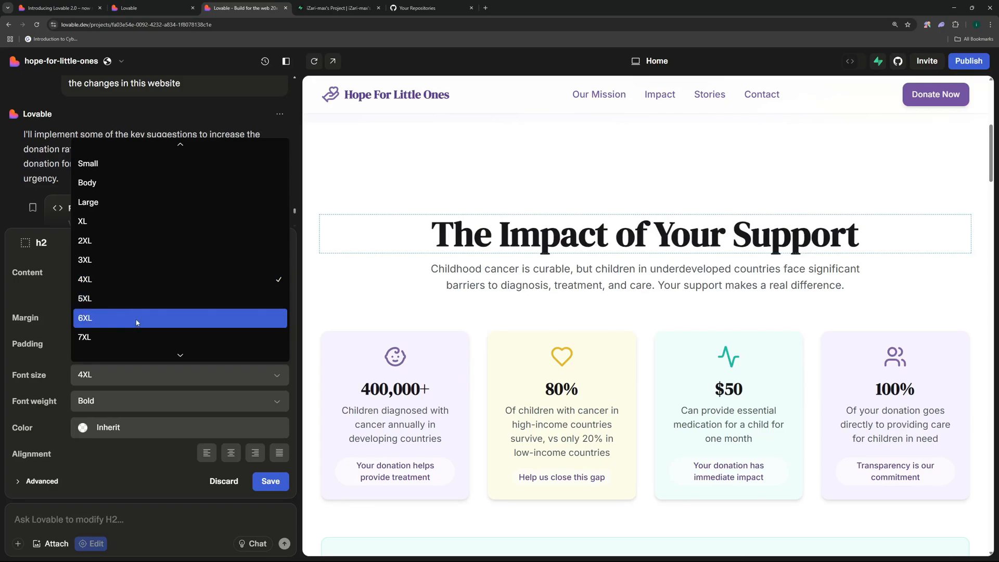
pyautogui.moveTo(127, 240)
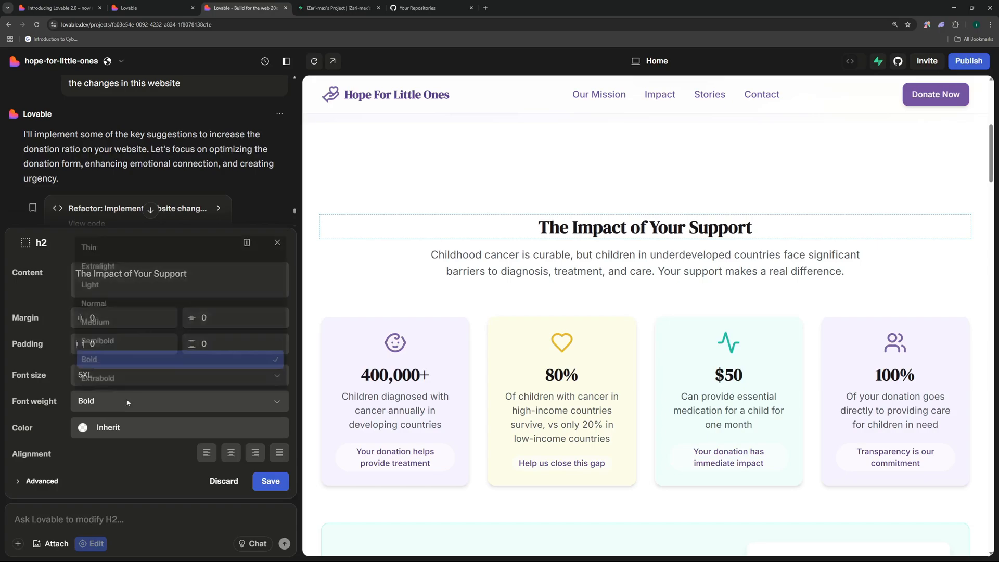
pyautogui.click(97, 341)
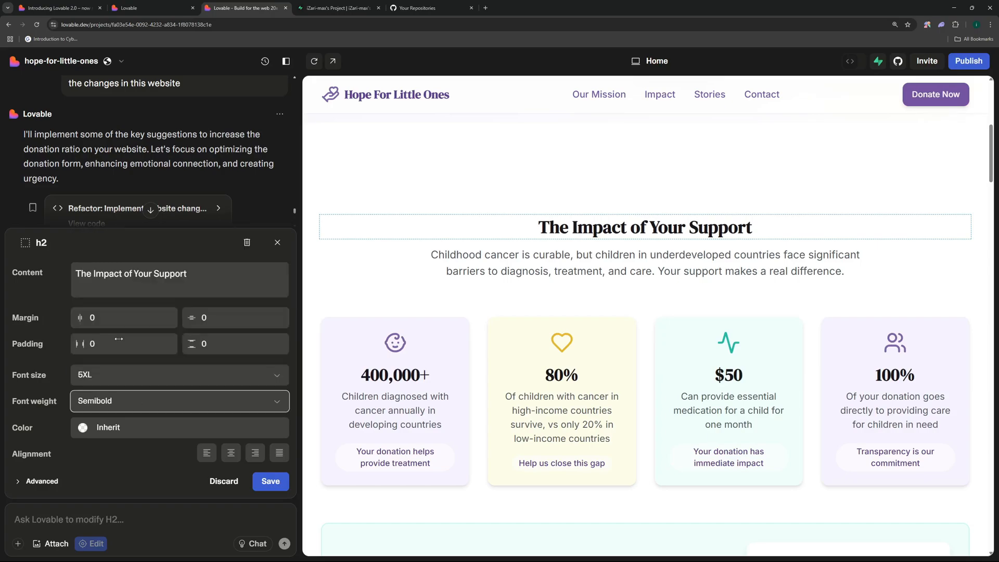
pyautogui.click(179, 401)
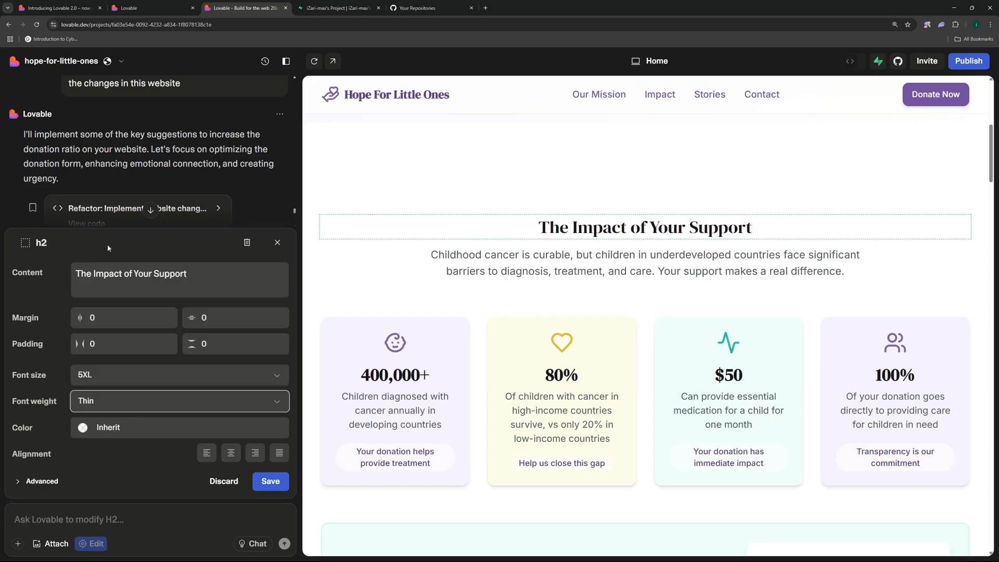
pyautogui.click(180, 401)
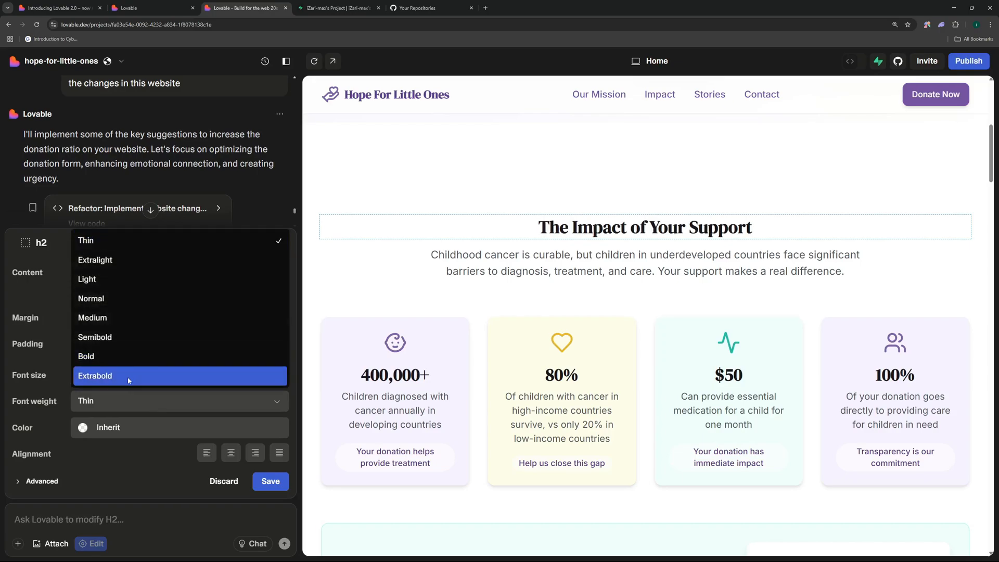
pyautogui.click(95, 376)
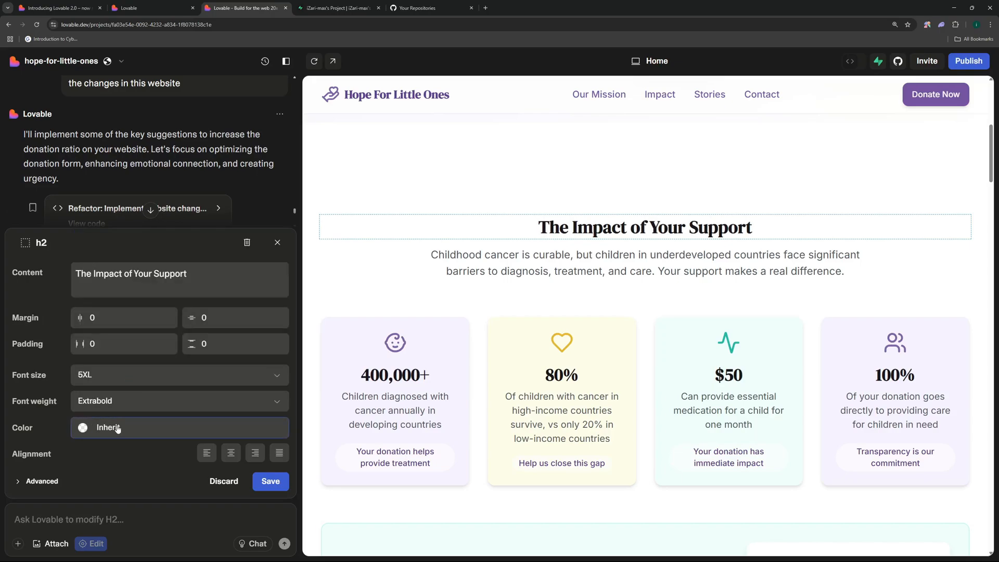
# - Set the heading colour to gray-950 and save the visual edit
pyautogui.click(108, 427)
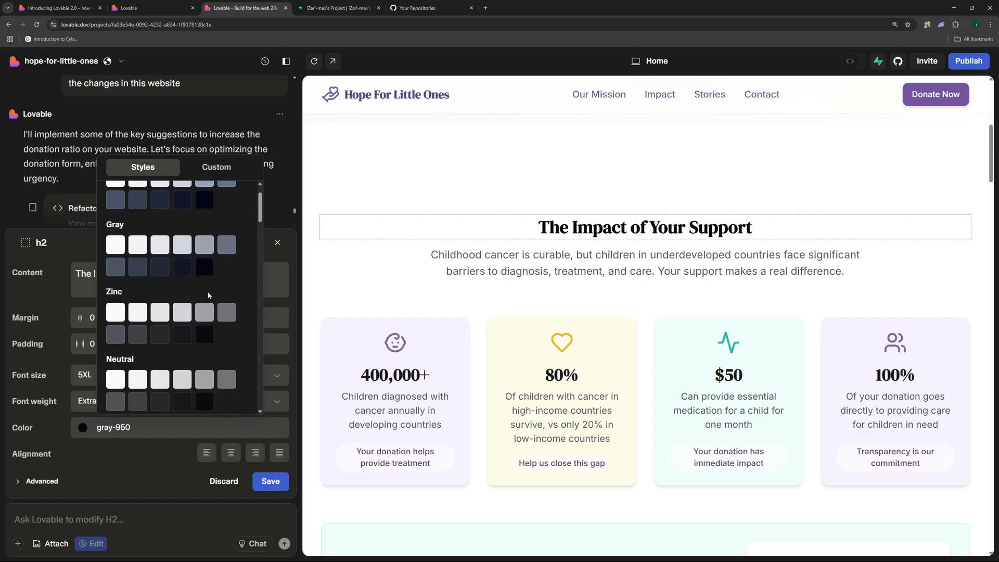
pyautogui.click(166, 467)
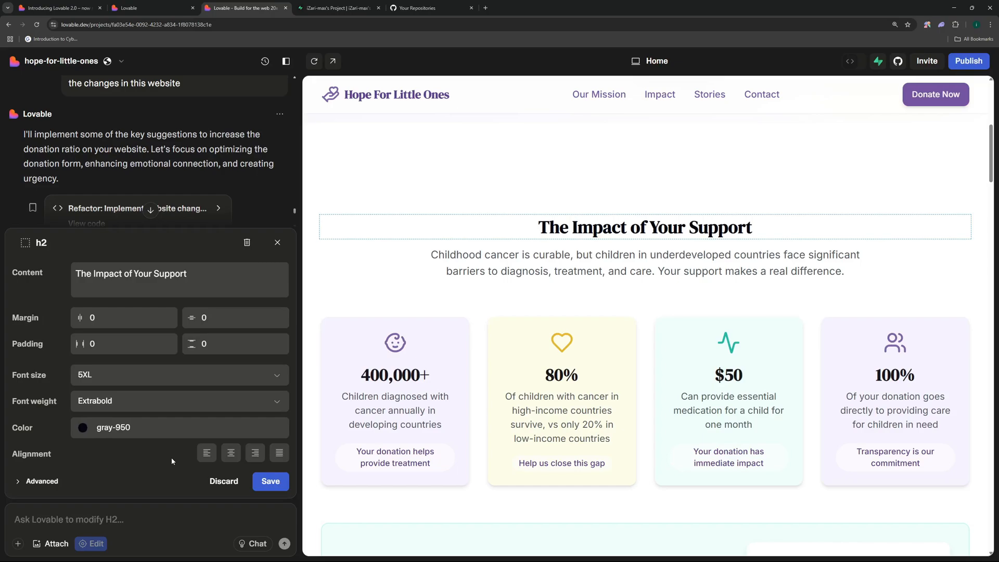
pyautogui.moveTo(171, 460)
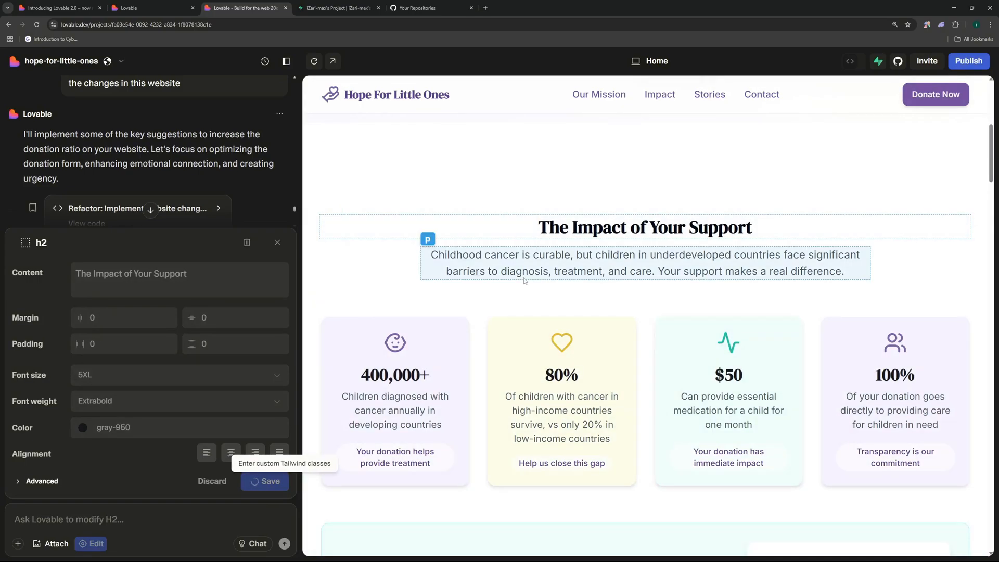
pyautogui.click(277, 242)
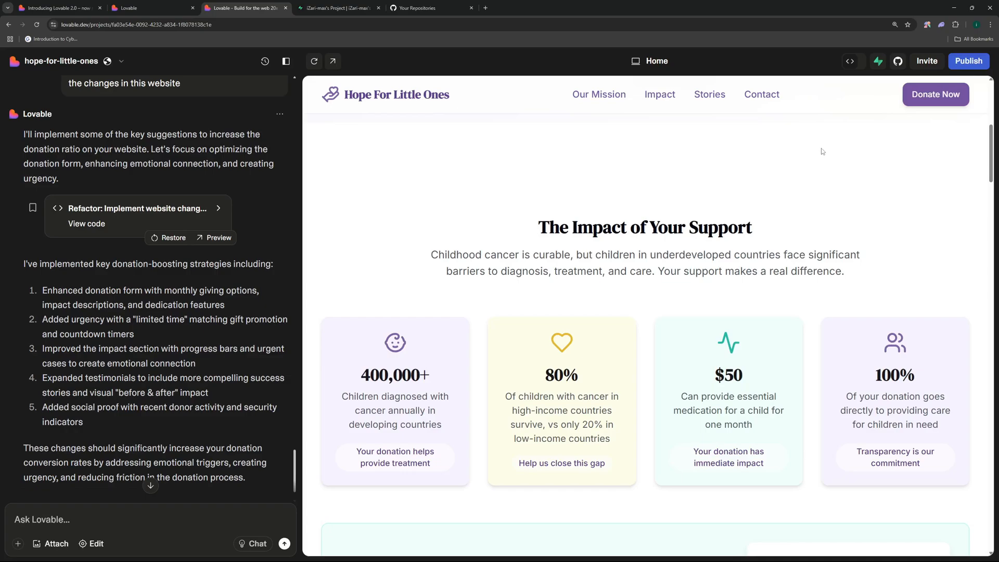
# - Show the project's read-only source code with Index.tsx open
pyautogui.click(857, 62)
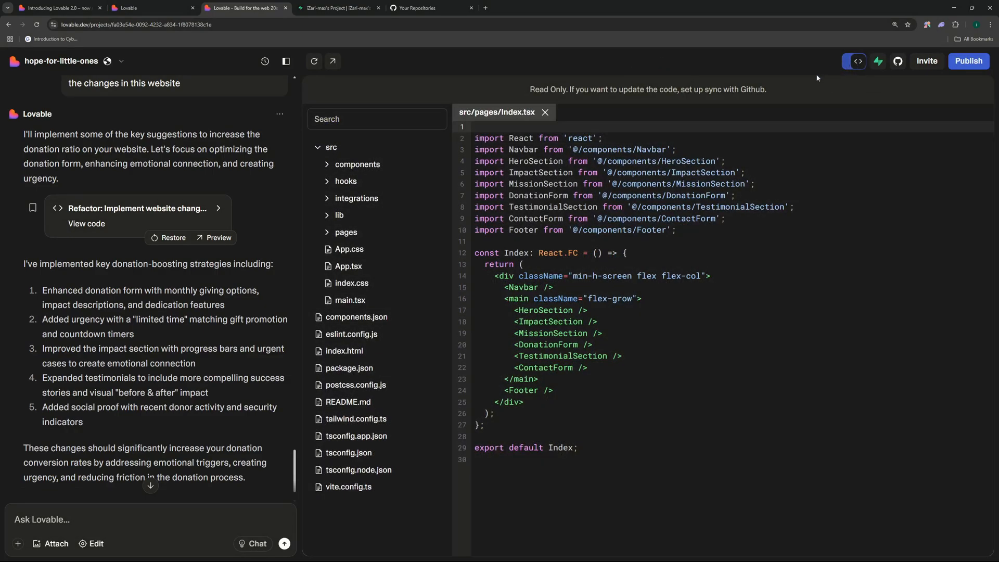
pyautogui.moveTo(347, 401)
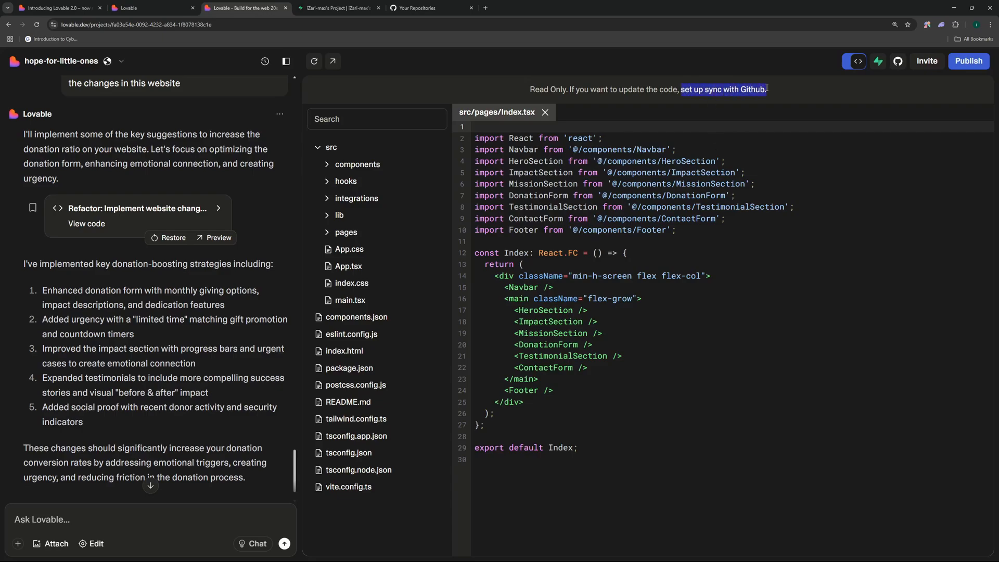
pyautogui.moveTo(897, 62)
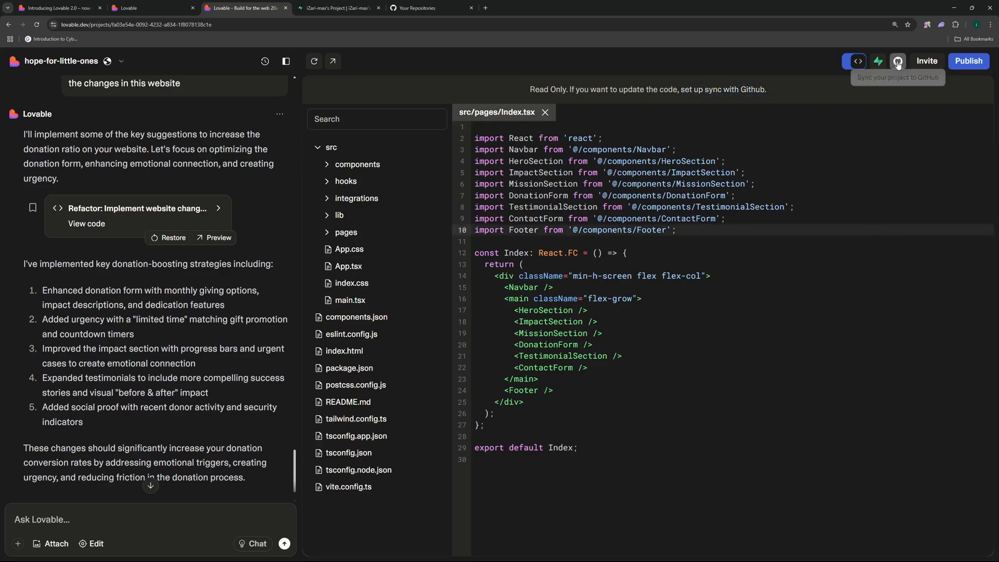
# - Connect the iZari-max GitHub account and show the hope-for-little-ones repository sync settings
pyautogui.click(897, 61)
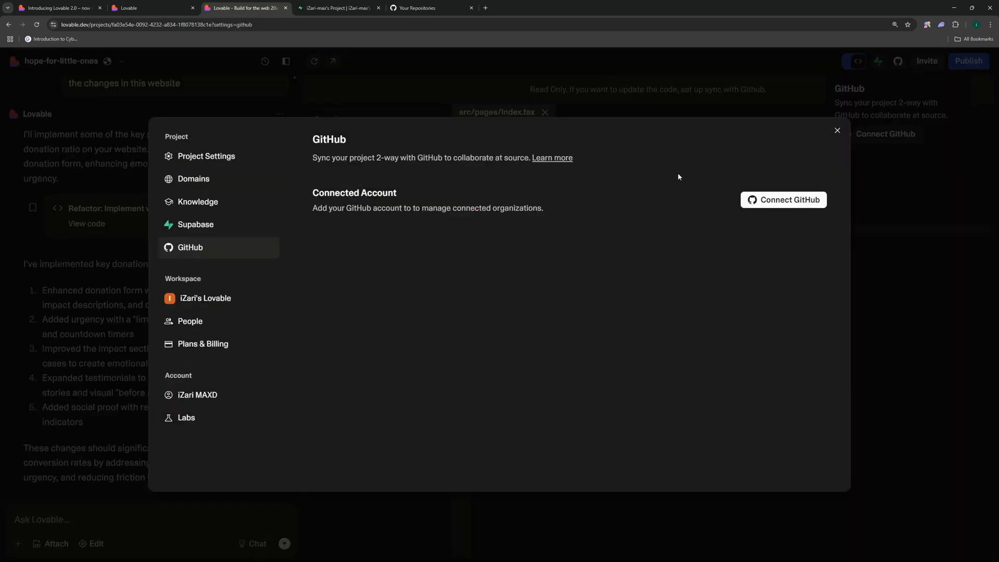
pyautogui.moveTo(478, 170)
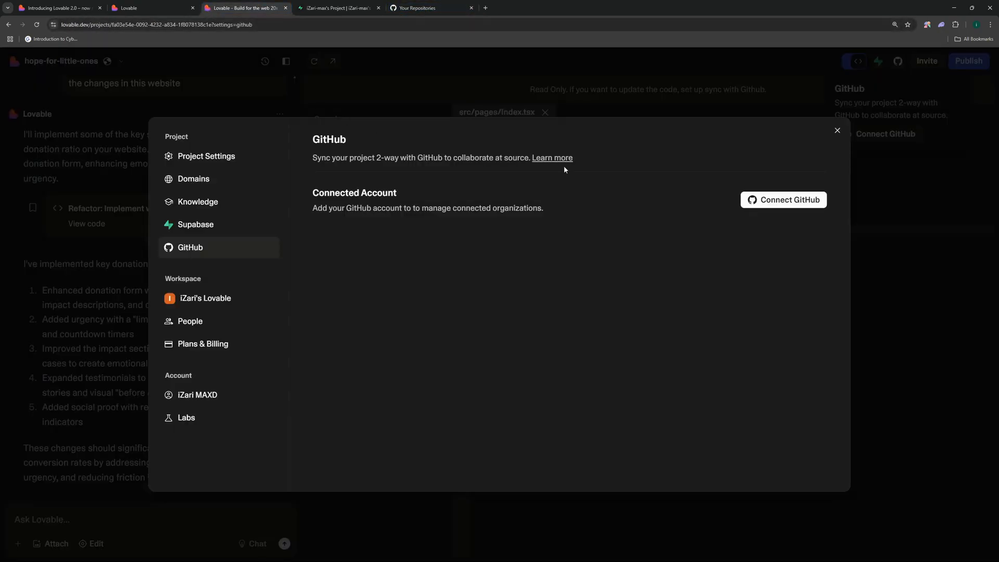
pyautogui.click(782, 200)
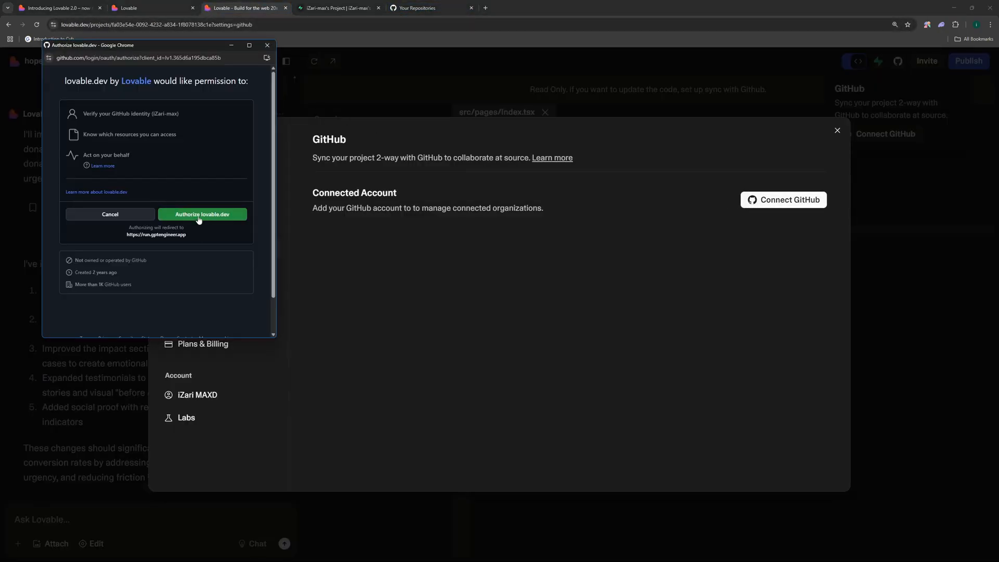
pyautogui.click(202, 214)
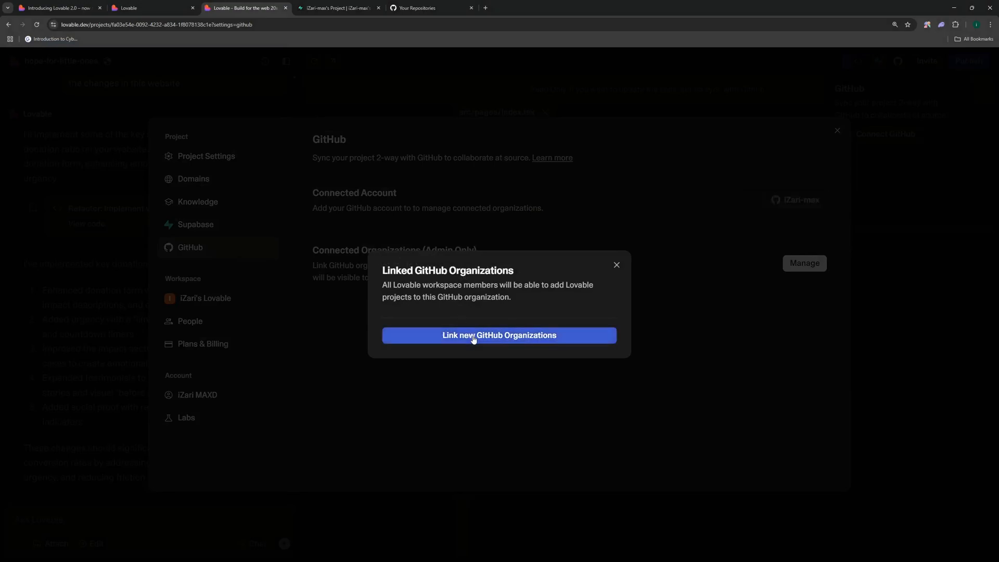
pyautogui.click(615, 266)
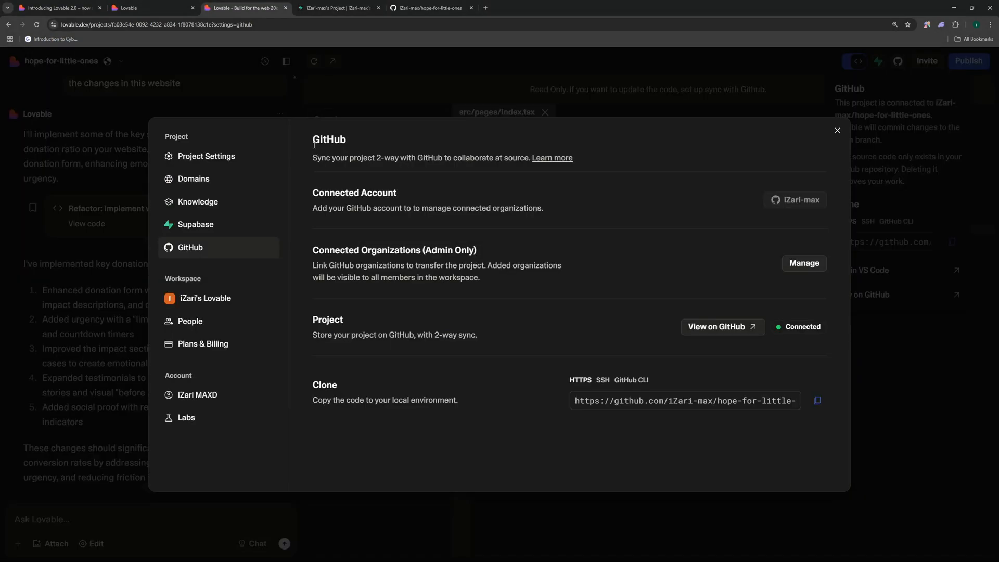
pyautogui.moveTo(417, 328)
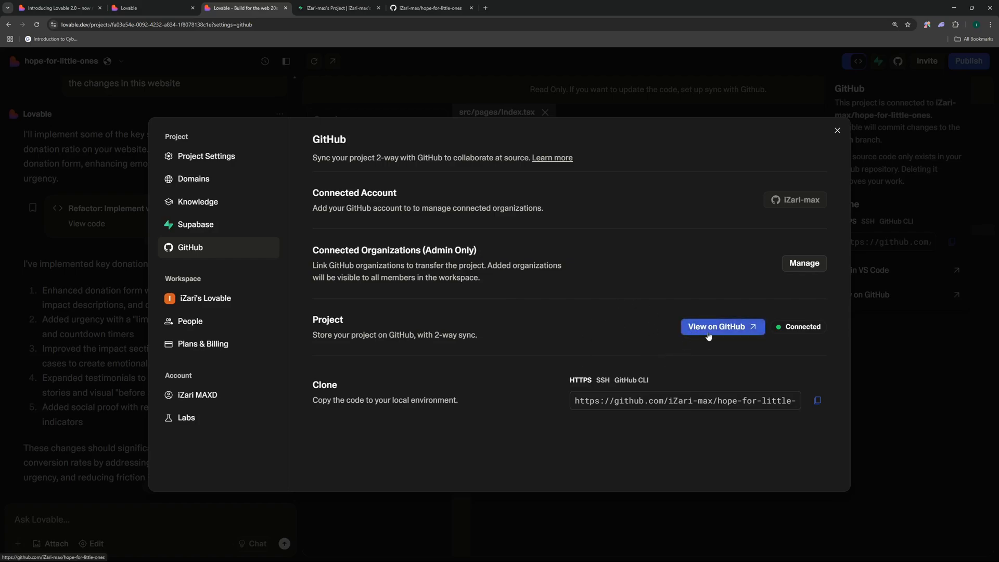
# - View the hope-for-little-ones repository and README on GitHub, then return to Lovable
pyautogui.click(722, 326)
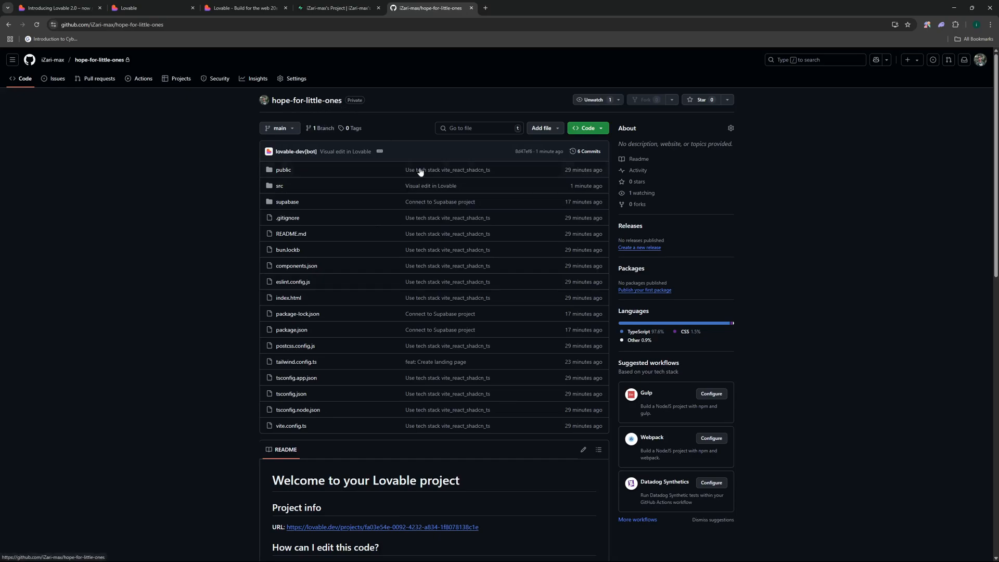
pyautogui.scroll(-3)
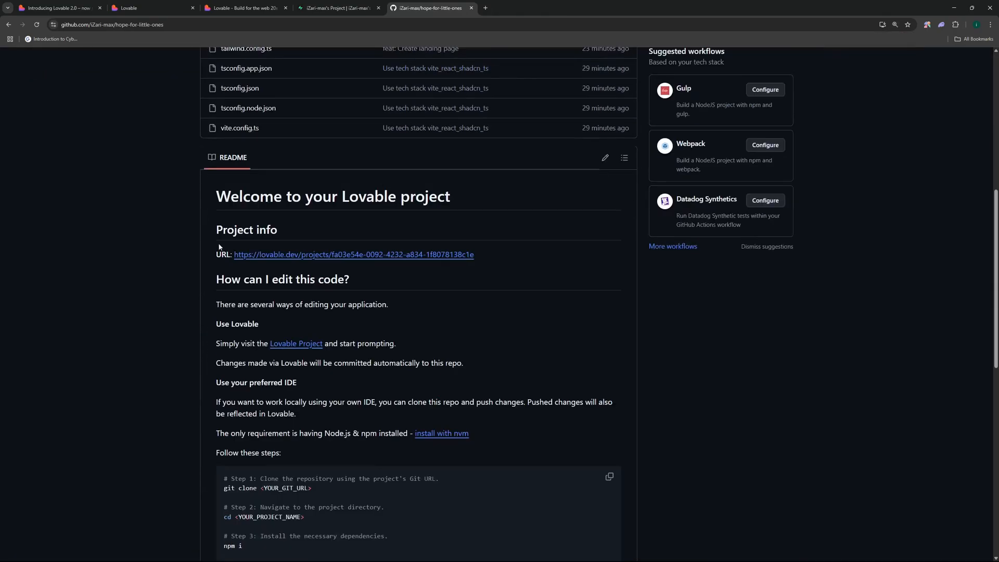
pyautogui.scroll(-3)
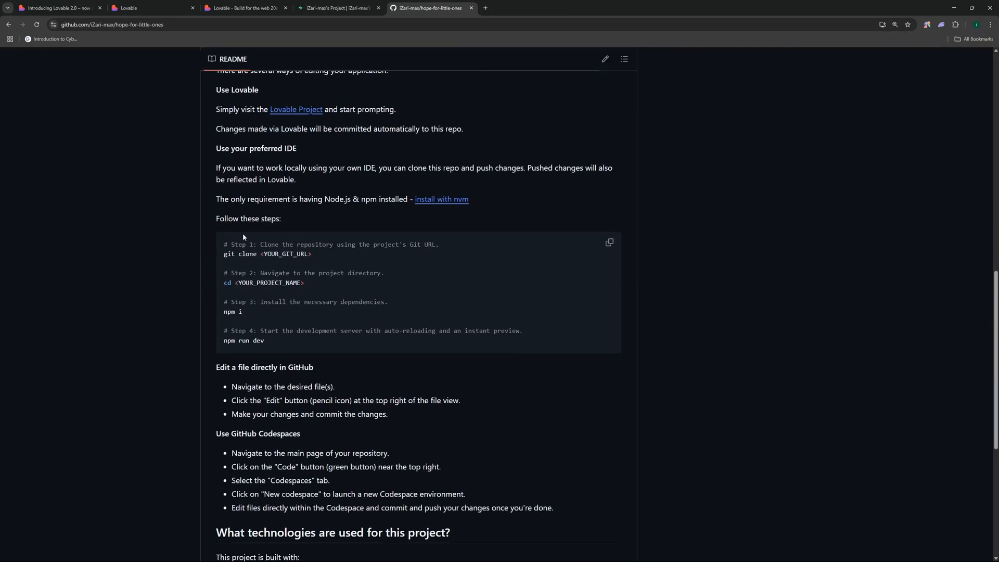
pyautogui.click(245, 8)
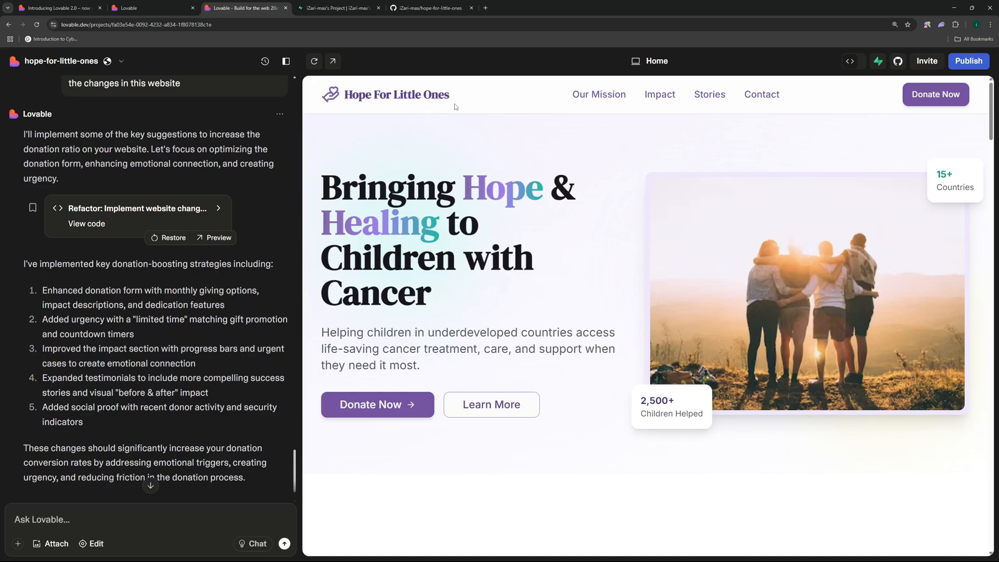
pyautogui.click(58, 7)
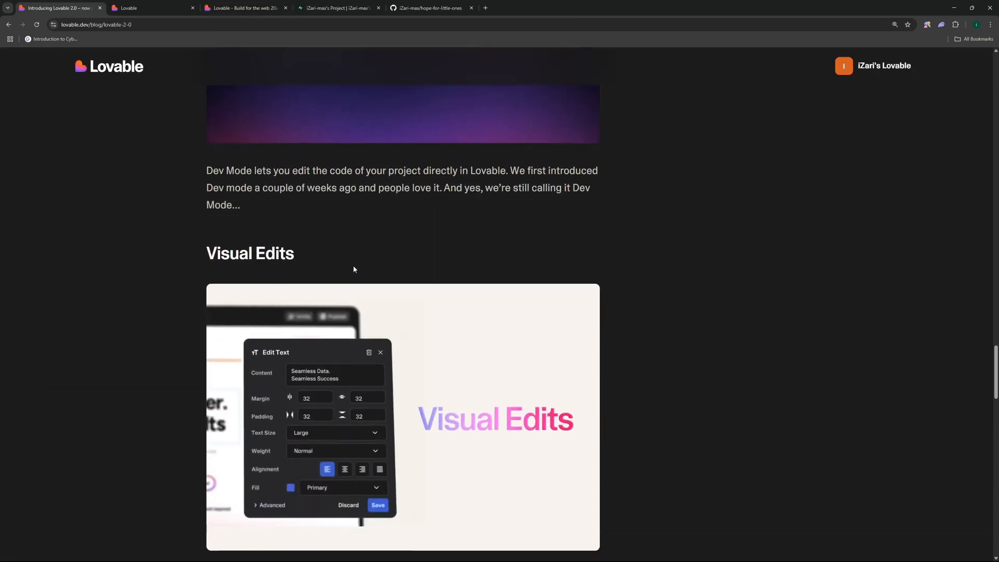
pyautogui.scroll(-3)
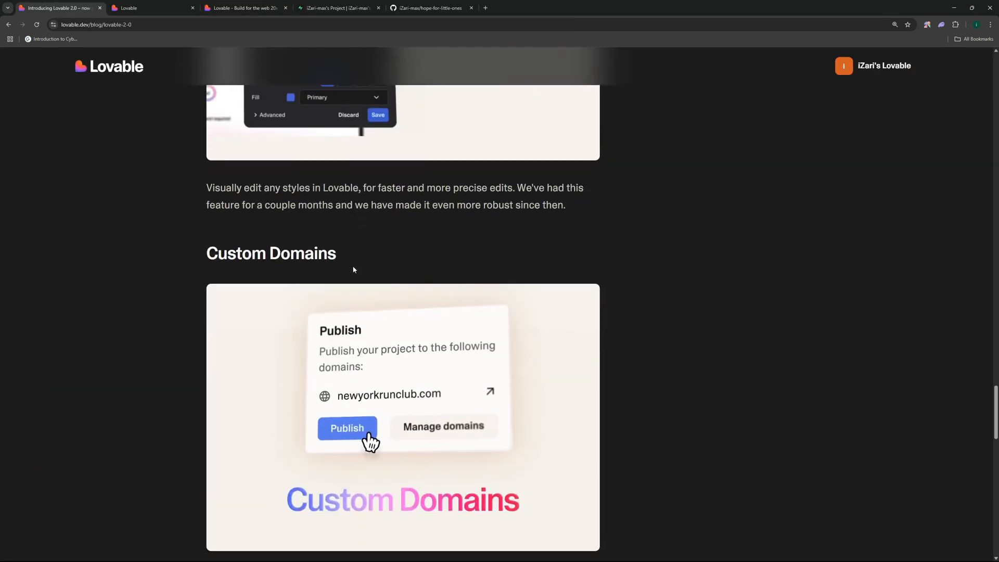
pyautogui.scroll(-3)
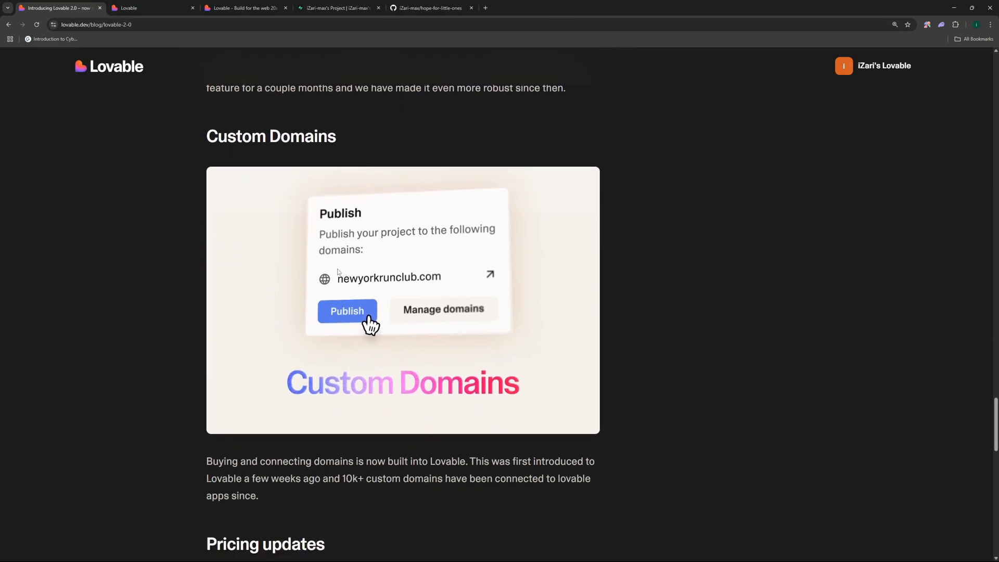
pyautogui.click(245, 7)
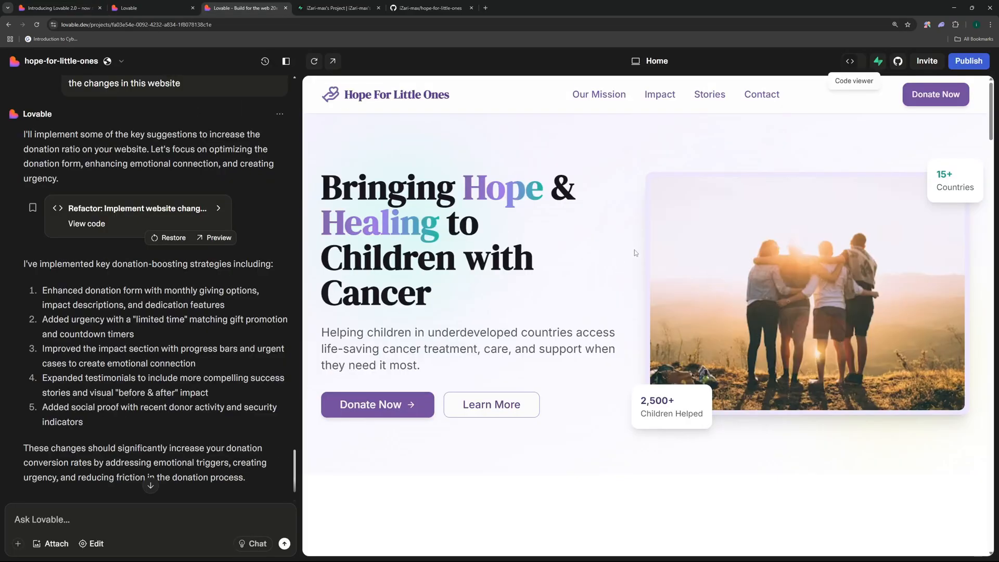
pyautogui.click(968, 61)
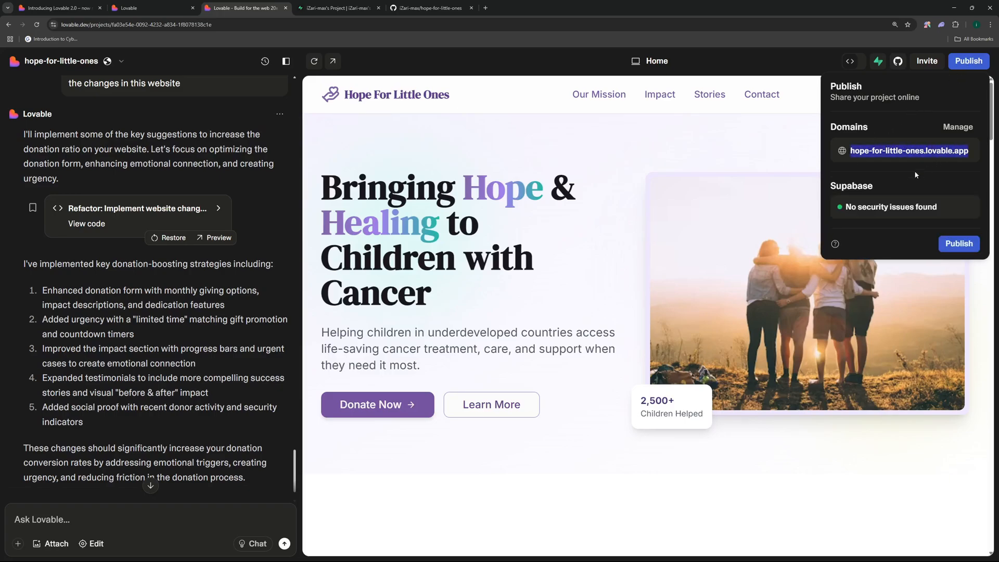
pyautogui.moveTo(930, 173)
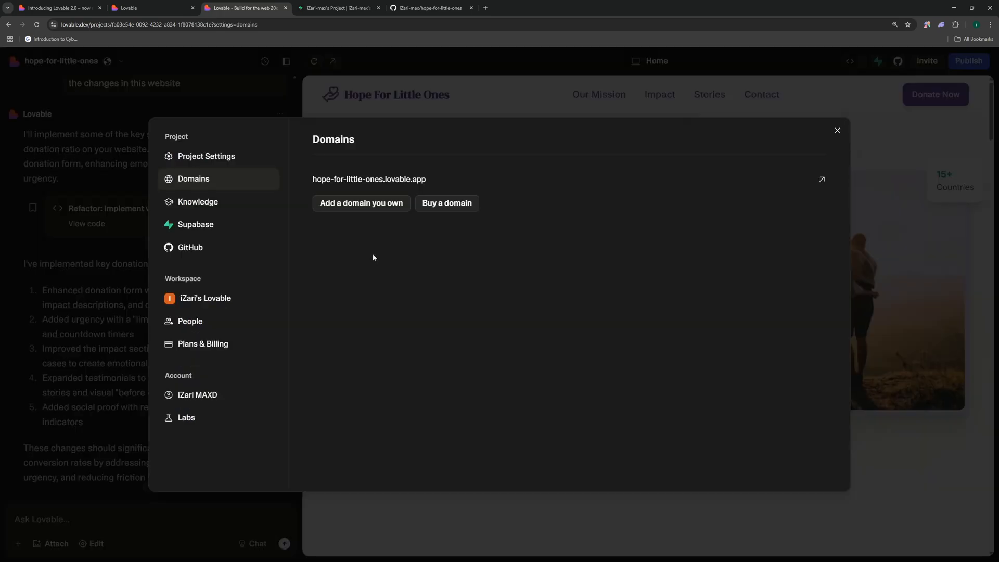
pyautogui.moveTo(361, 203)
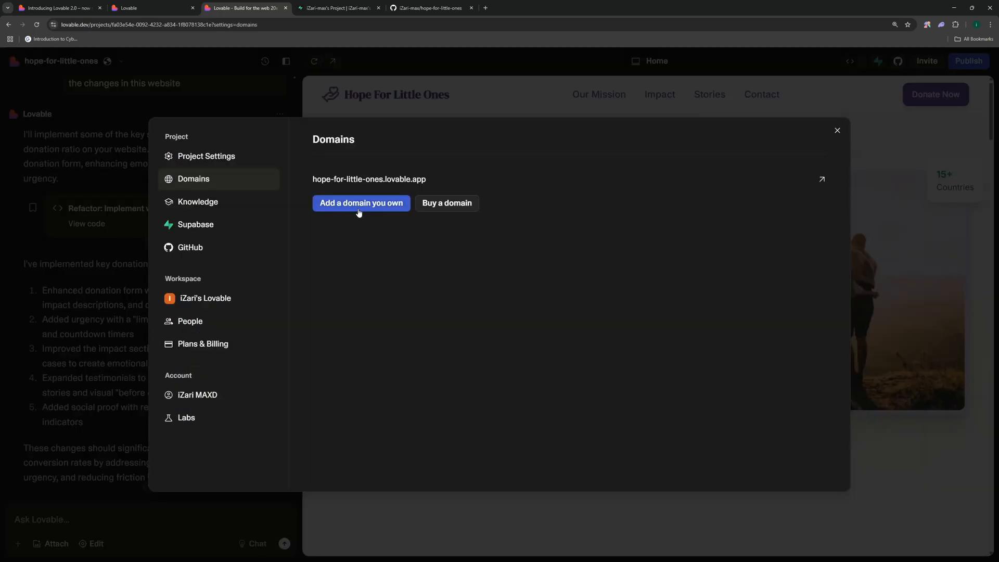
pyautogui.click(361, 203)
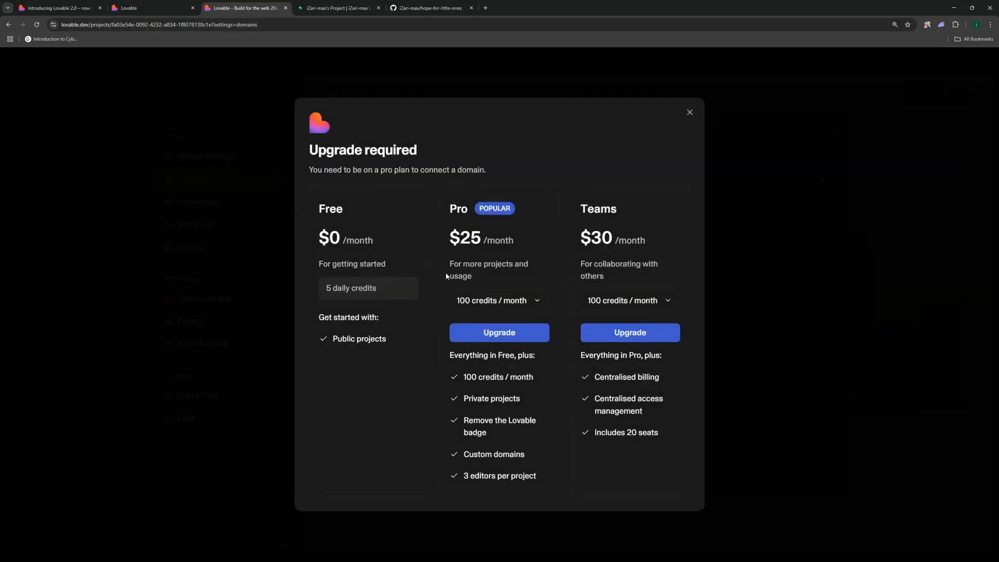
pyautogui.click(689, 112)
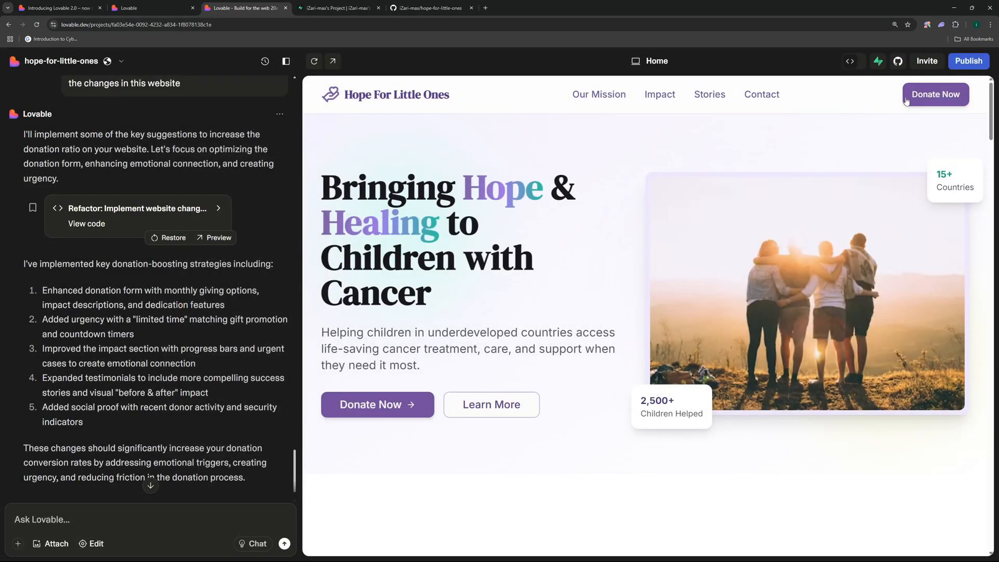
pyautogui.click(58, 7)
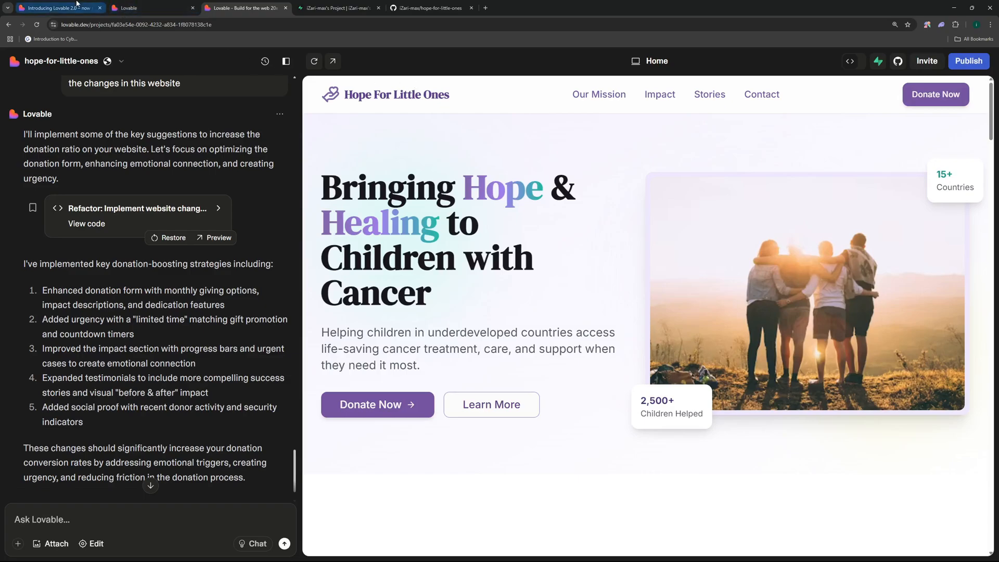
pyautogui.scroll(-3)
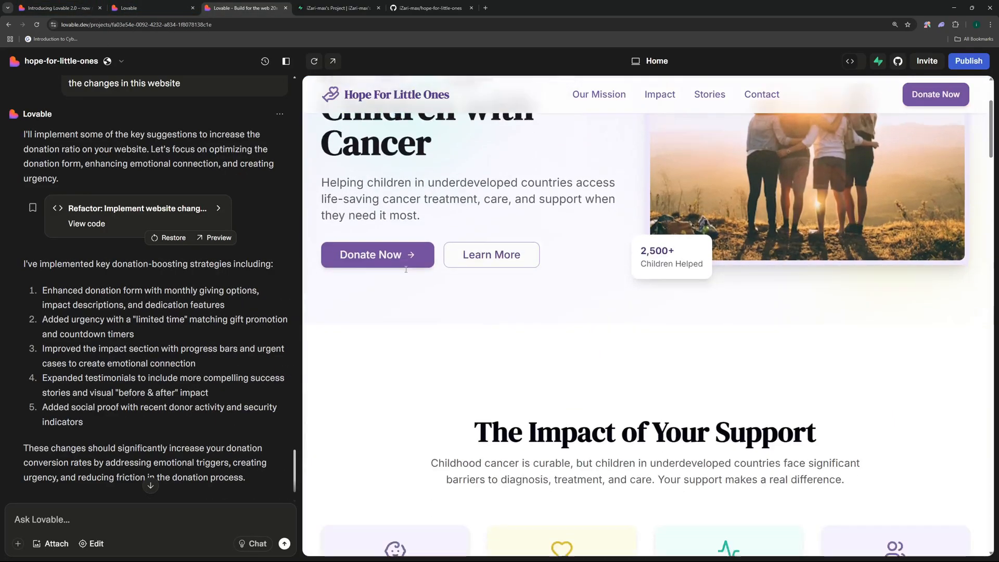
pyautogui.scroll(-3)
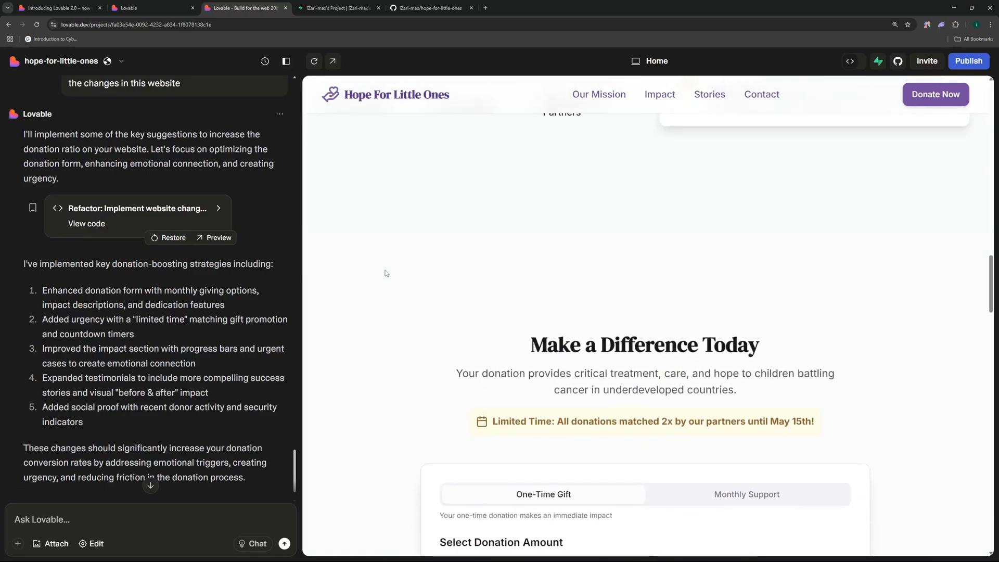
pyautogui.scroll(-3)
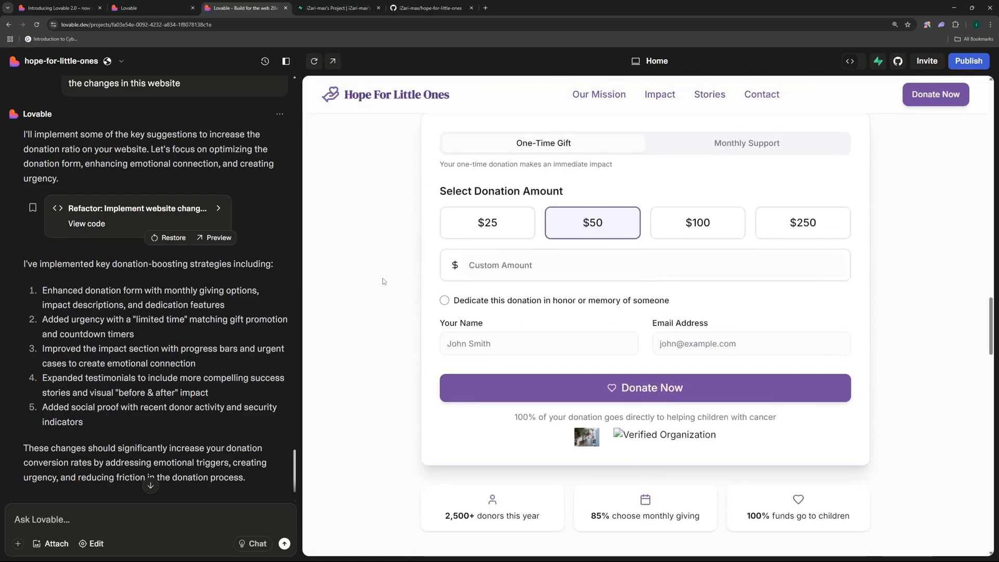
pyautogui.scroll(-3)
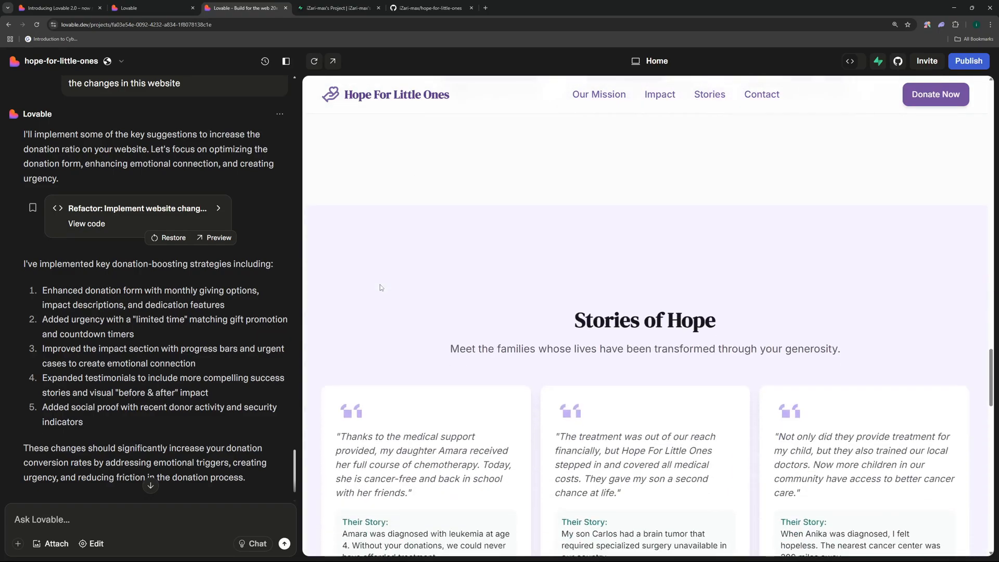
pyautogui.scroll(-3)
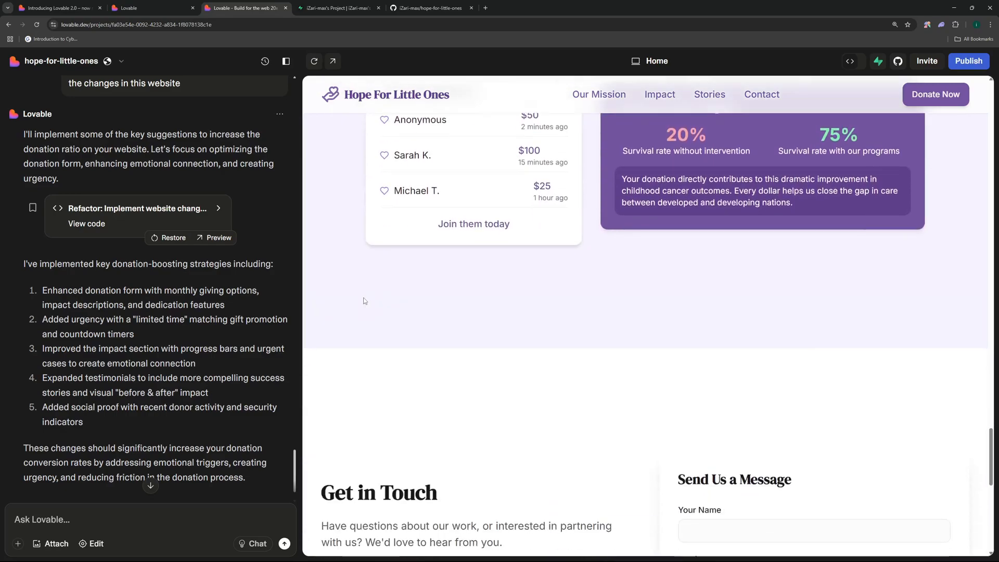
pyautogui.scroll(-3)
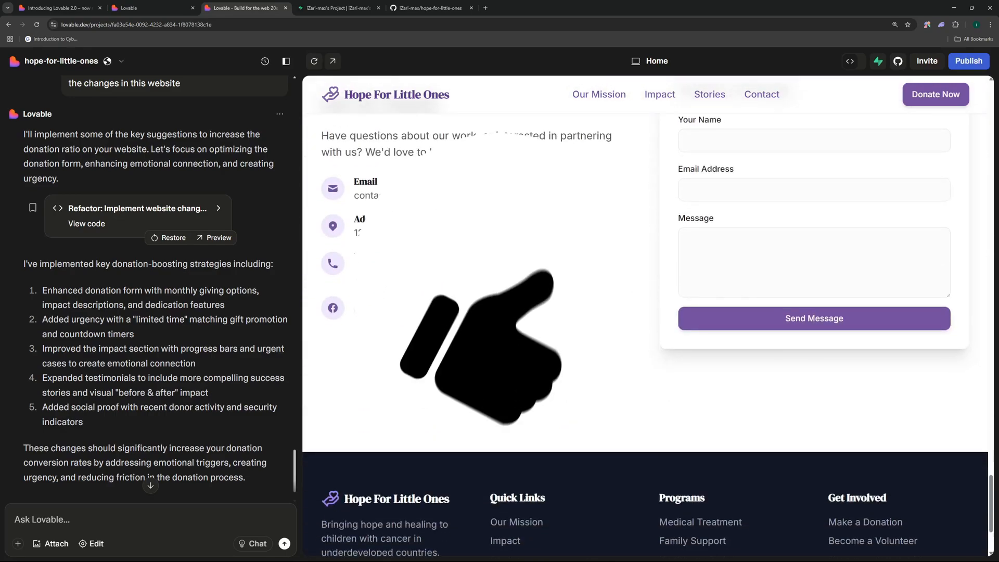
pyautogui.scroll(-3)
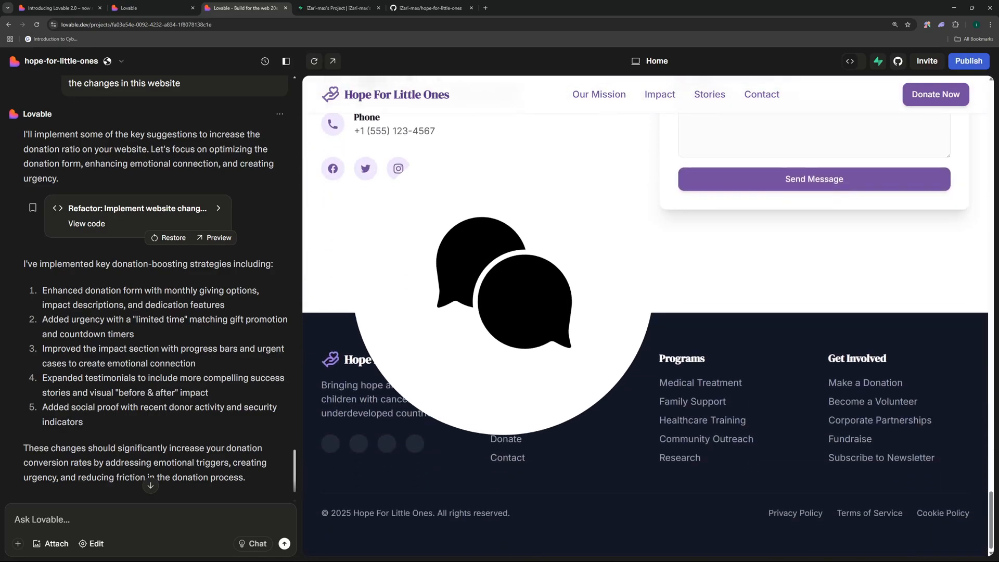